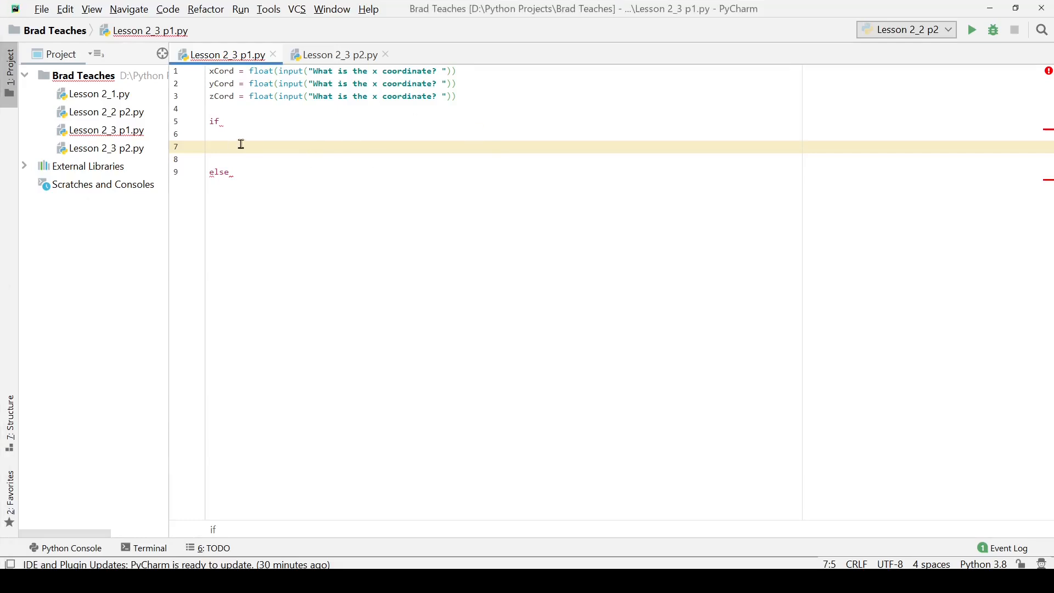
mouse_move(269, 191)
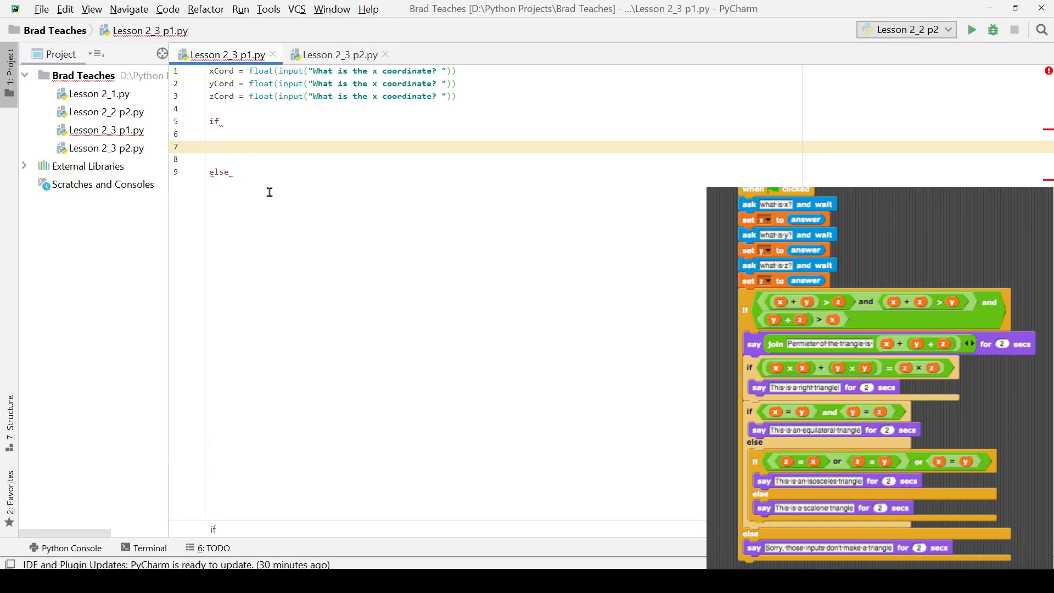
Review the three coordinate input lines and return to the if line to start its condition.
left_click(229, 146)
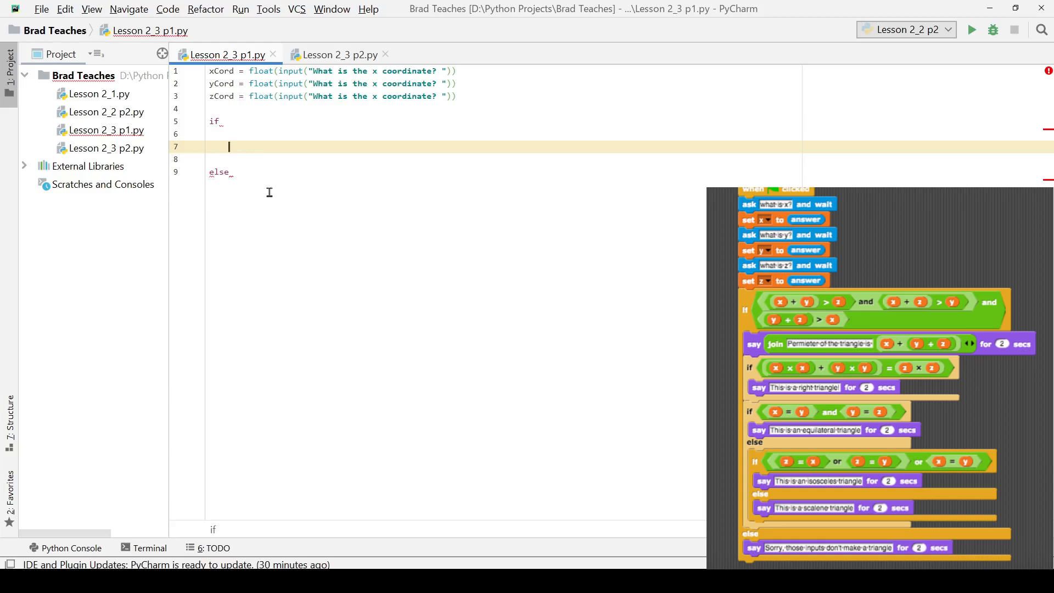
mouse_move(199, 130)
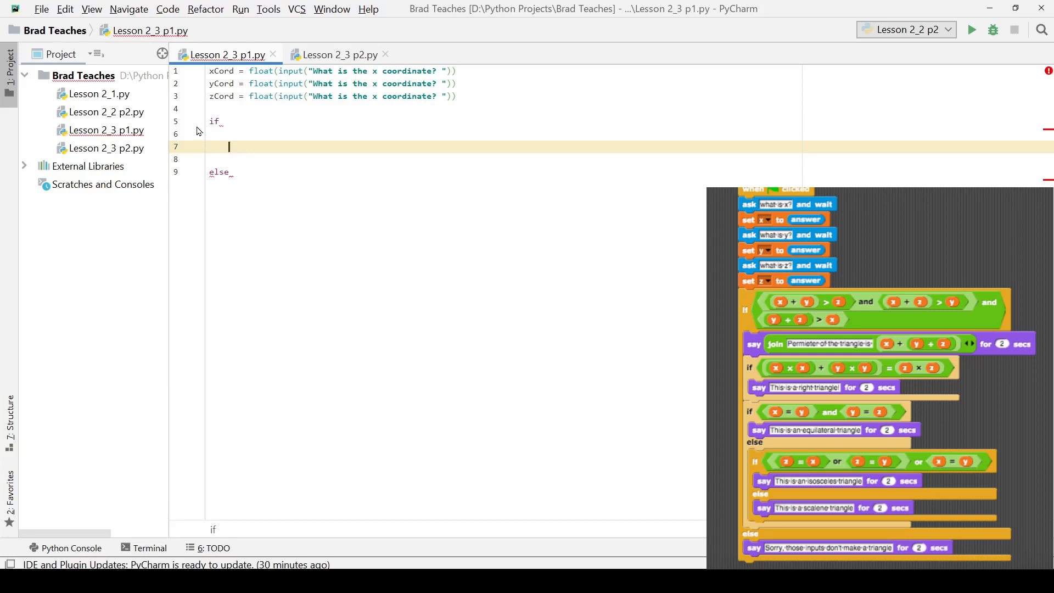
mouse_move(210, 73)
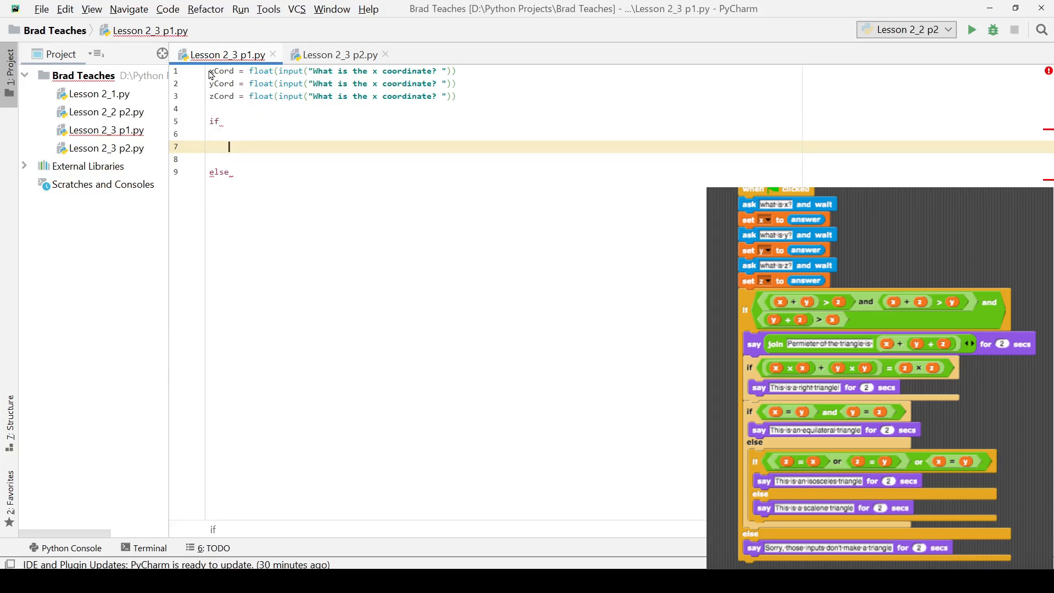
left_click(211, 70)
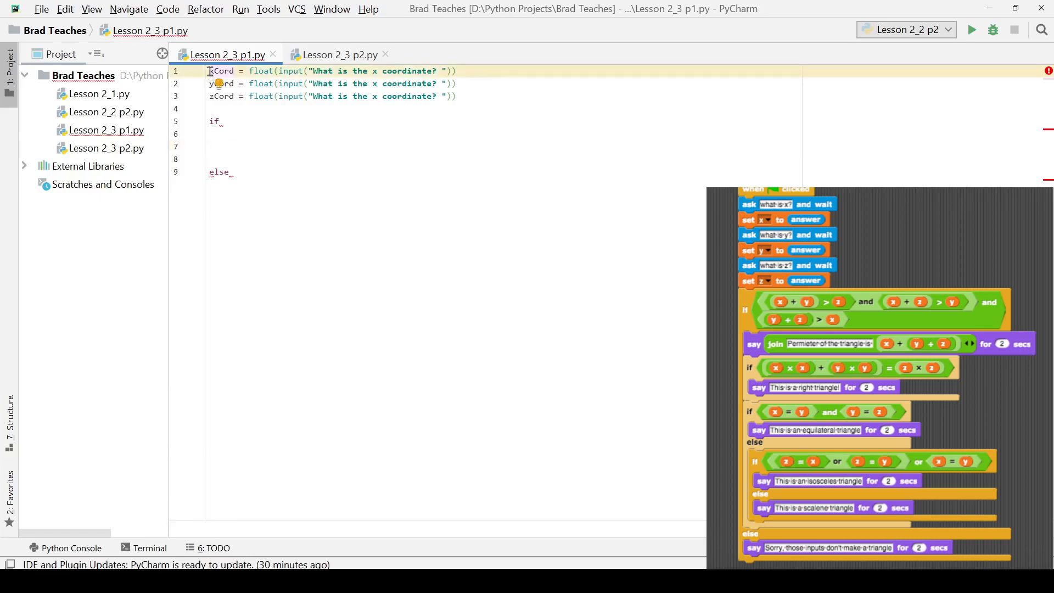
left_click_drag(209, 70, 456, 95)
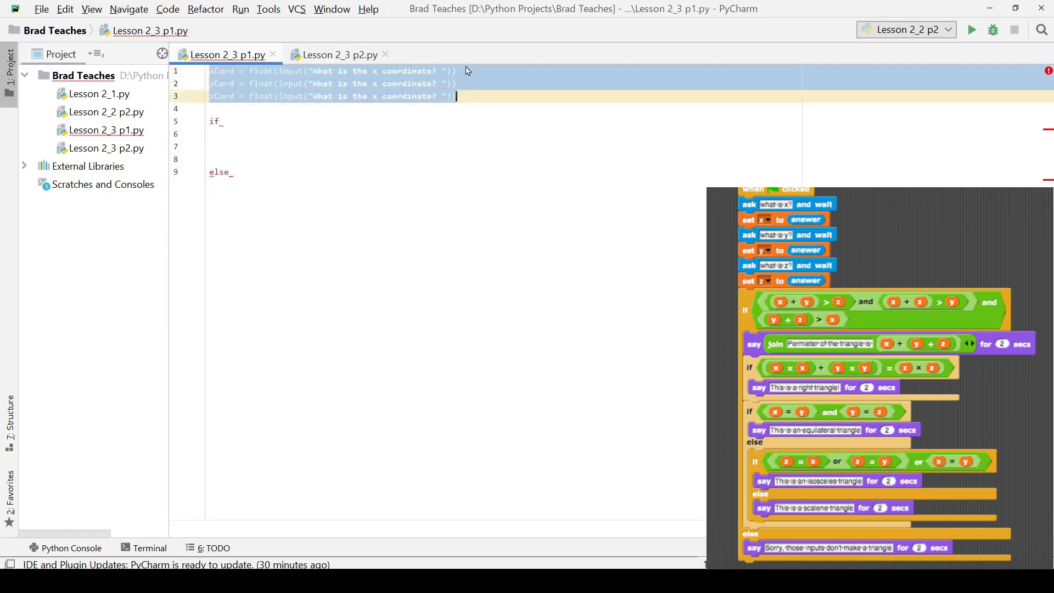
left_click(262, 70)
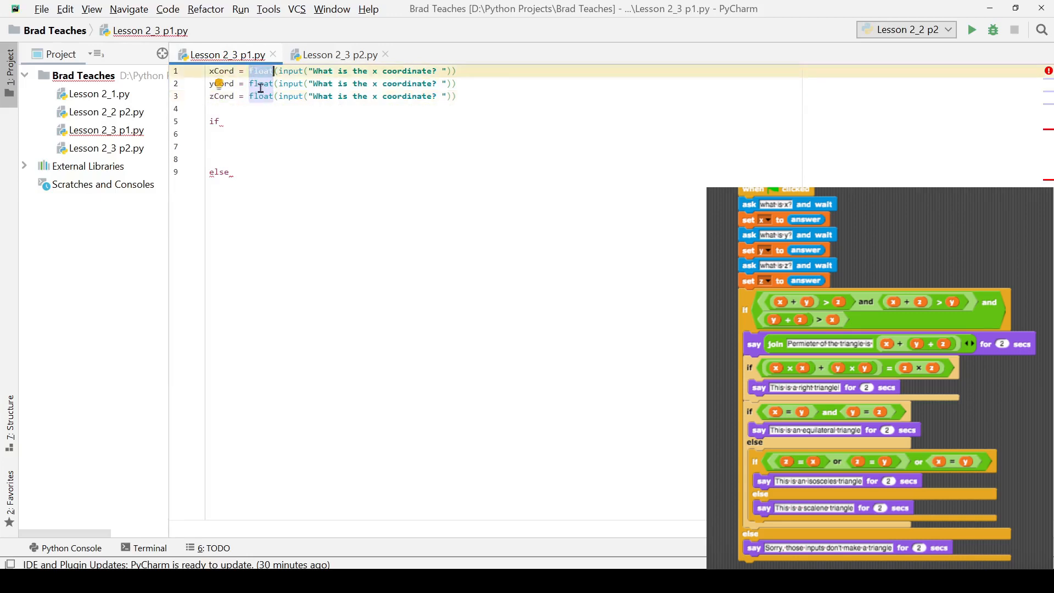
left_click(261, 97)
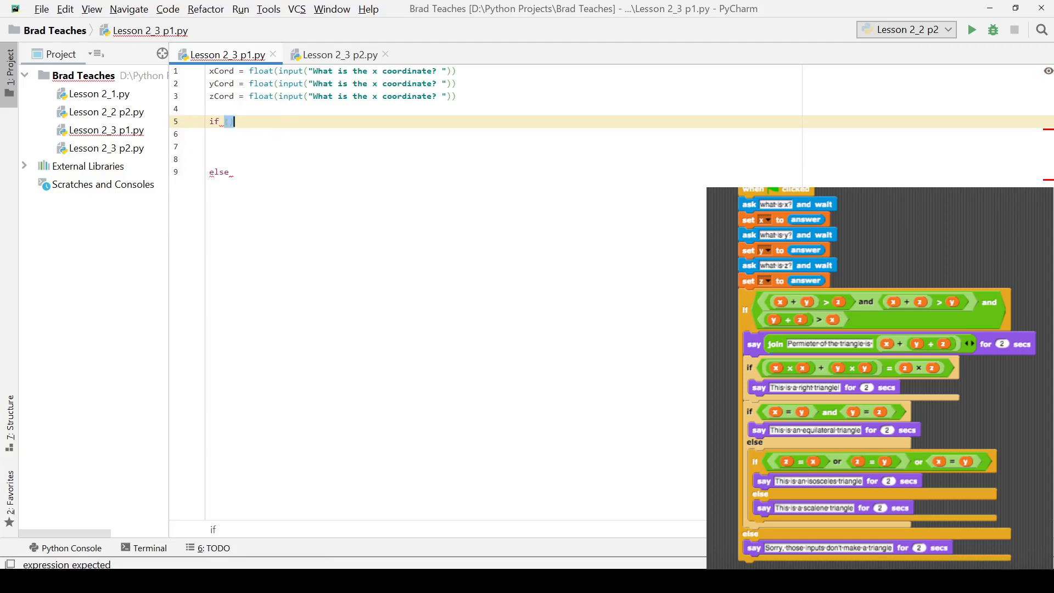
Write the if line as '() and () and ():' and place the cursor inside the first parentheses.
type("()")
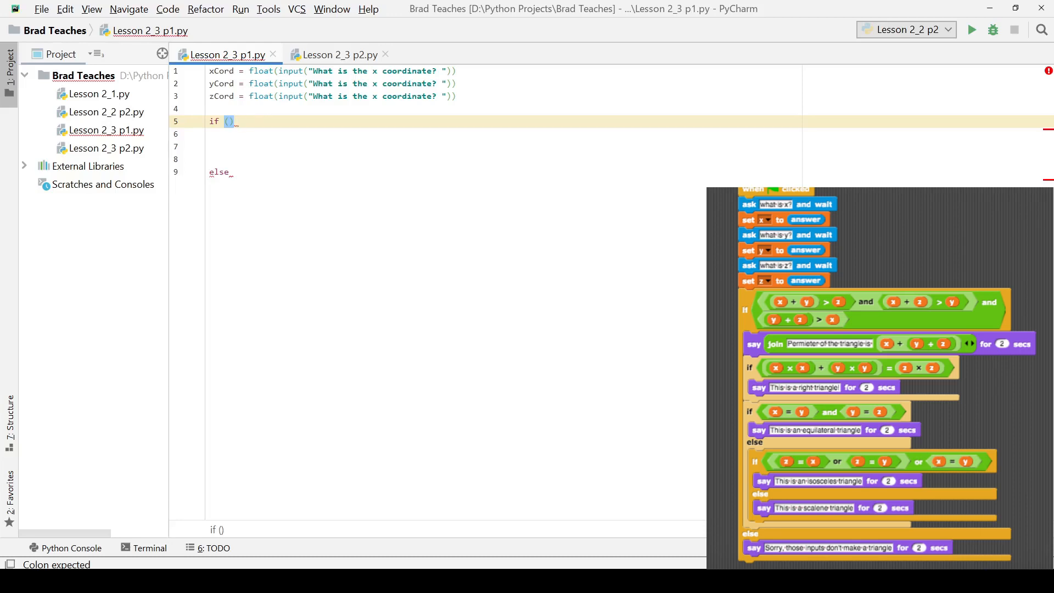
type("and")
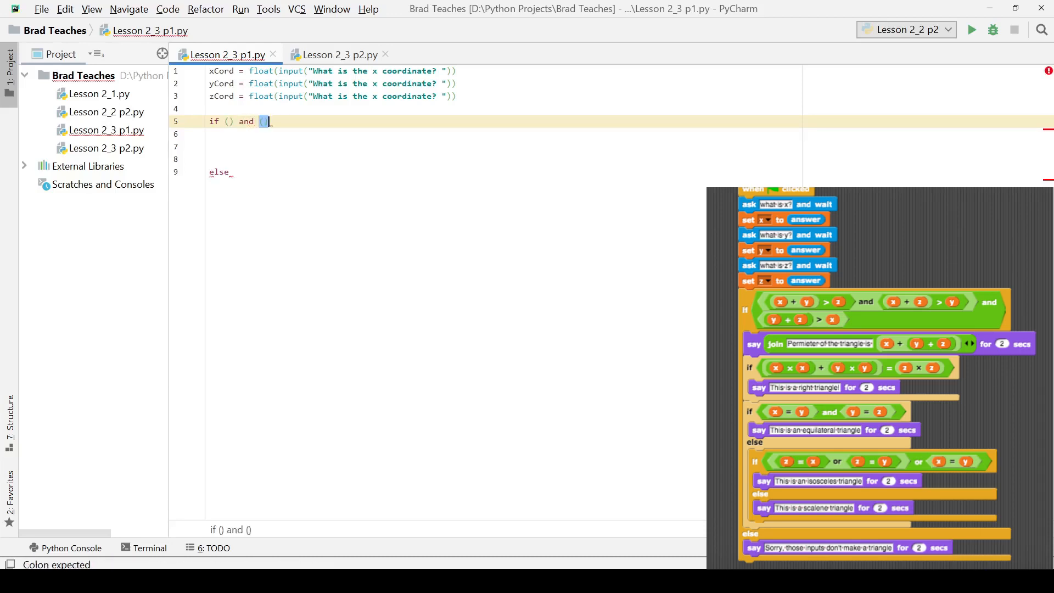
type("() and")
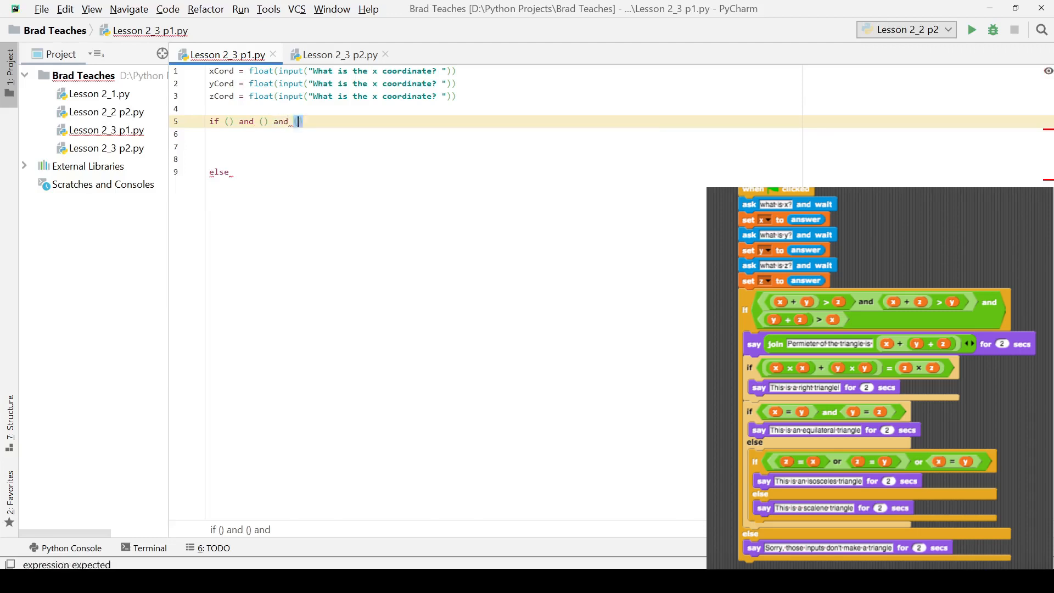
type("()")
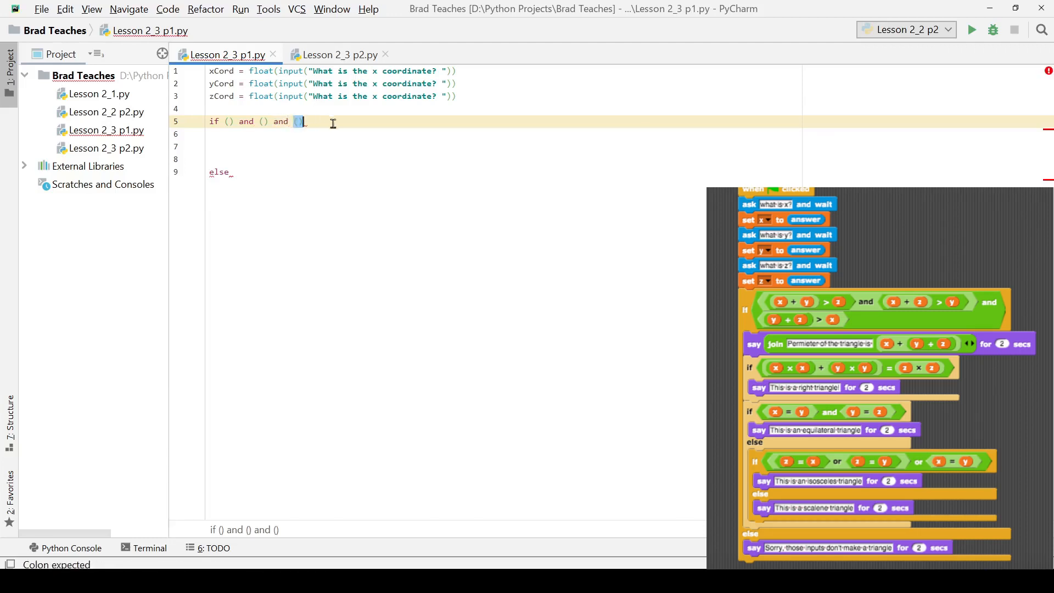
type(":")
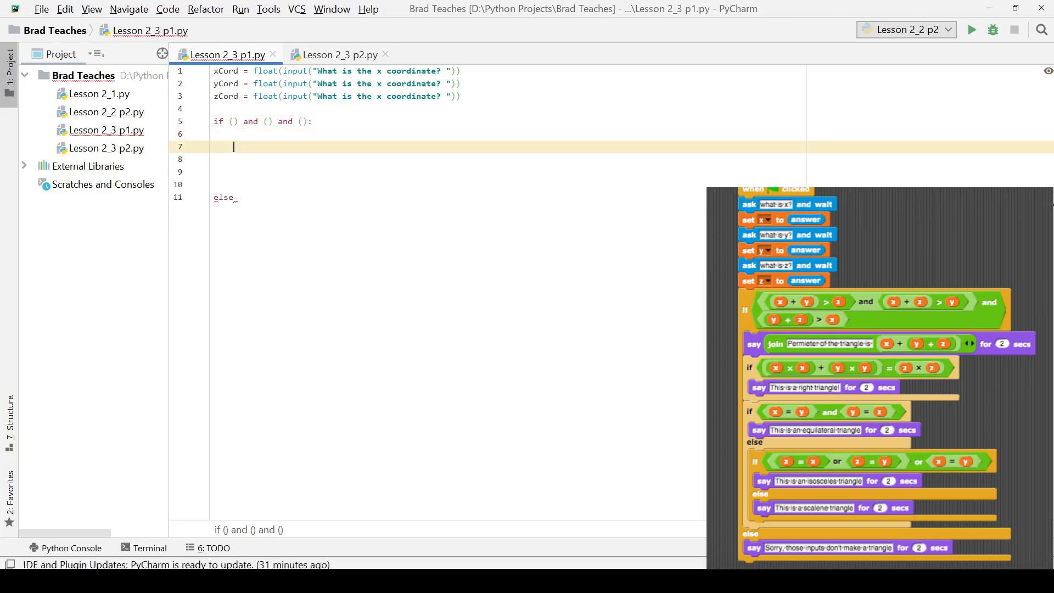
left_click(268, 120)
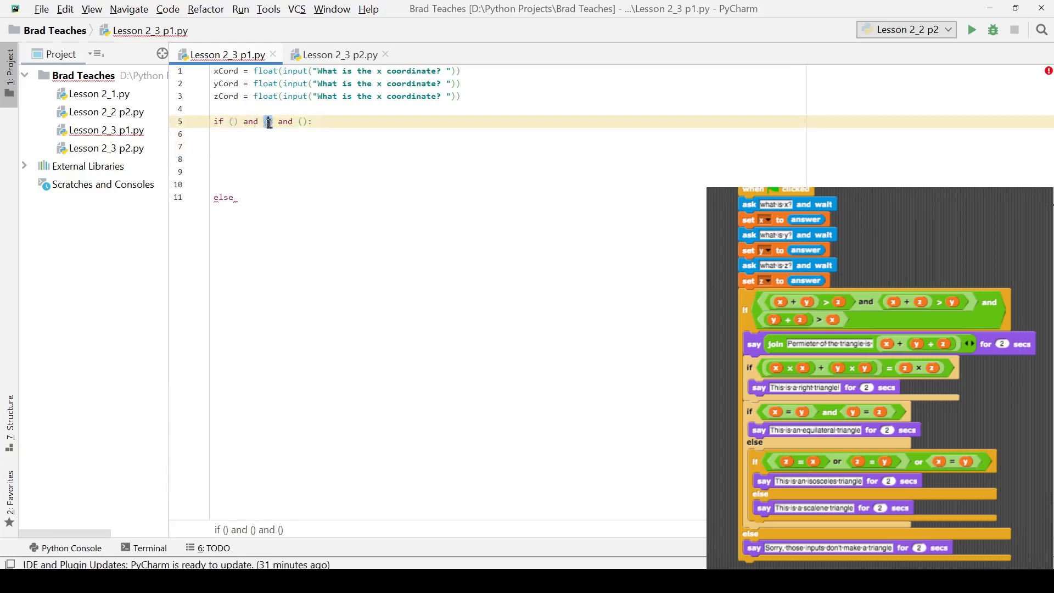
double_click(249, 121)
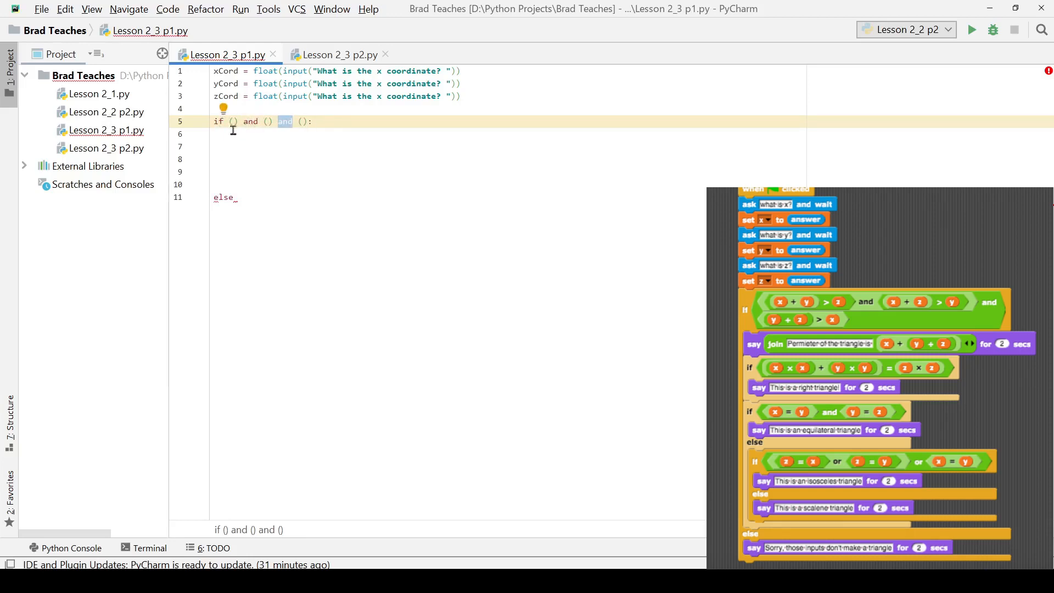
left_click(232, 121)
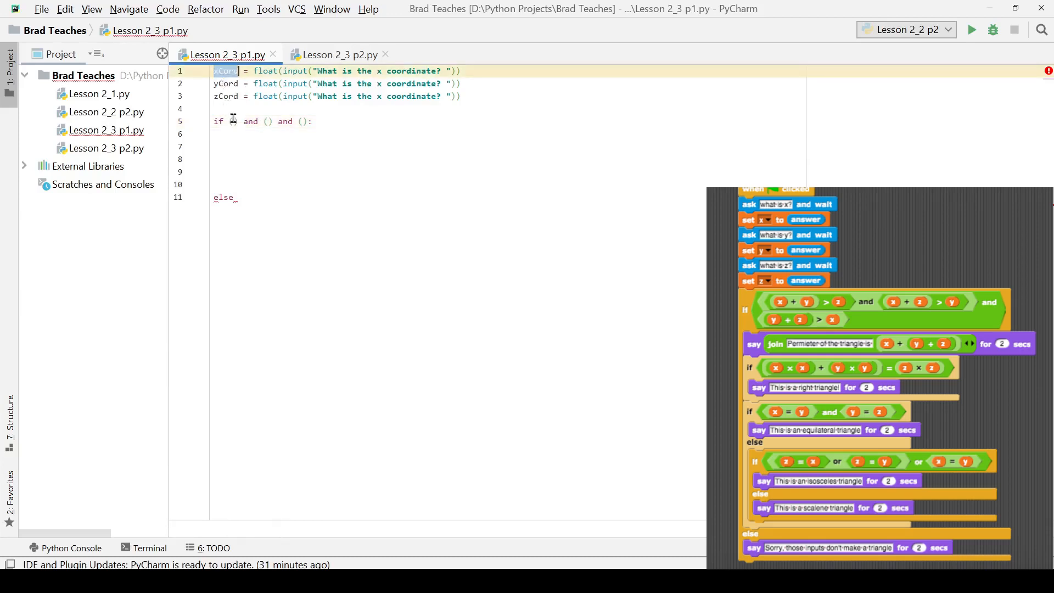
Fill the first condition as ((xCord + yCord) > zCord), leaving the other two empty.
type("xCord")
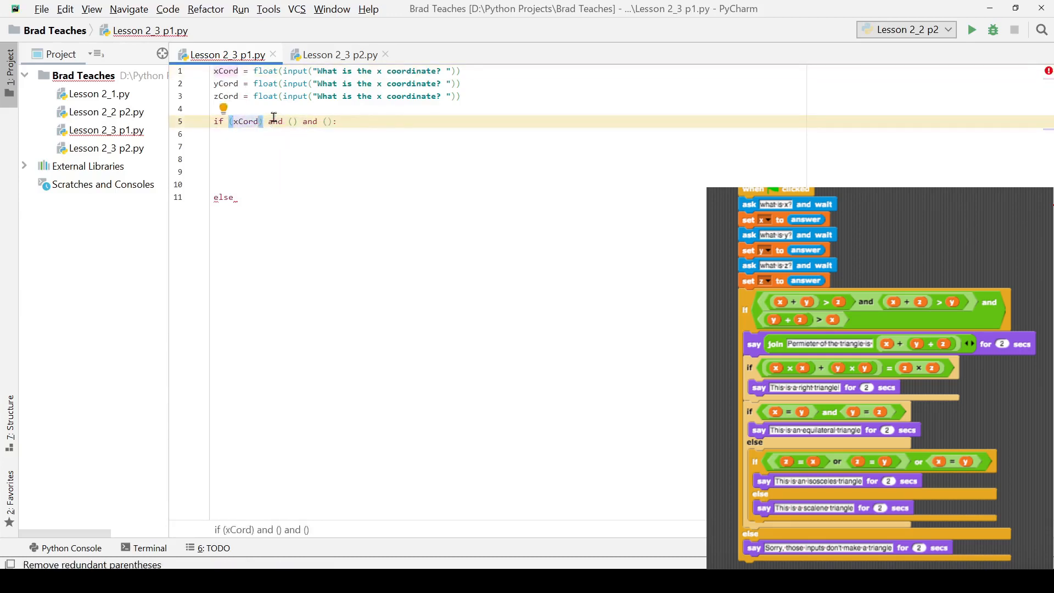
type("+ yCord")
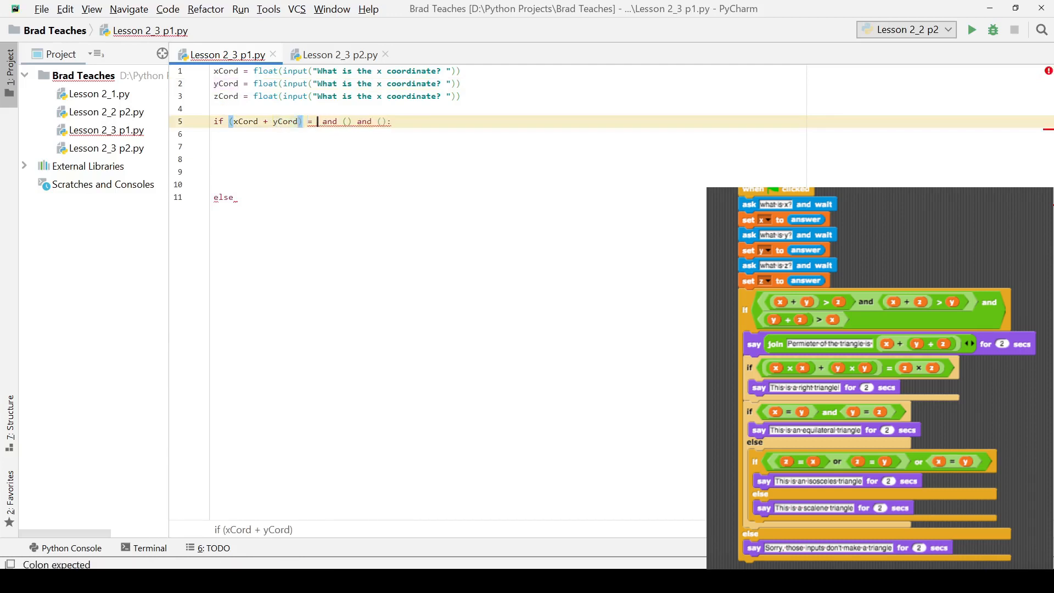
type("=")
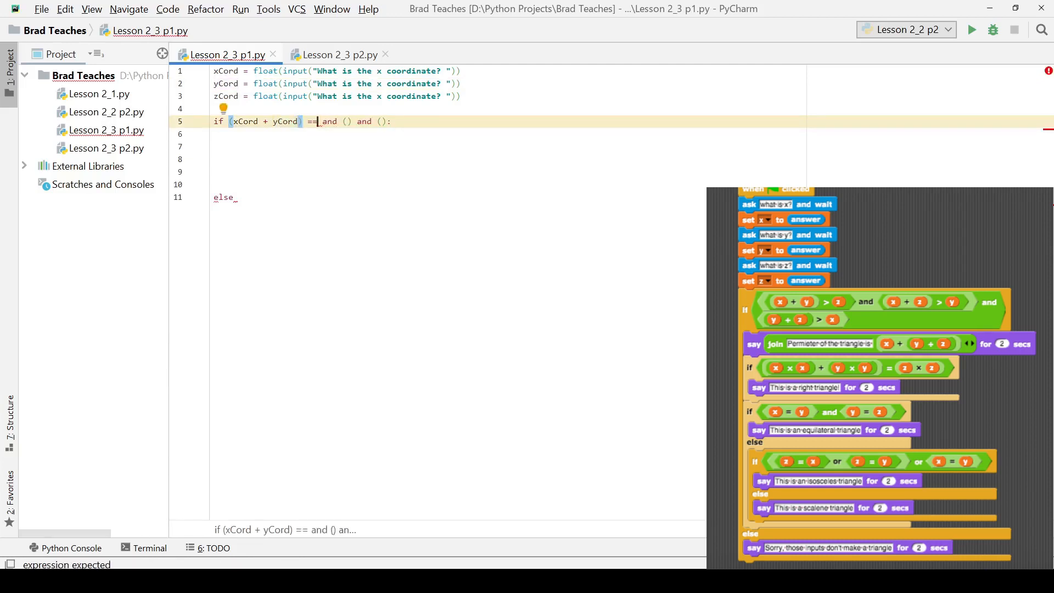
type(">")
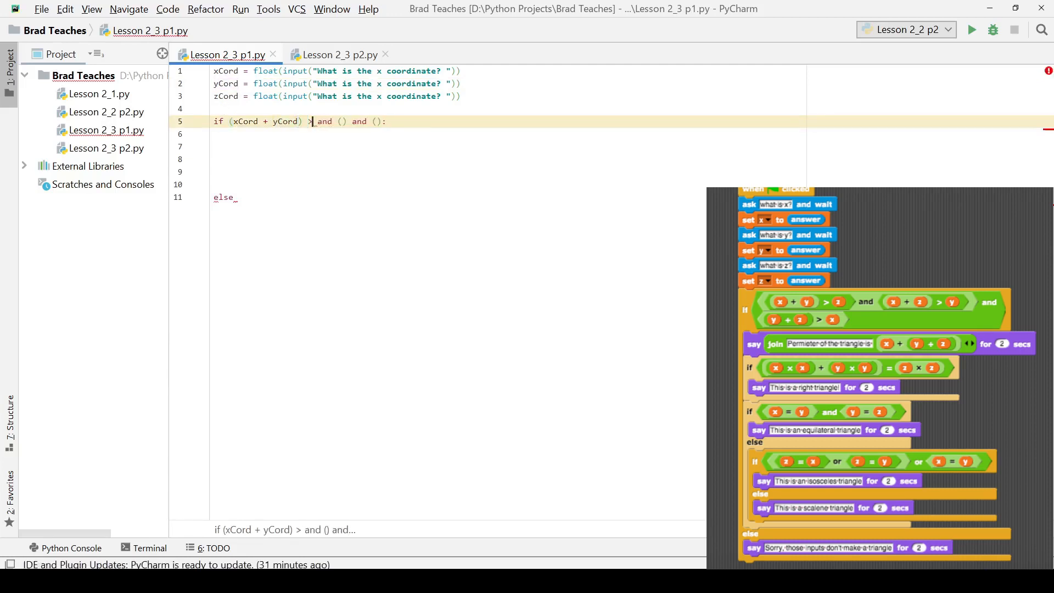
left_click(225, 96)
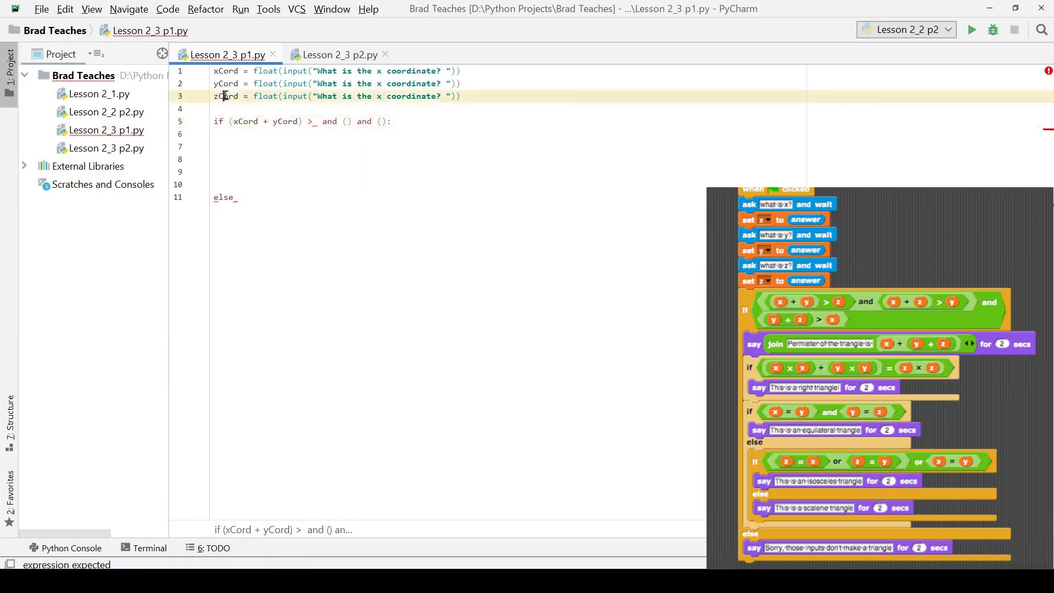
type("zCord)")
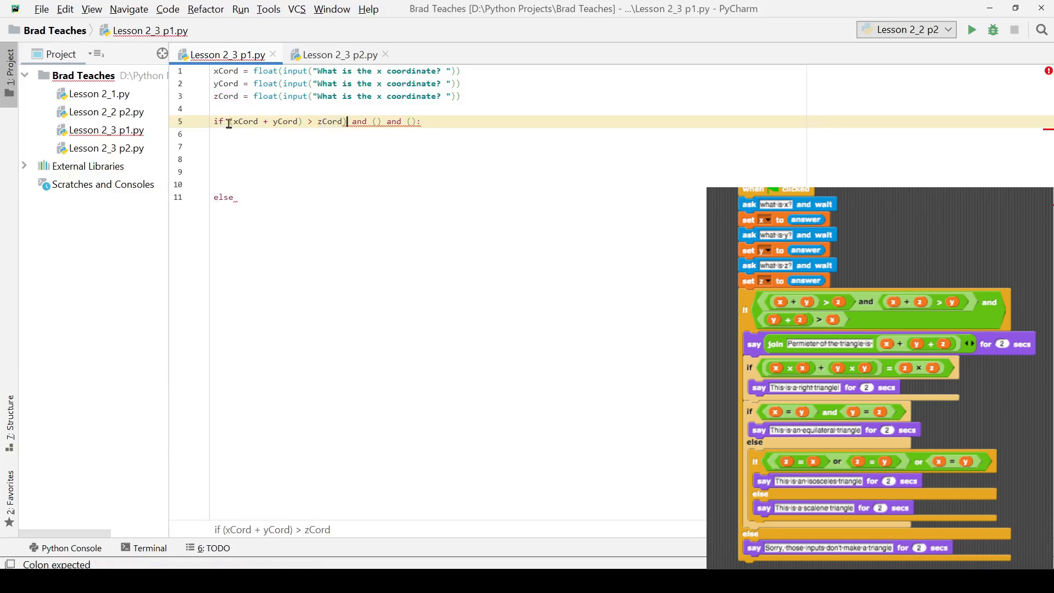
type("(")
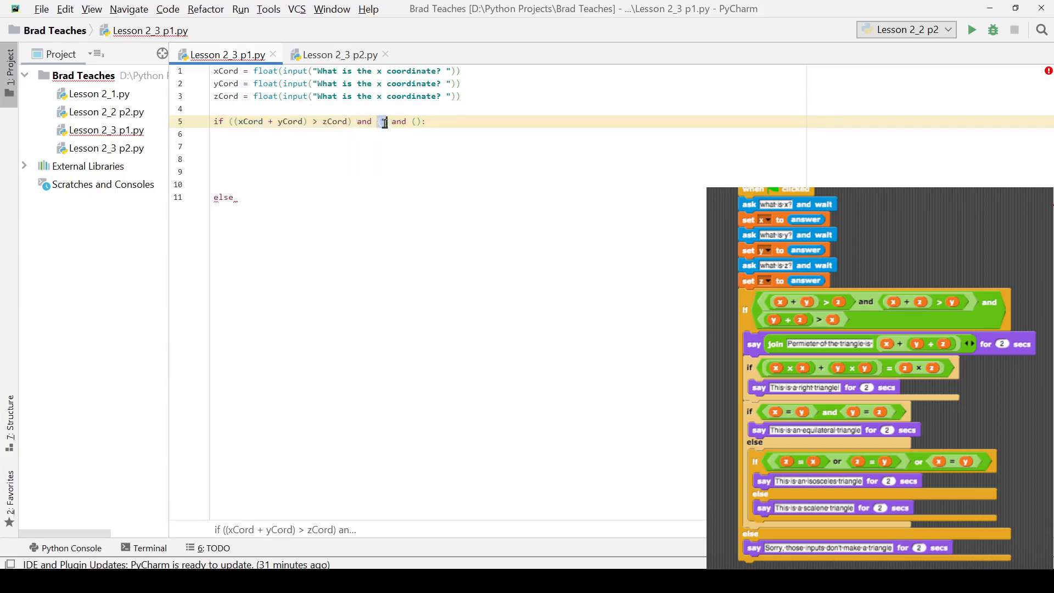
Fill the remaining comparisons so the line ends ((zCord + yCord) > xCord):, swapping the misplaced xCord for zCord.
type("(xCord + yCord) > zCord")
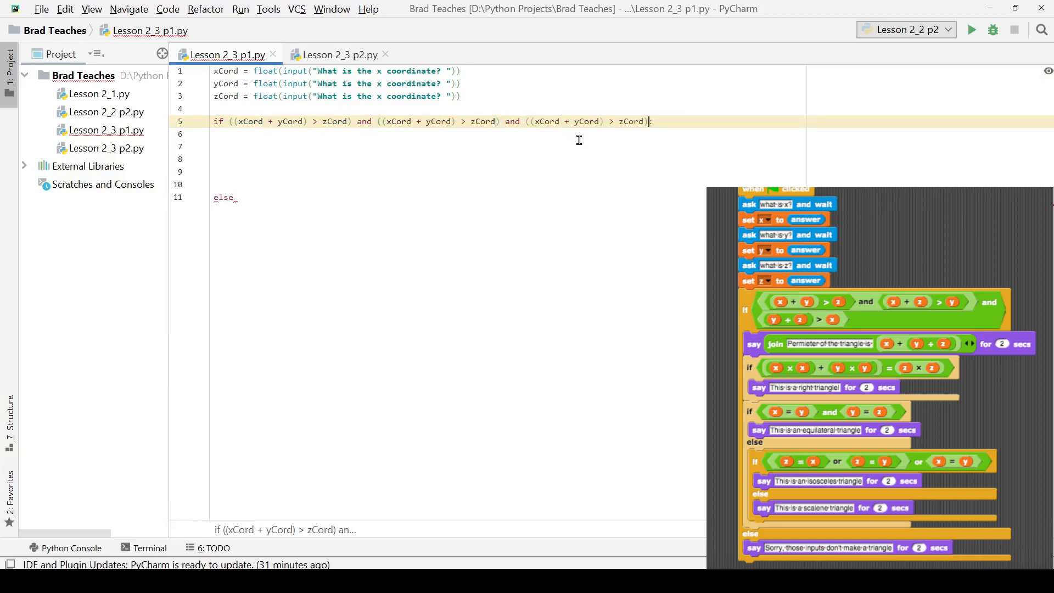
type(":")
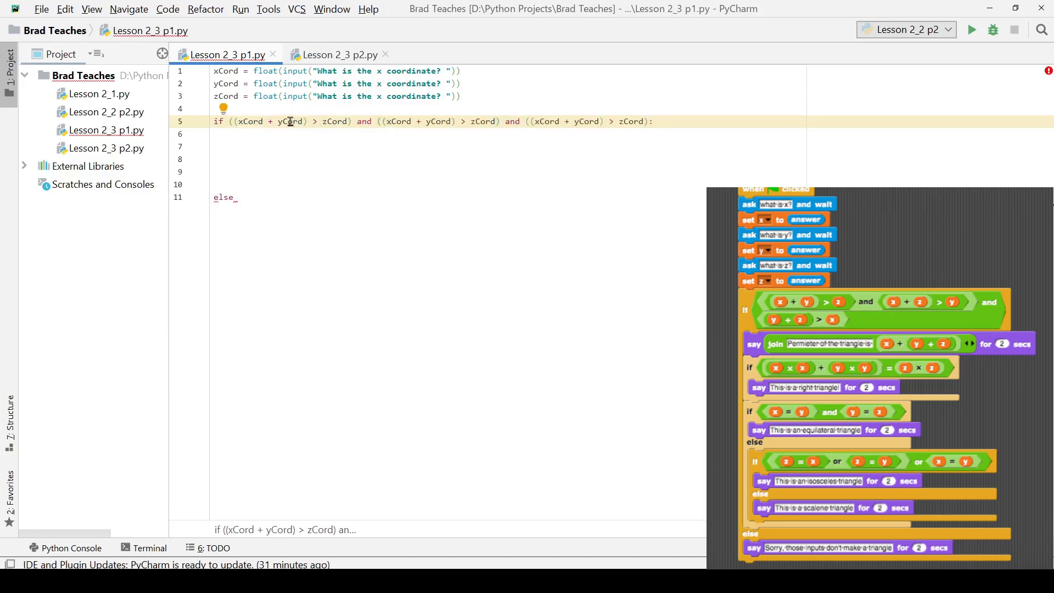
double_click(290, 121)
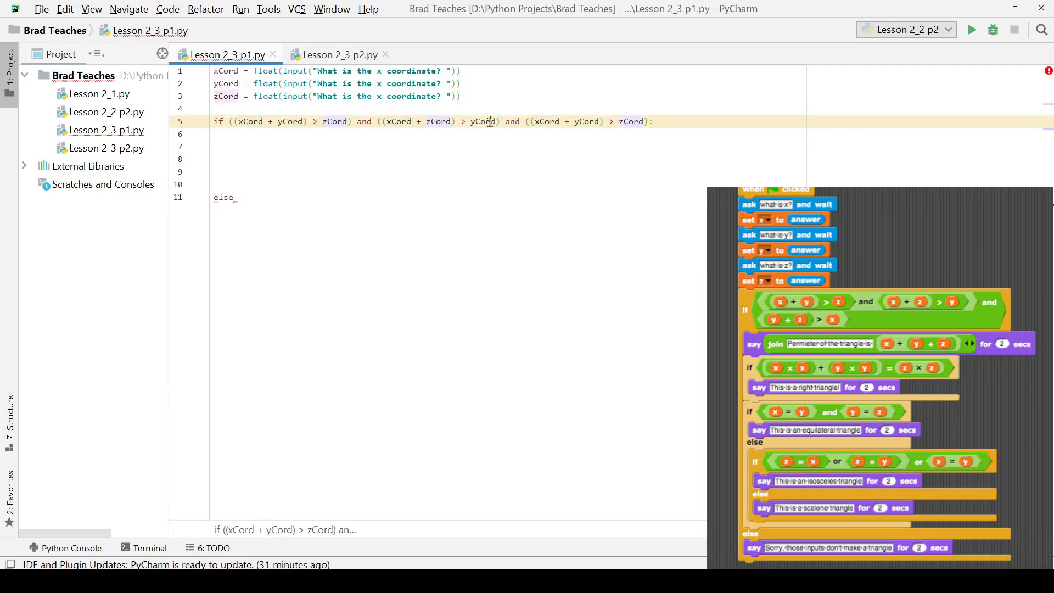
double_click(545, 121)
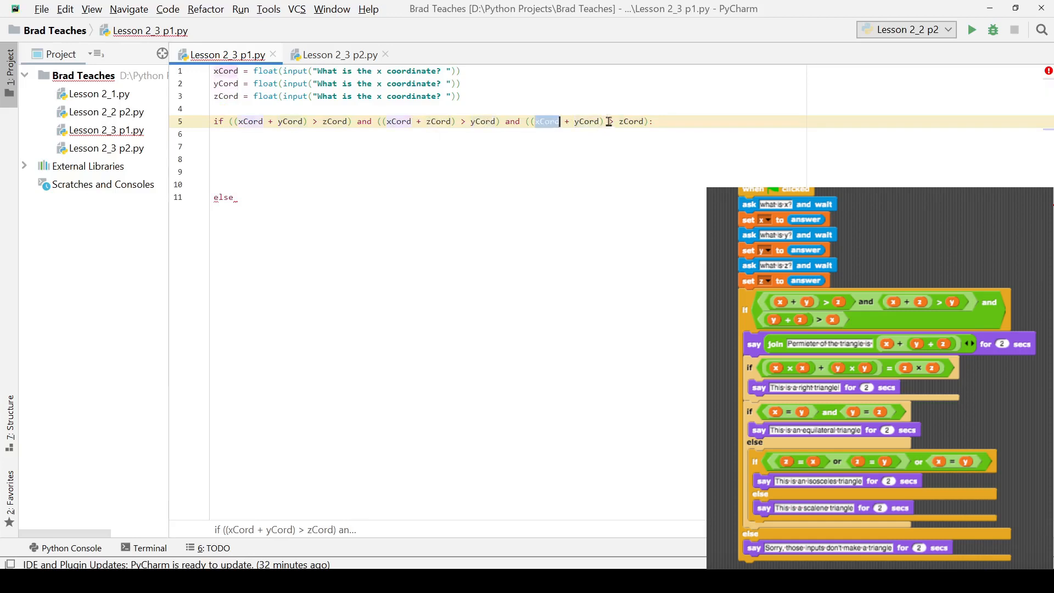
type("xCord")
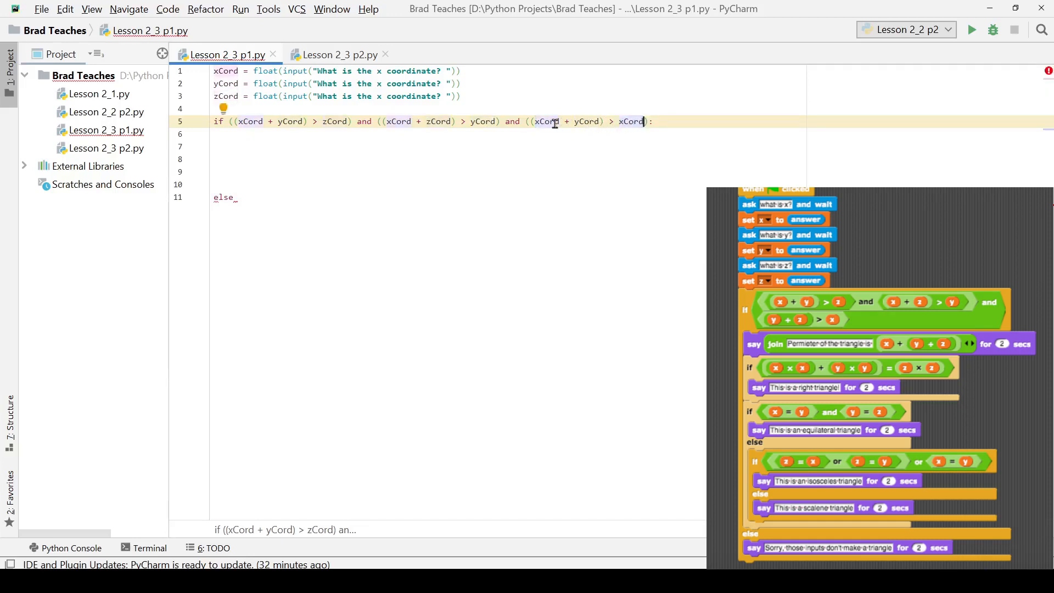
mouse_move(607, 121)
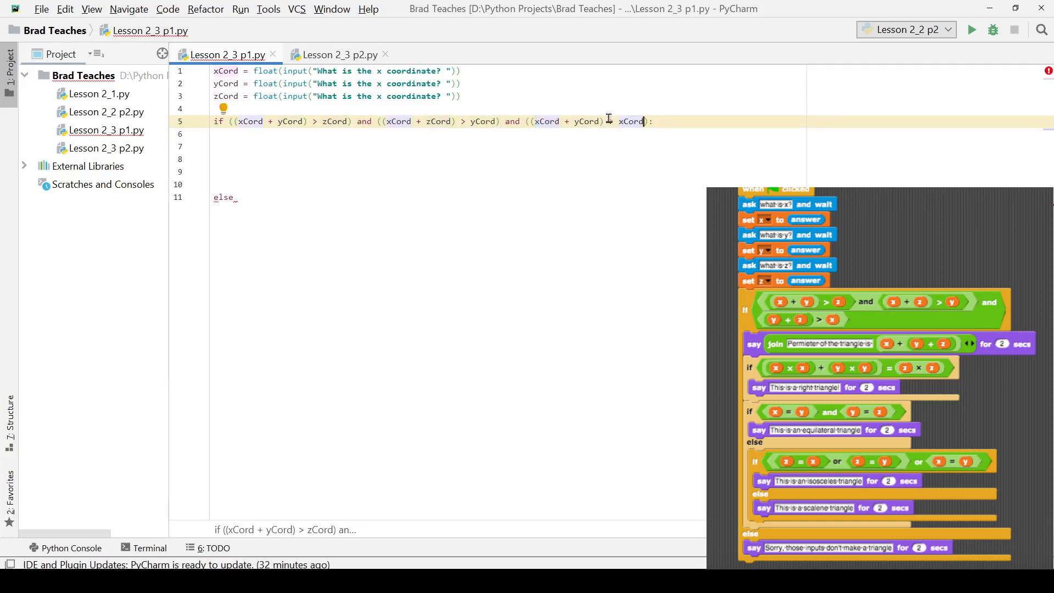
mouse_move(418, 120)
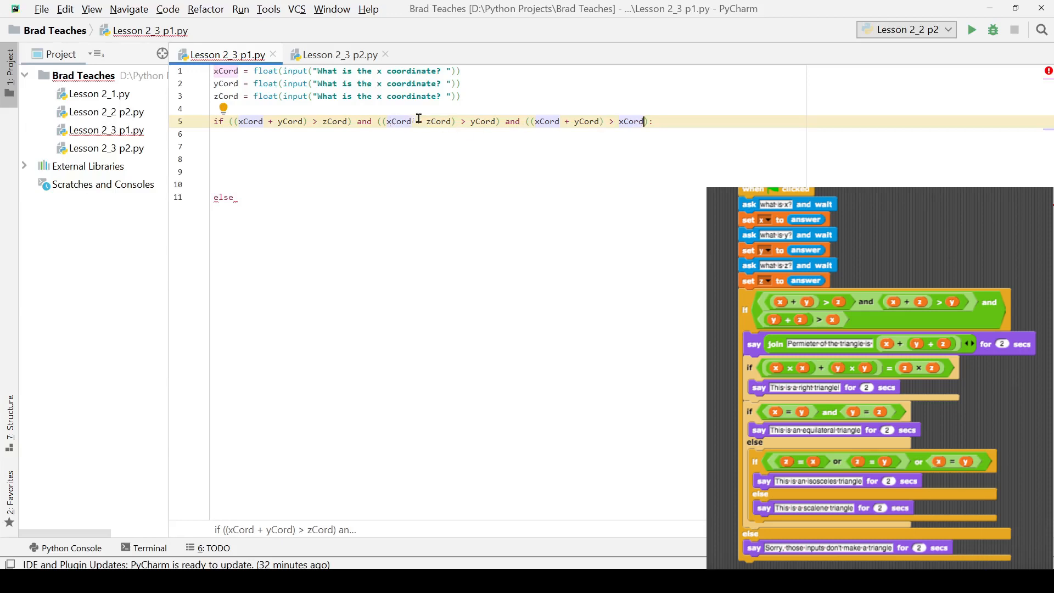
mouse_move(612, 121)
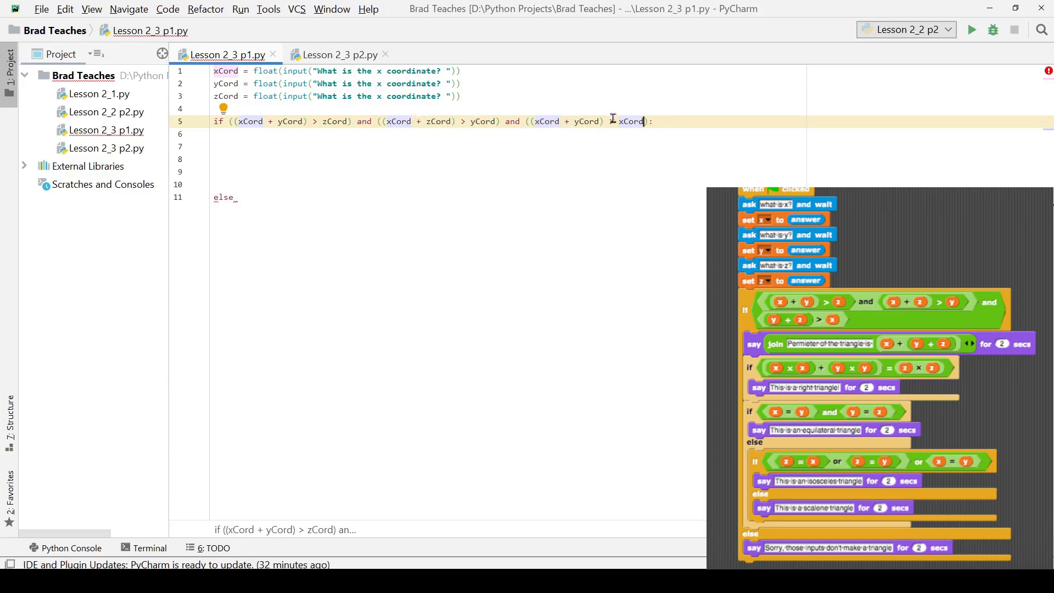
double_click(438, 122)
type("z")
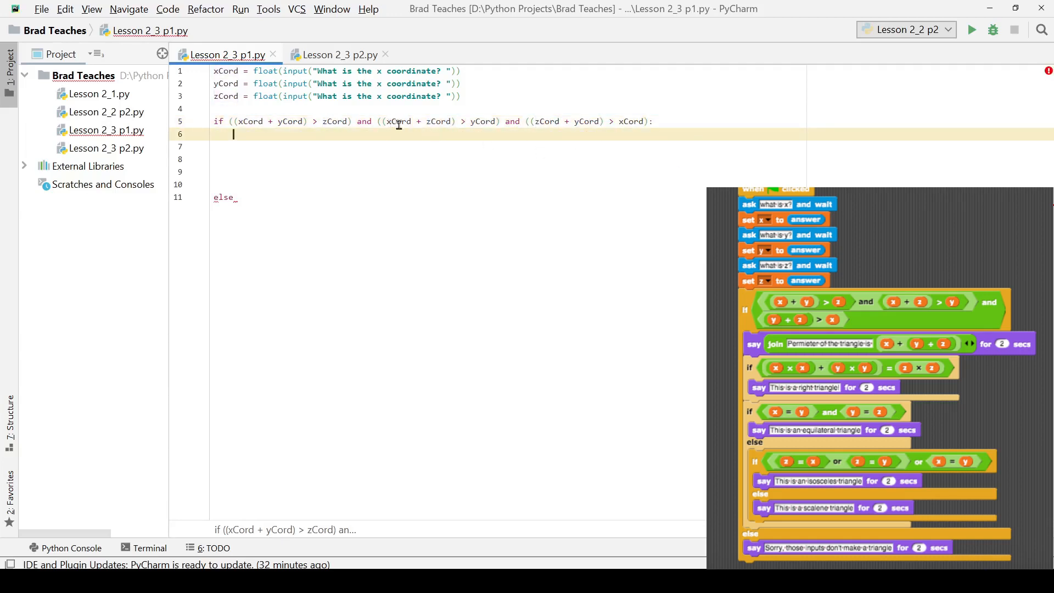
mouse_move(471, 124)
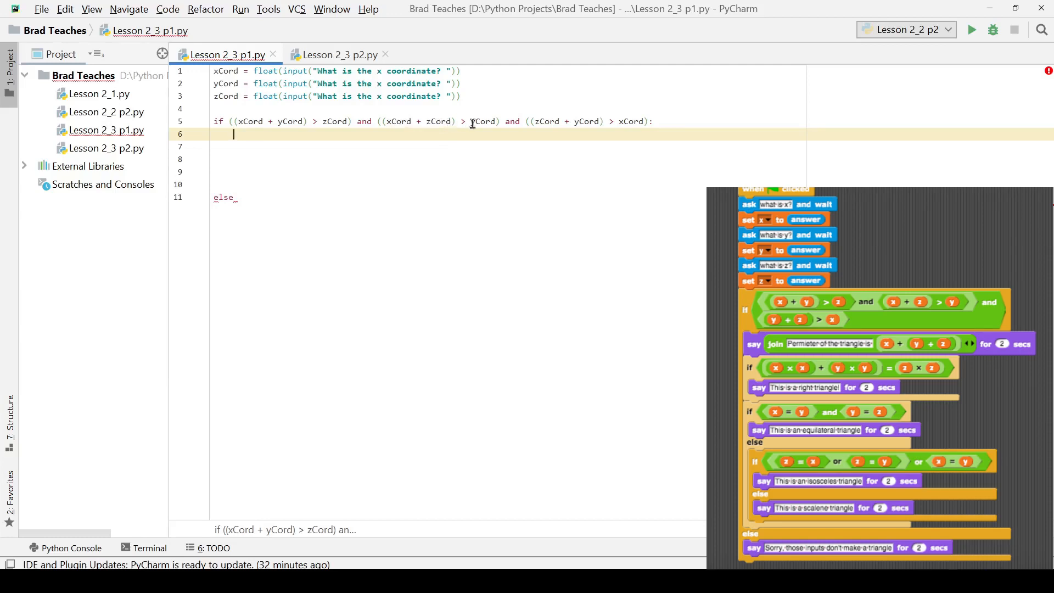
left_click(615, 121)
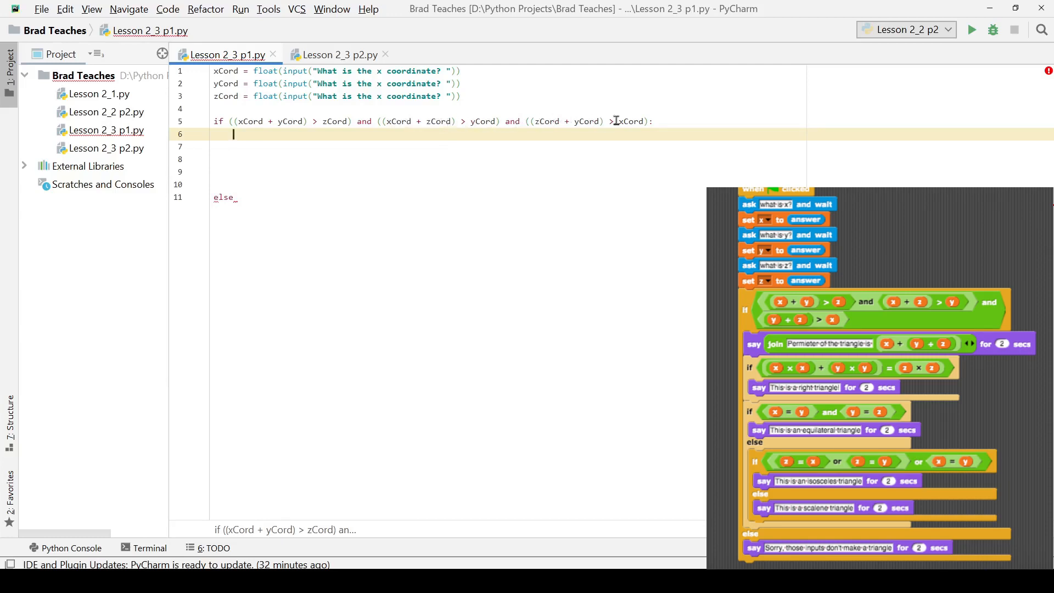
mouse_move(269, 136)
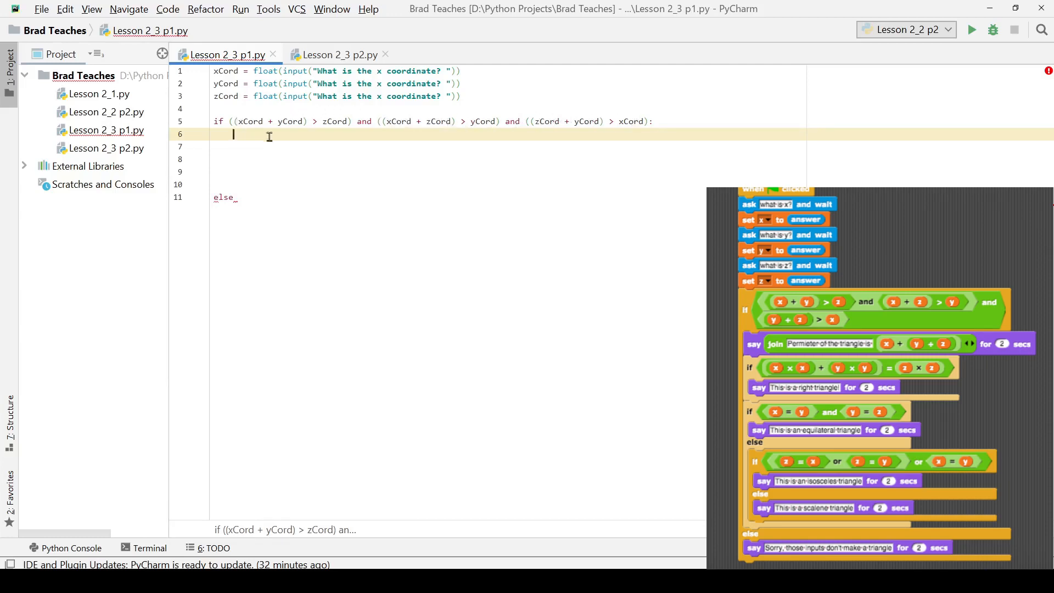
Give else a colon and a print("This is not a triangle") body, leaving a blank line above it.
type(":")
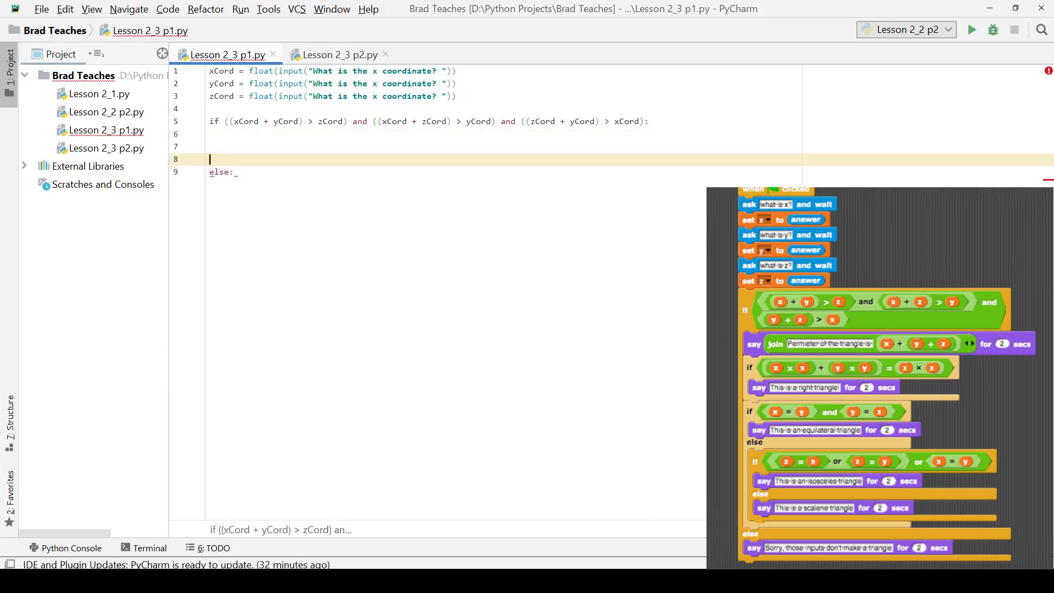
key("Backspace")
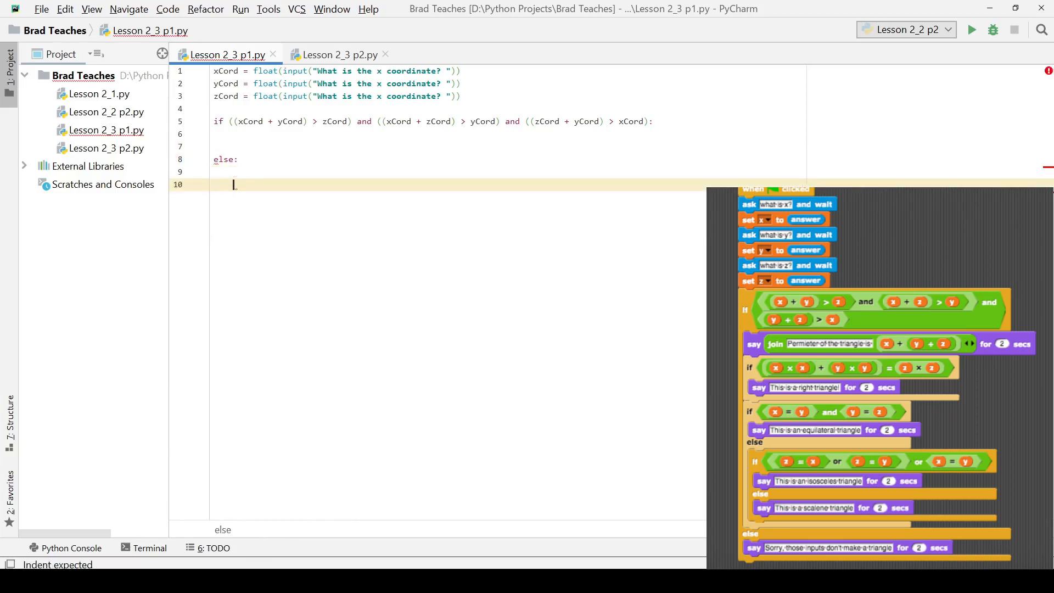
type("print(")
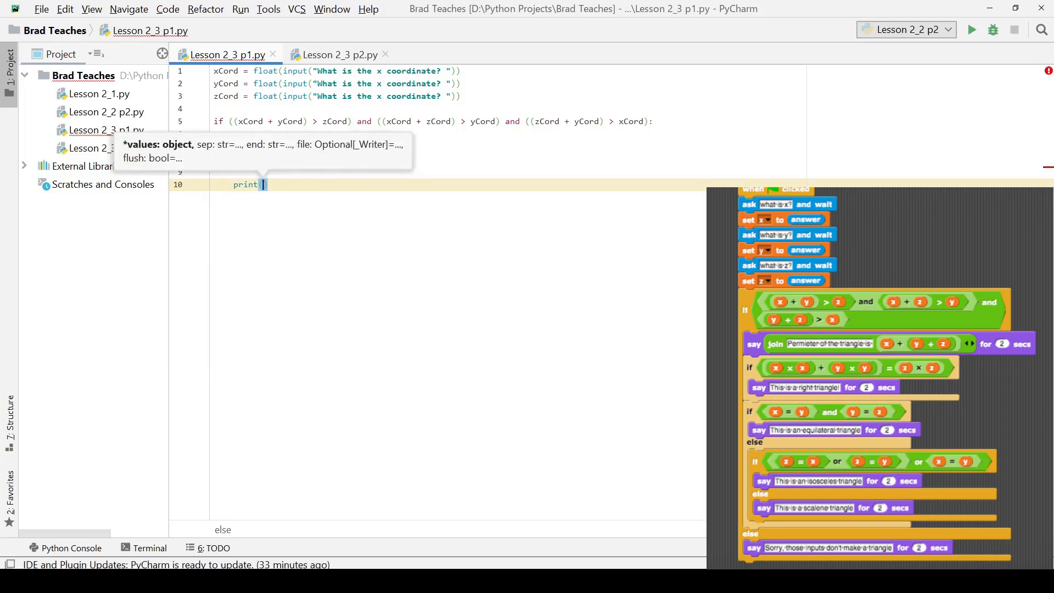
type("\"\"")
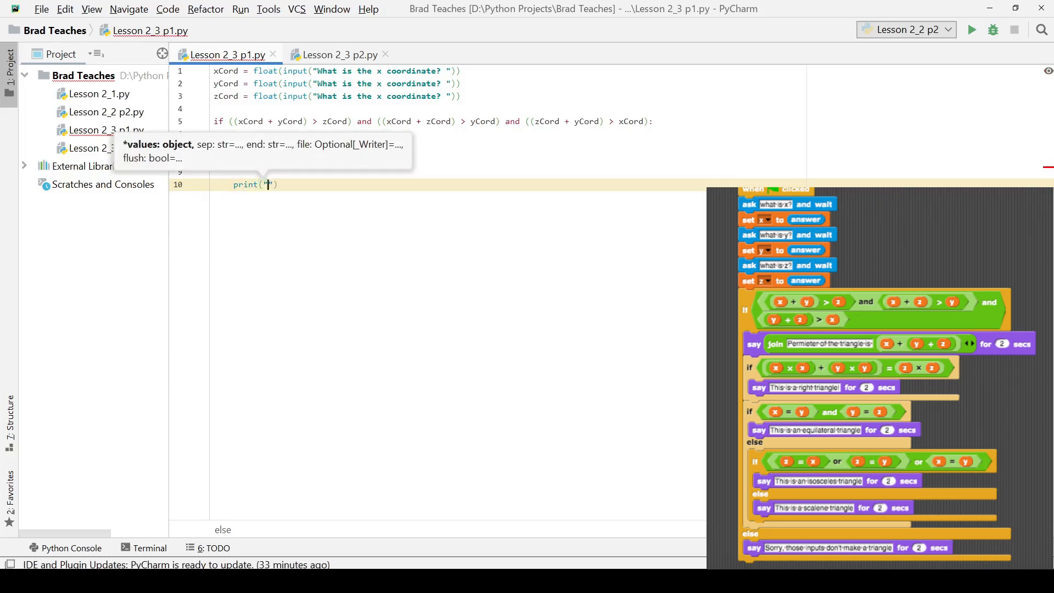
type("T")
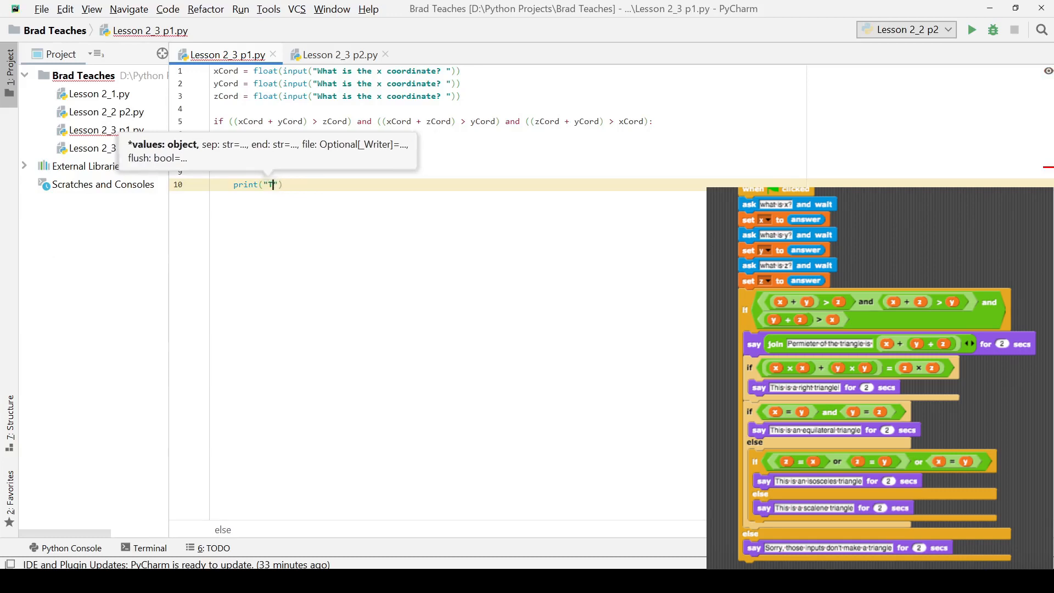
type("his is not a tr")
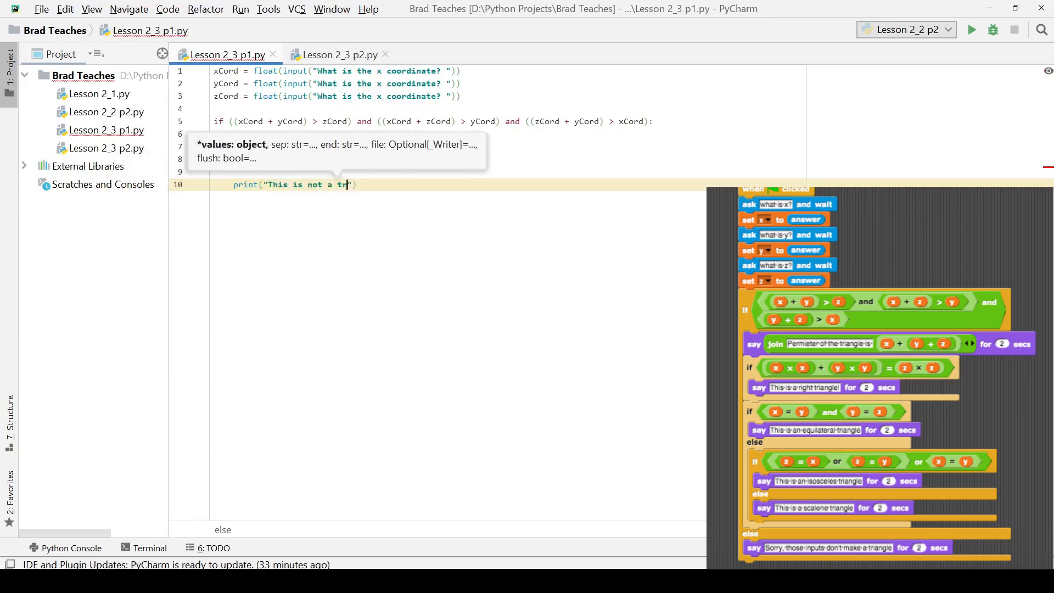
type("angle")
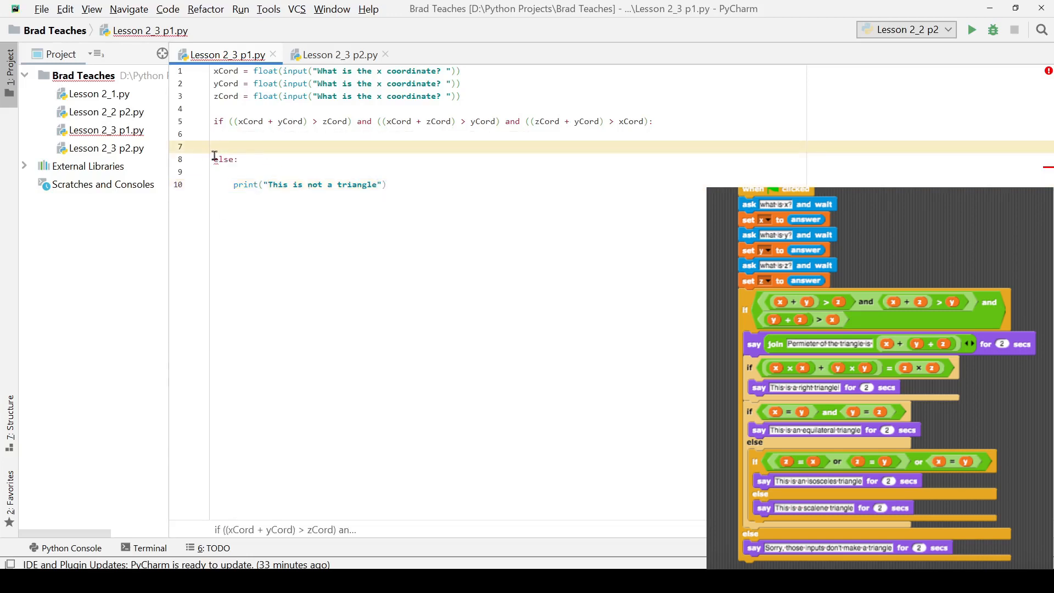
key("enter")
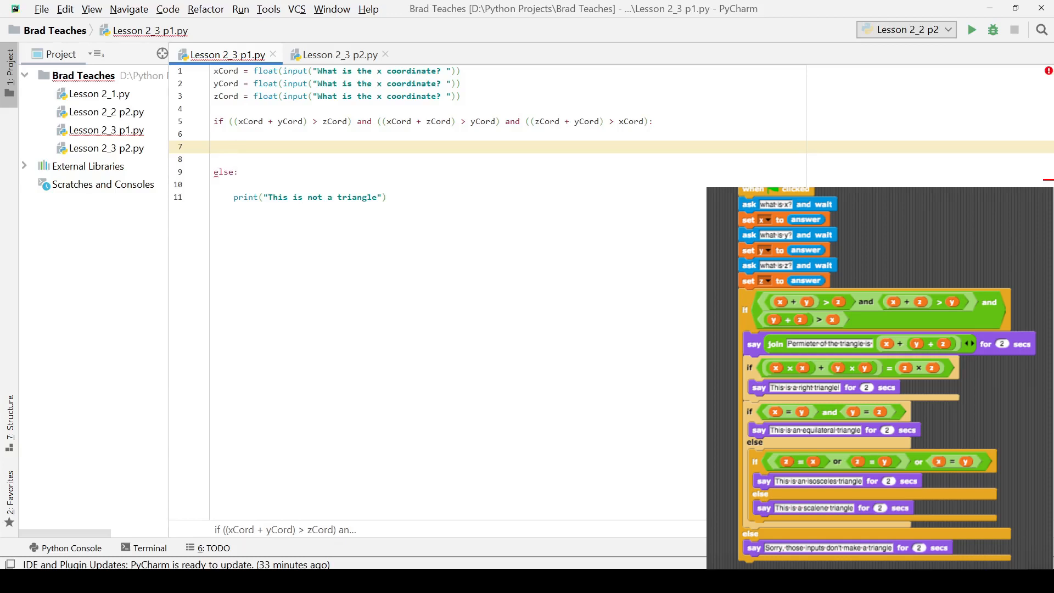
mouse_move(260, 138)
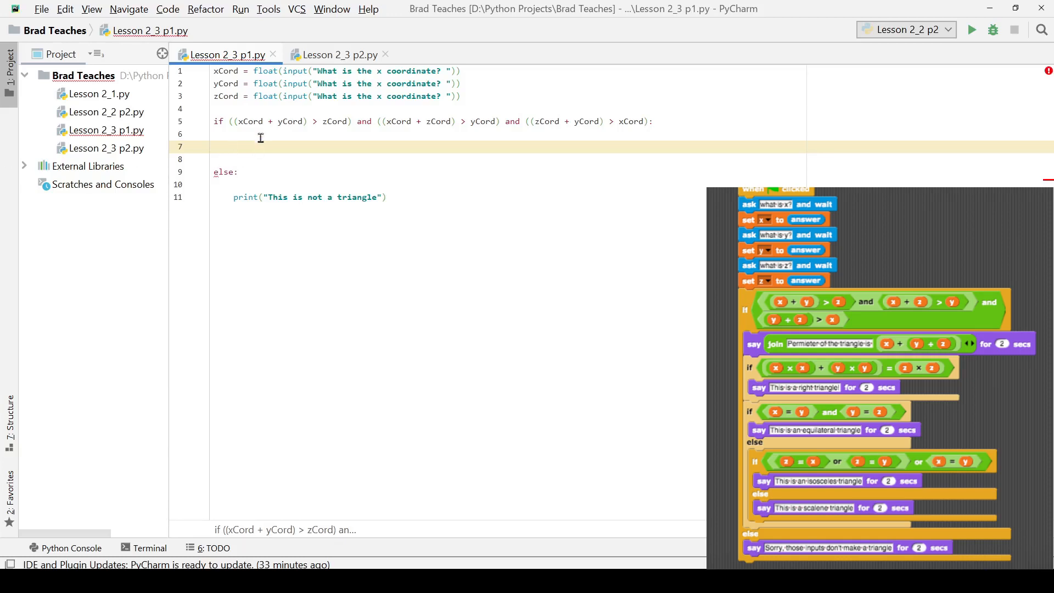
Add print(xCord + yCord + zCord) in the if body and begin a nested if below it.
type("print(")
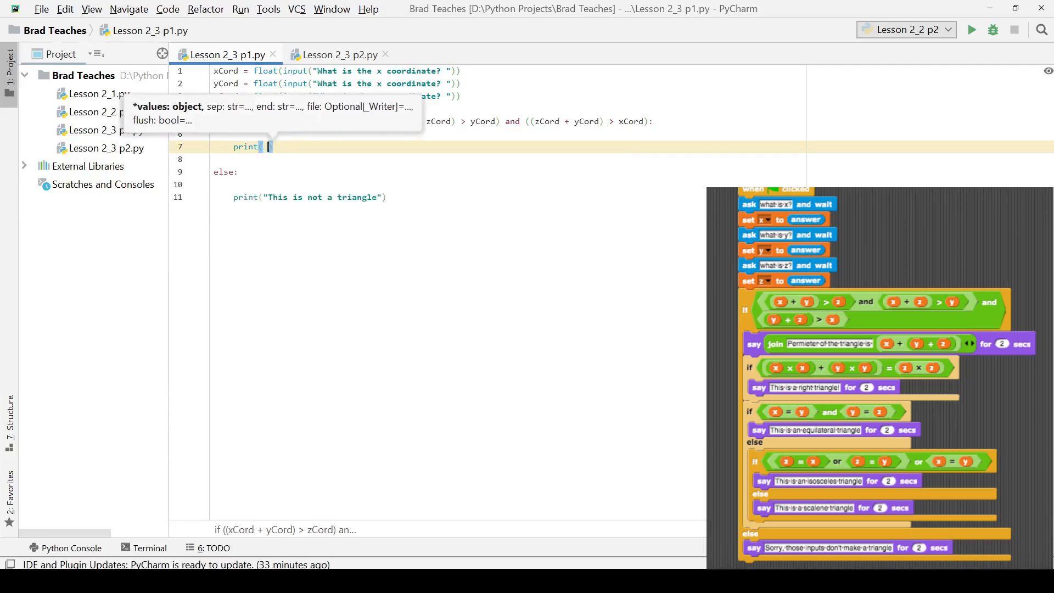
type("xCord + yCord + zCord")
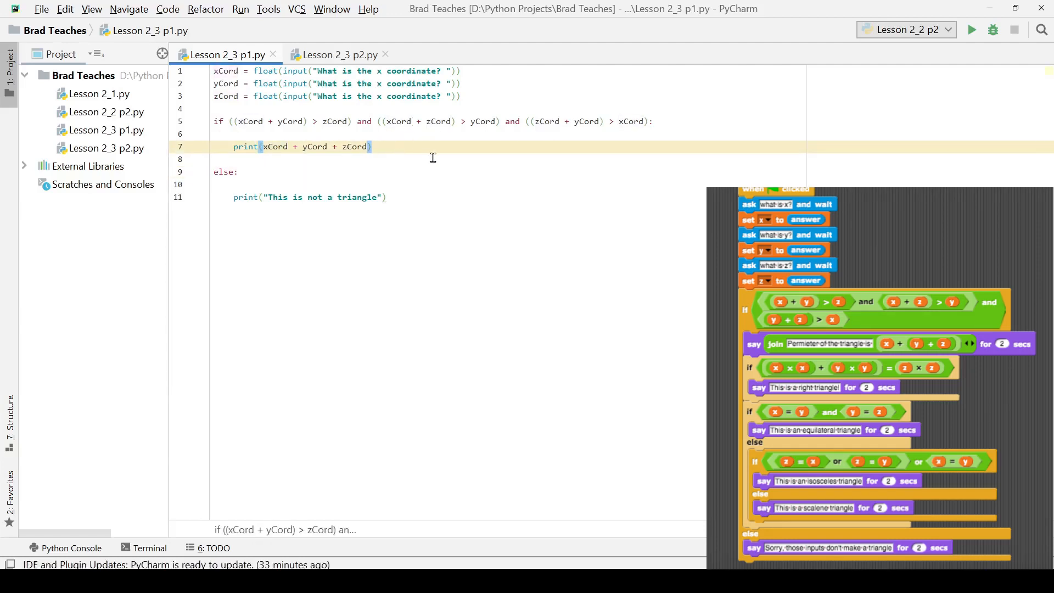
type("pri")
type("if")
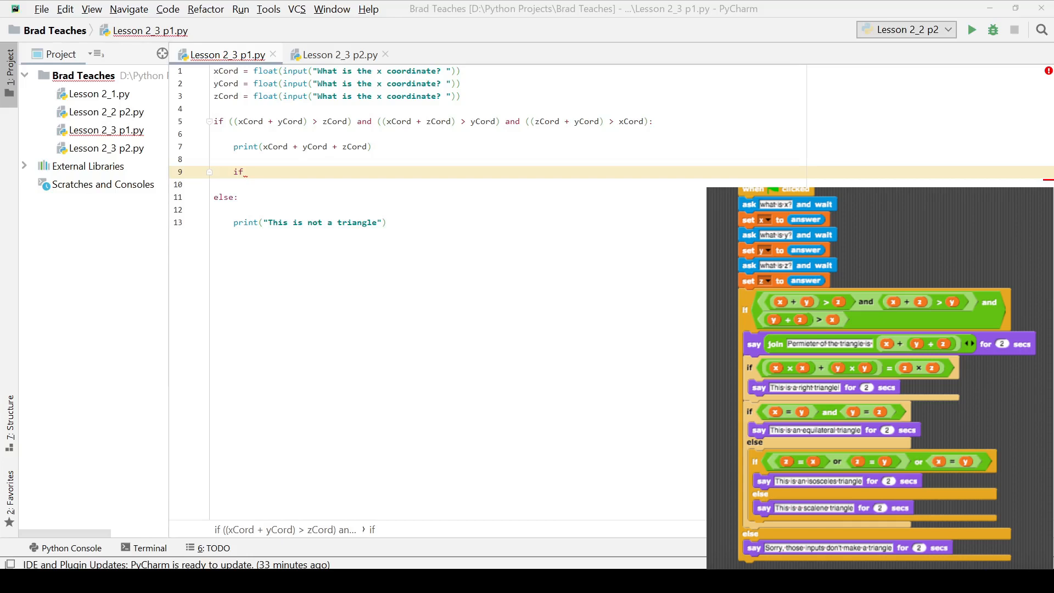
mouse_move(282, 178)
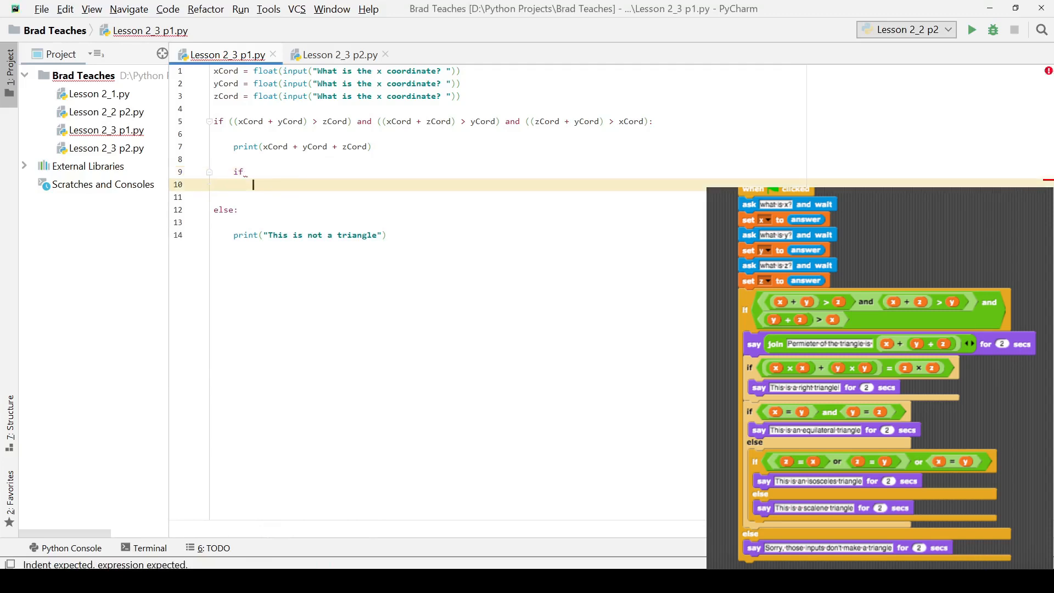
Lay out if, elif and else lines under the print, then trim elif to if: to form the nested skeleton.
type("elif")
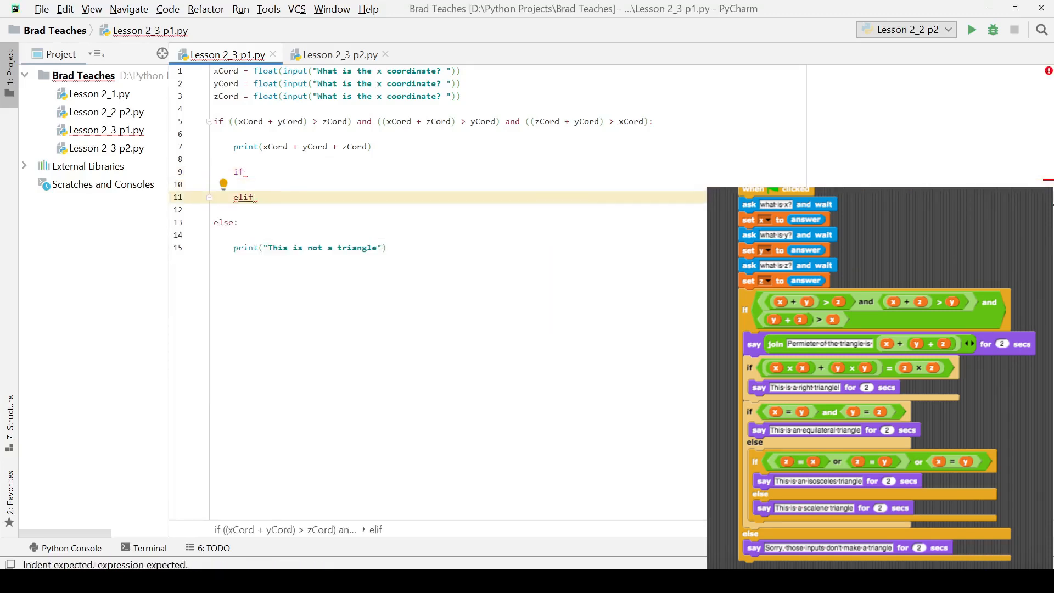
type("else:")
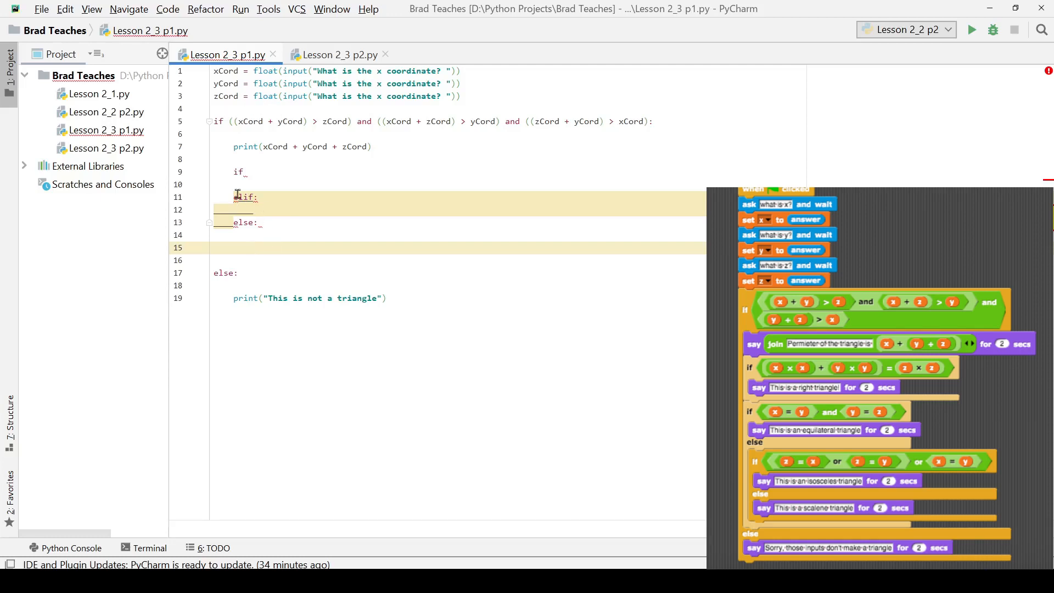
left_click(242, 196)
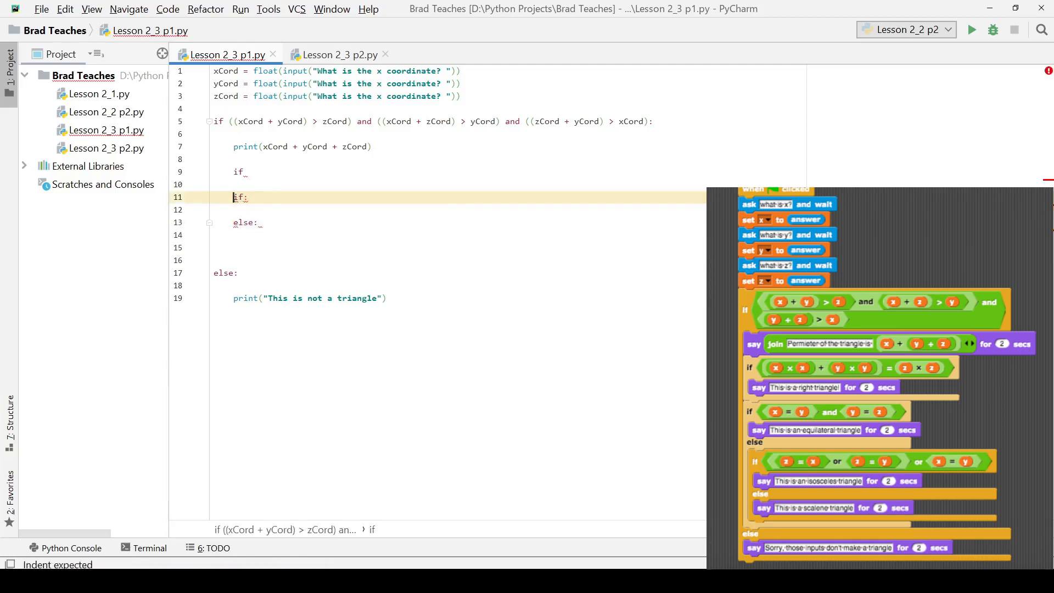
left_click(244, 171)
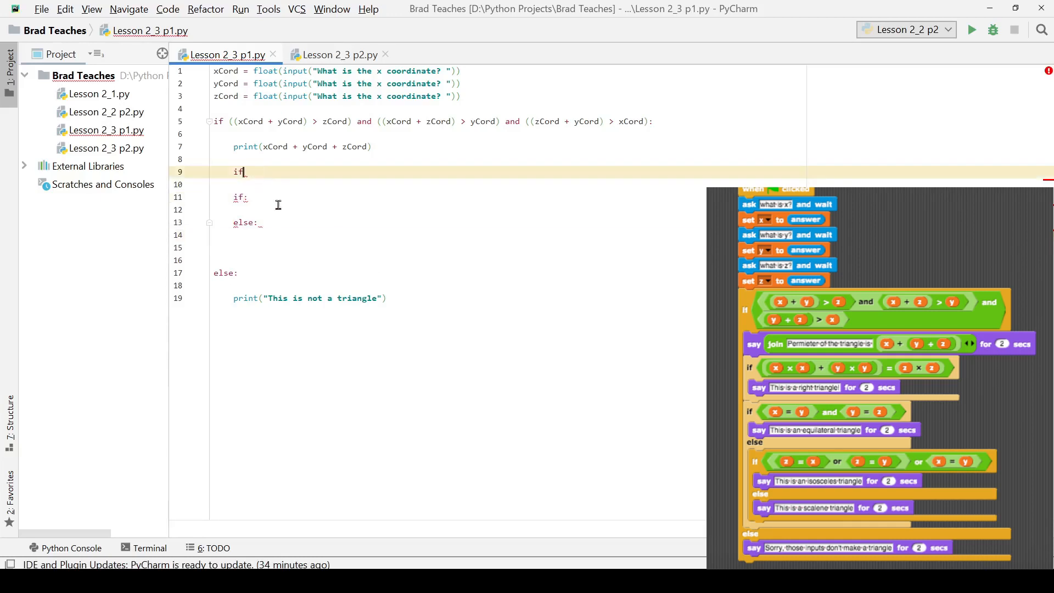
left_click(259, 223)
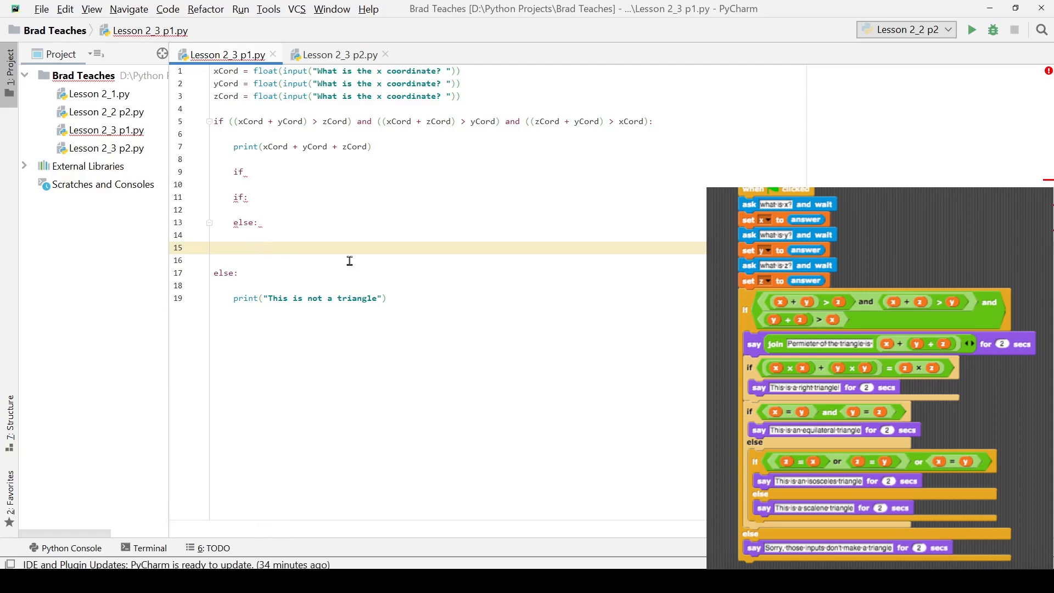
mouse_move(387, 264)
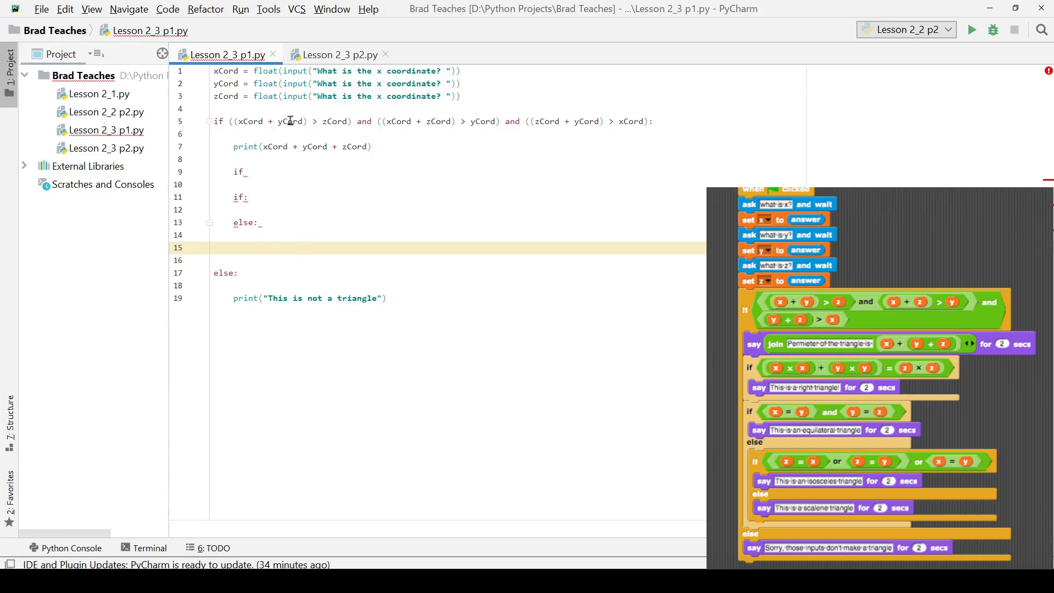
Write the left side ((xCord * xCord) + (xCord * xCord)) == on the first nested if line.
left_click(247, 171)
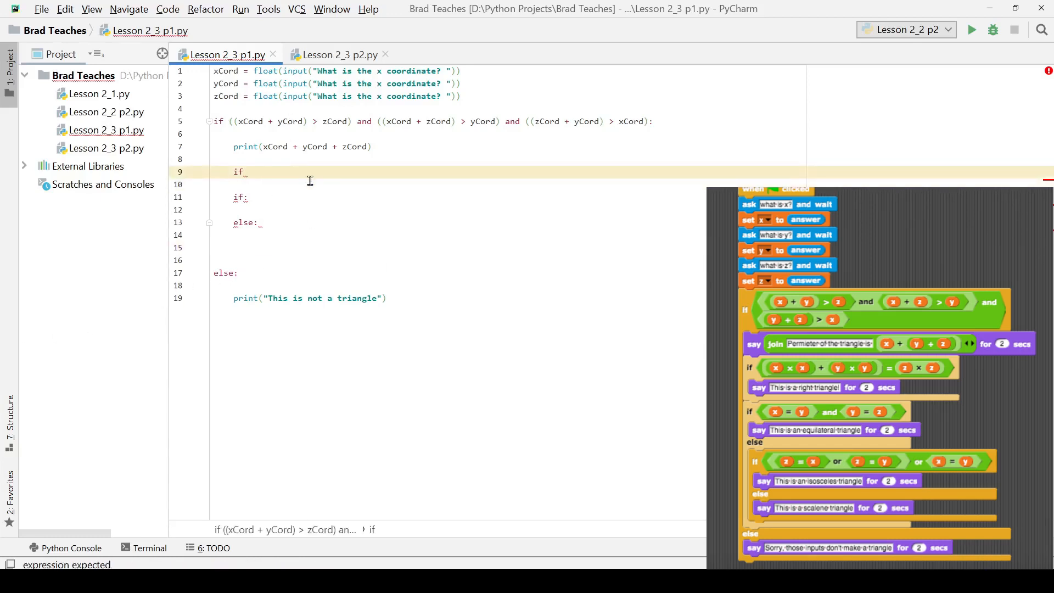
type("()")
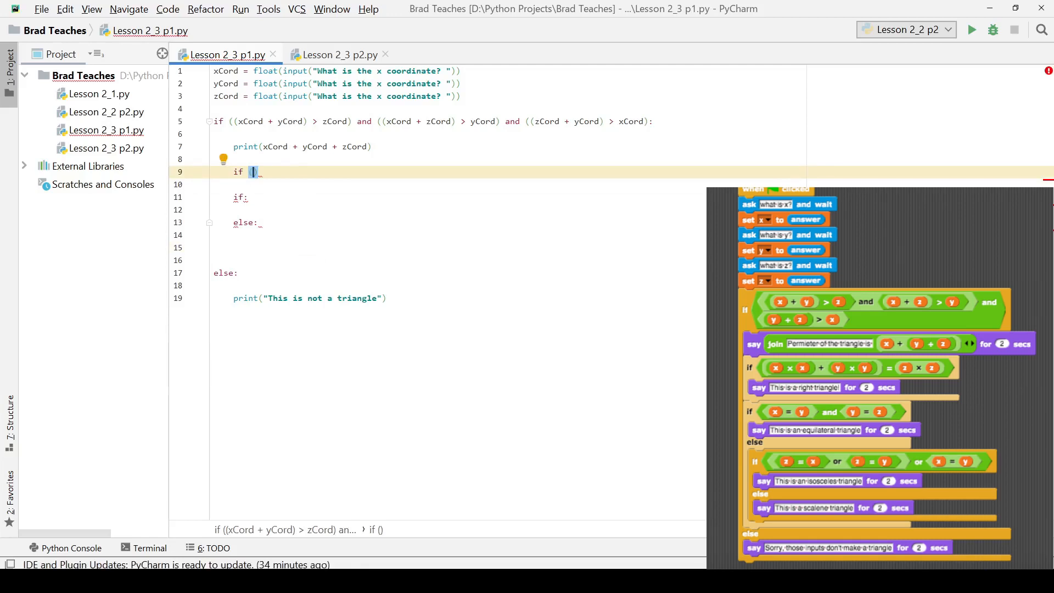
type("xCord *")
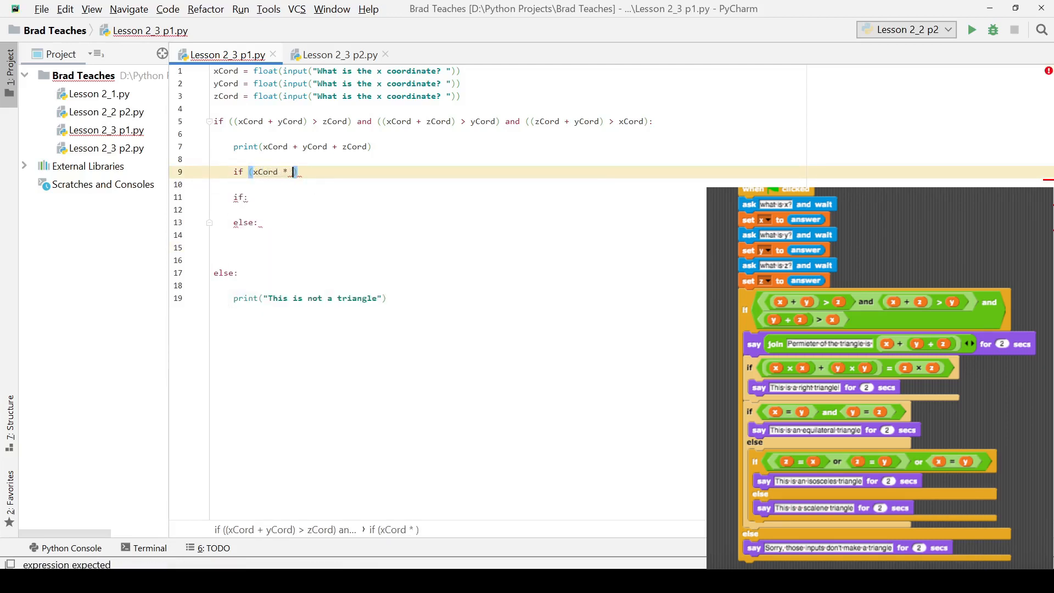
type("xCord")
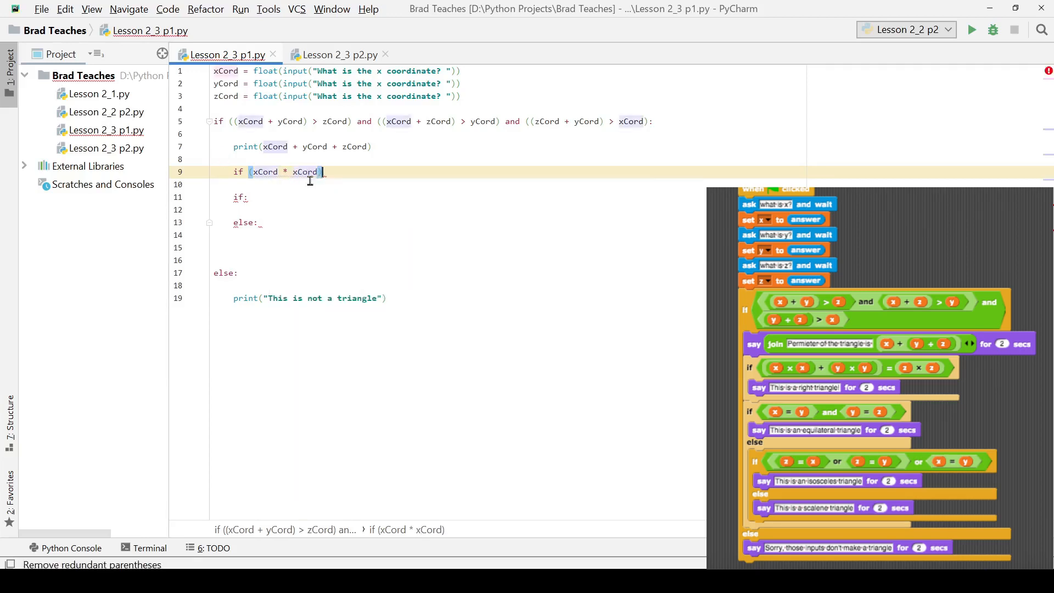
type(")")
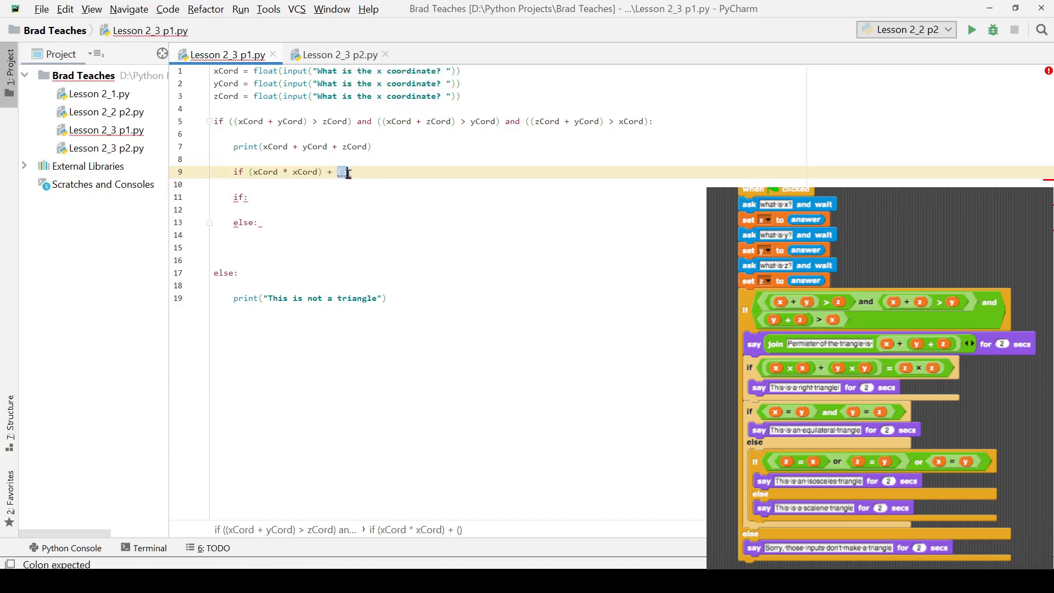
type("xCord * xCord)")
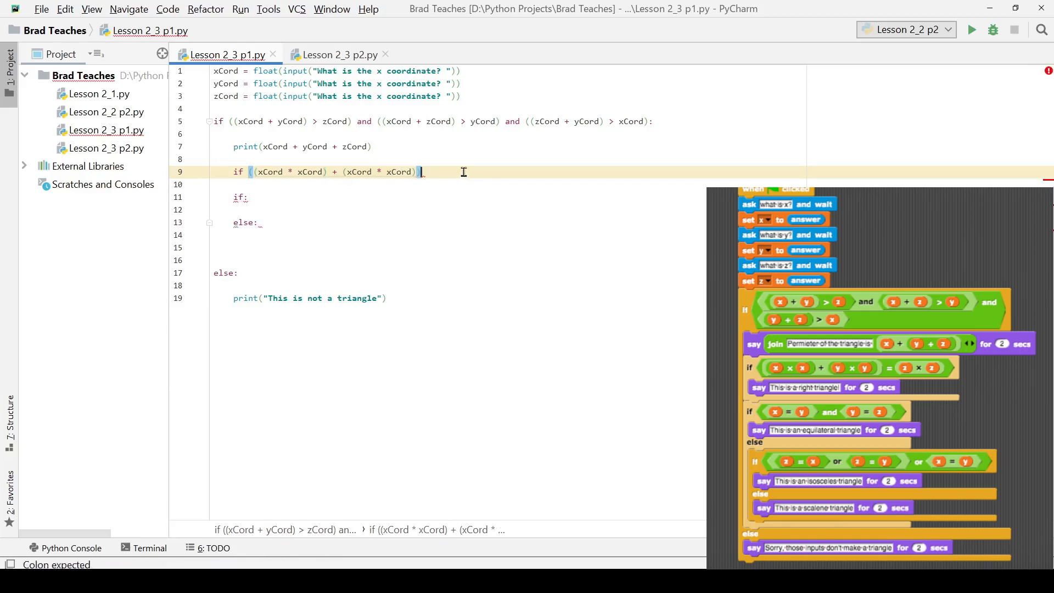
type("== ()")
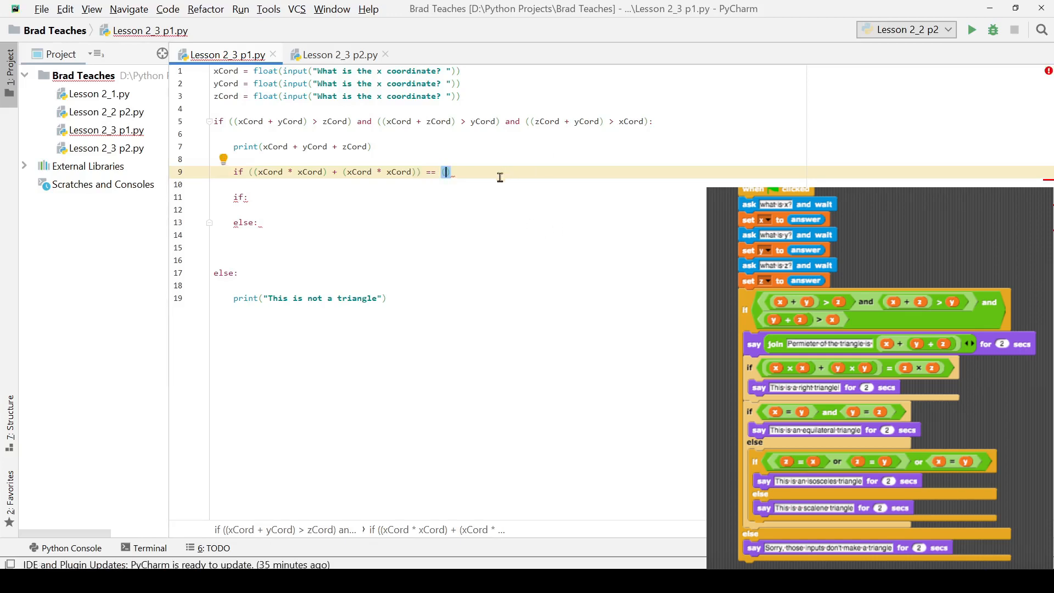
mouse_move(466, 184)
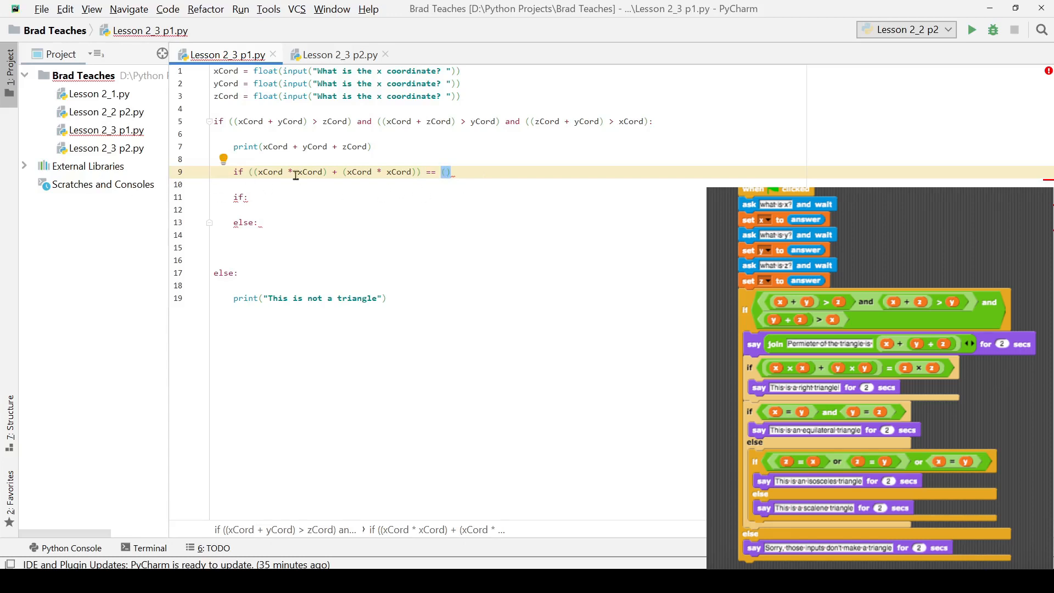
Complete the comparison with (zCord * zCord): and change the second squared term to yCord.
type("xCord")
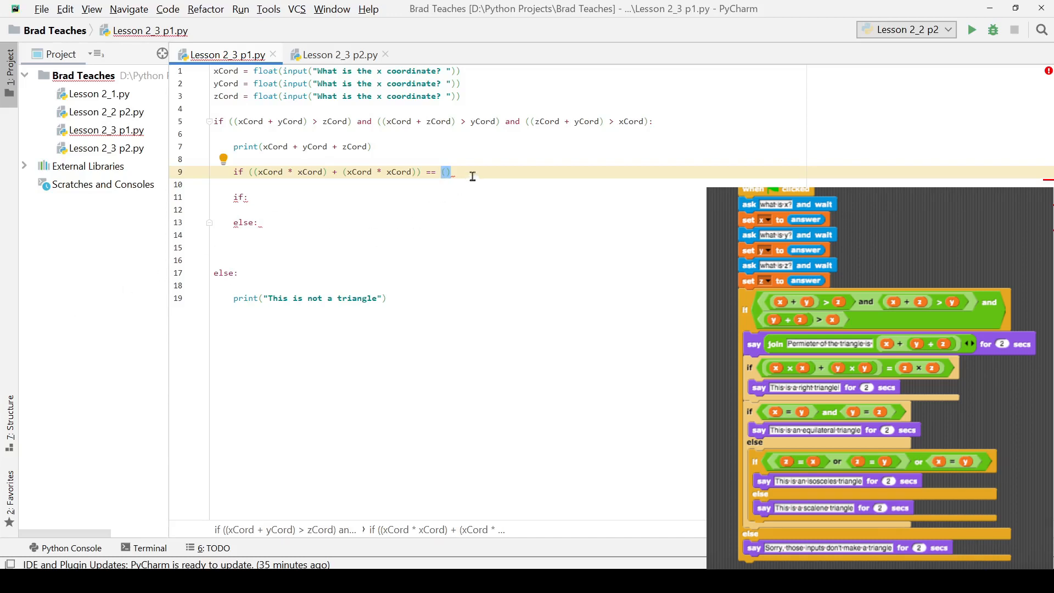
mouse_move(341, 123)
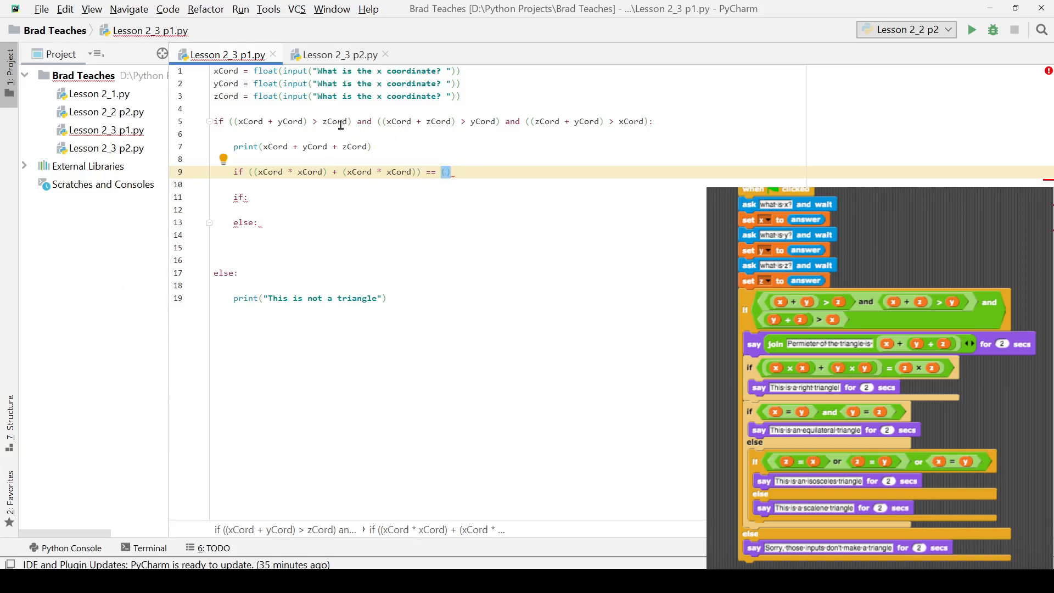
double_click(380, 172)
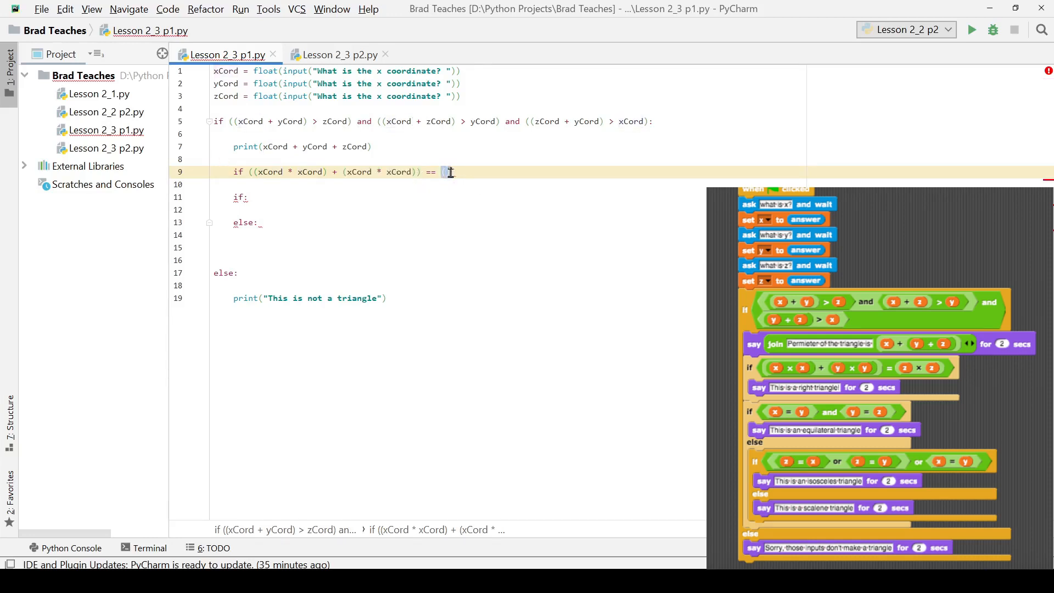
type("(xCord * xCord)")
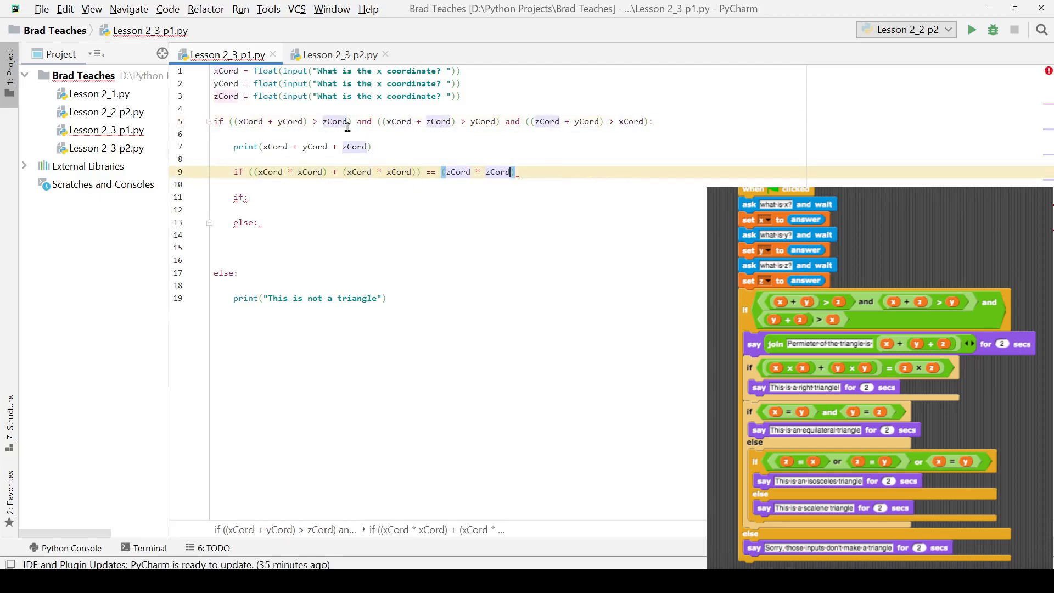
left_click(355, 172)
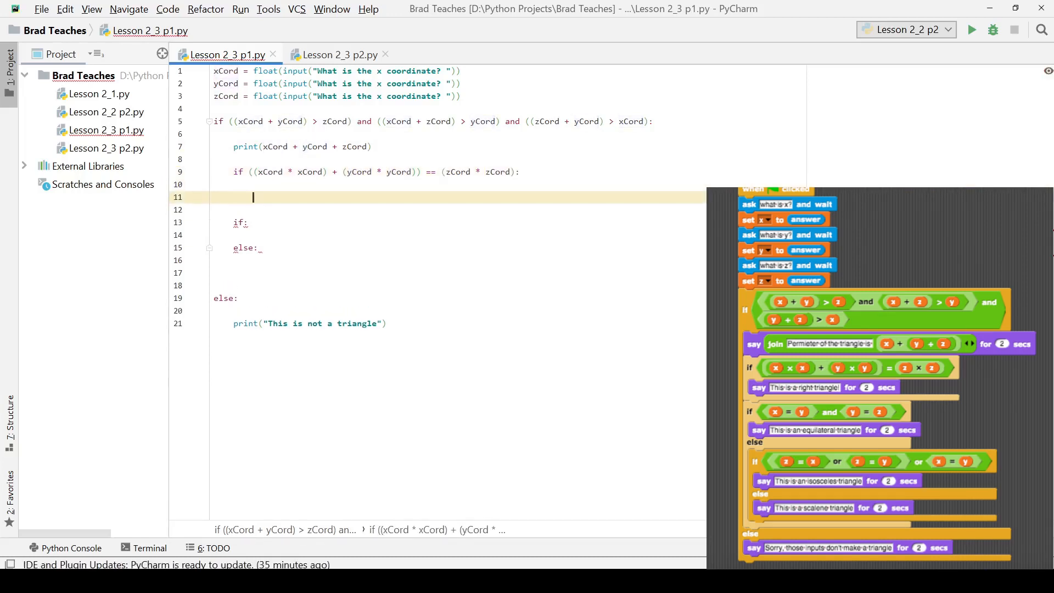
Add print("This is a right triangle") under the right-triangle check, correcting the misspelled word.
type("print (\"This is a")
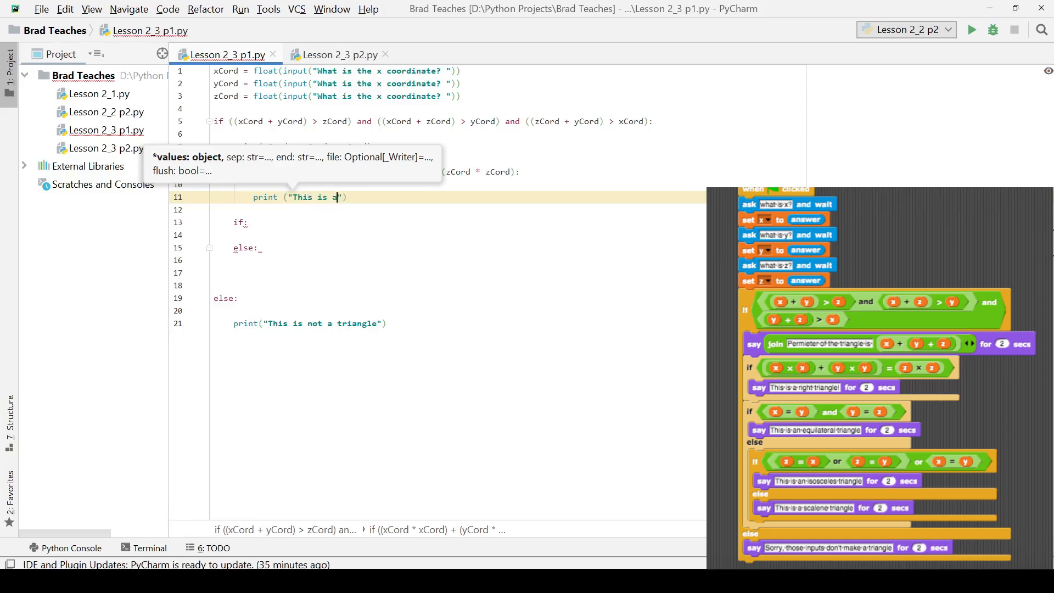
type("right traian")
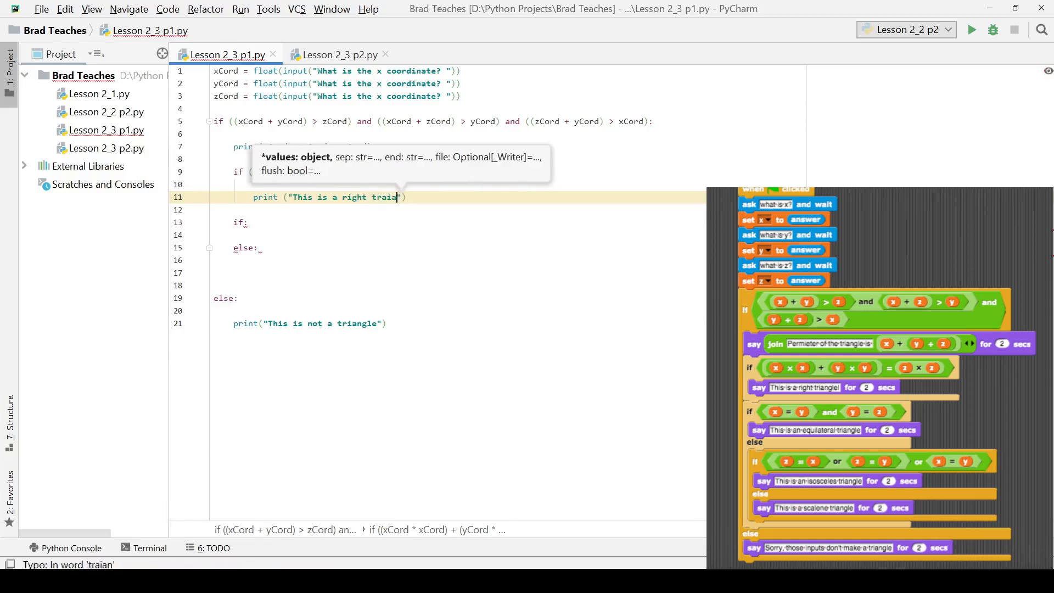
key("Backspace")
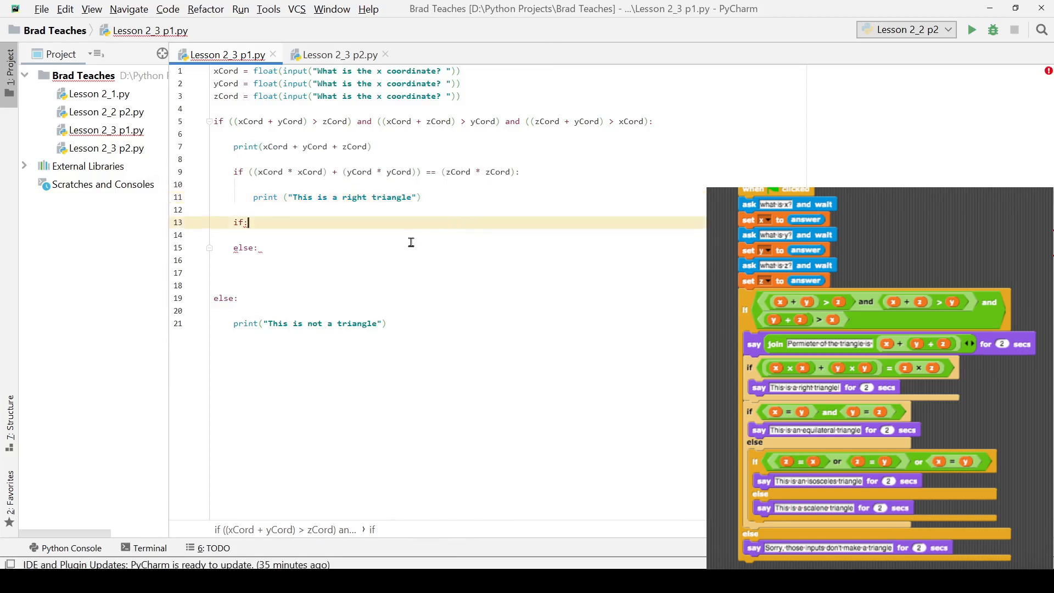
mouse_move(264, 176)
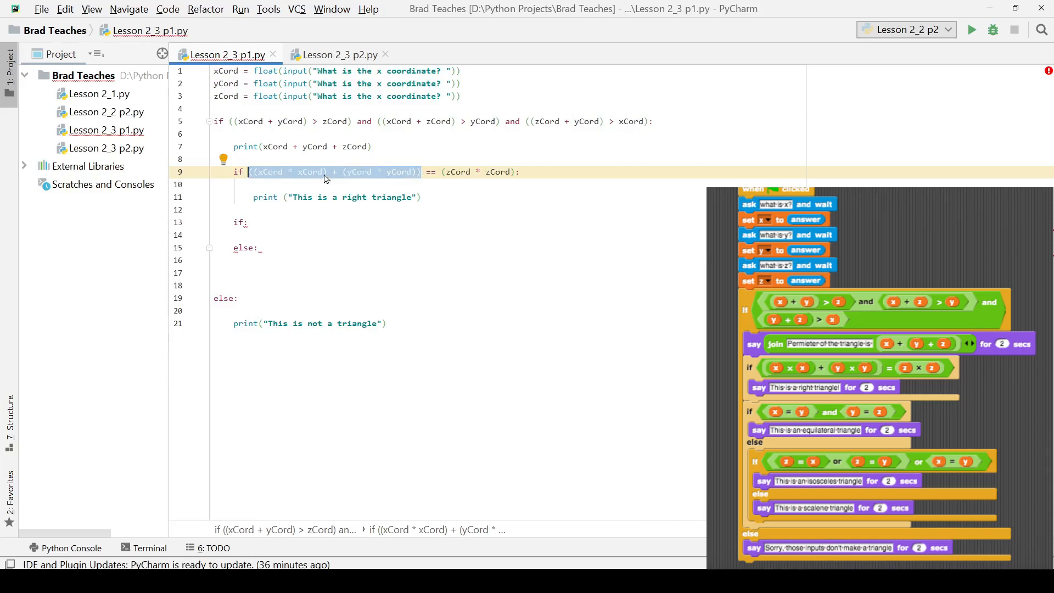
mouse_move(340, 188)
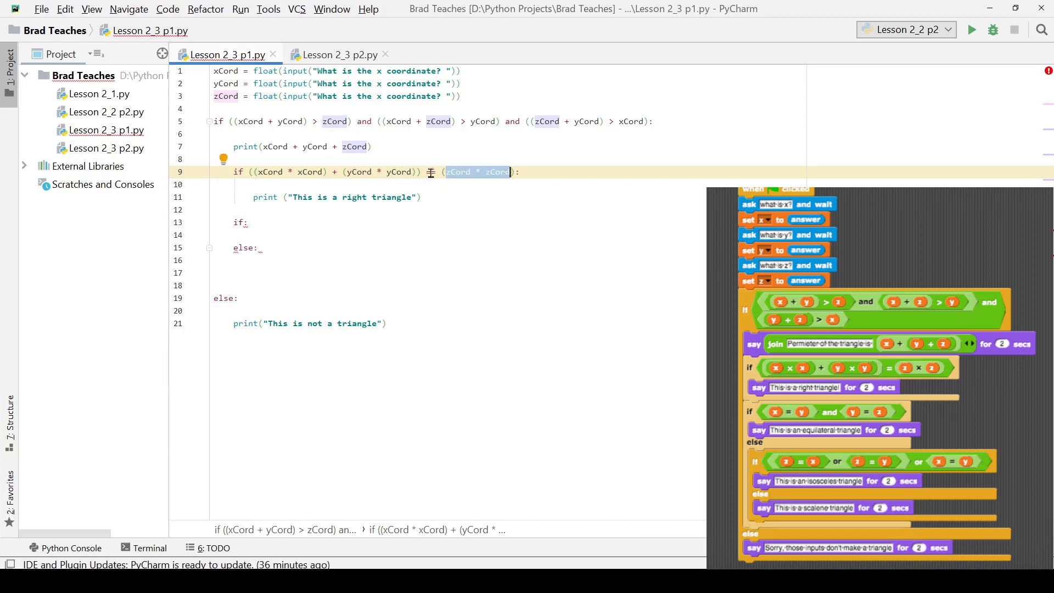
type("==")
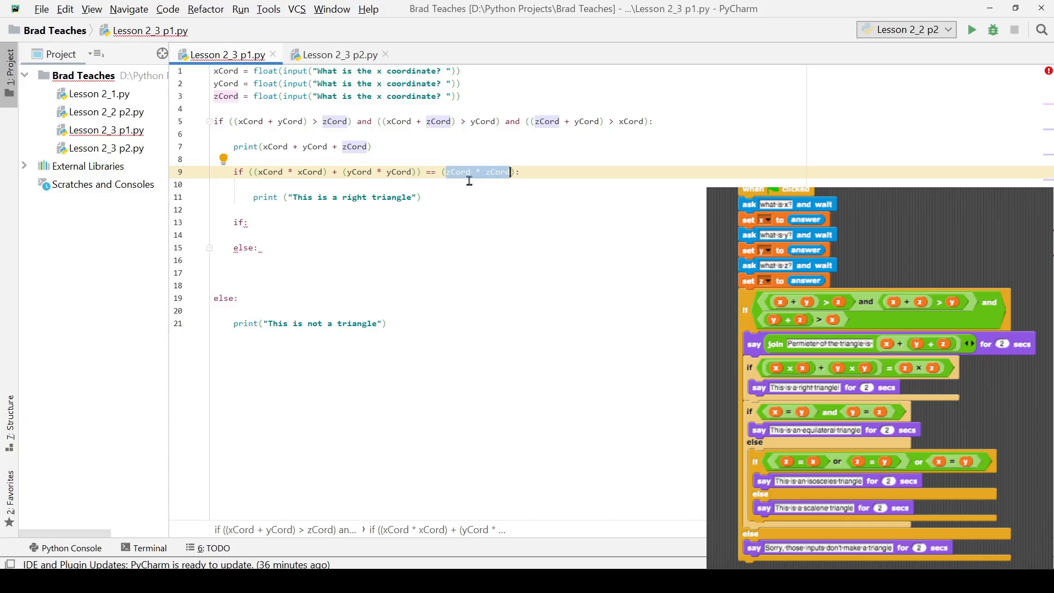
left_click(381, 197)
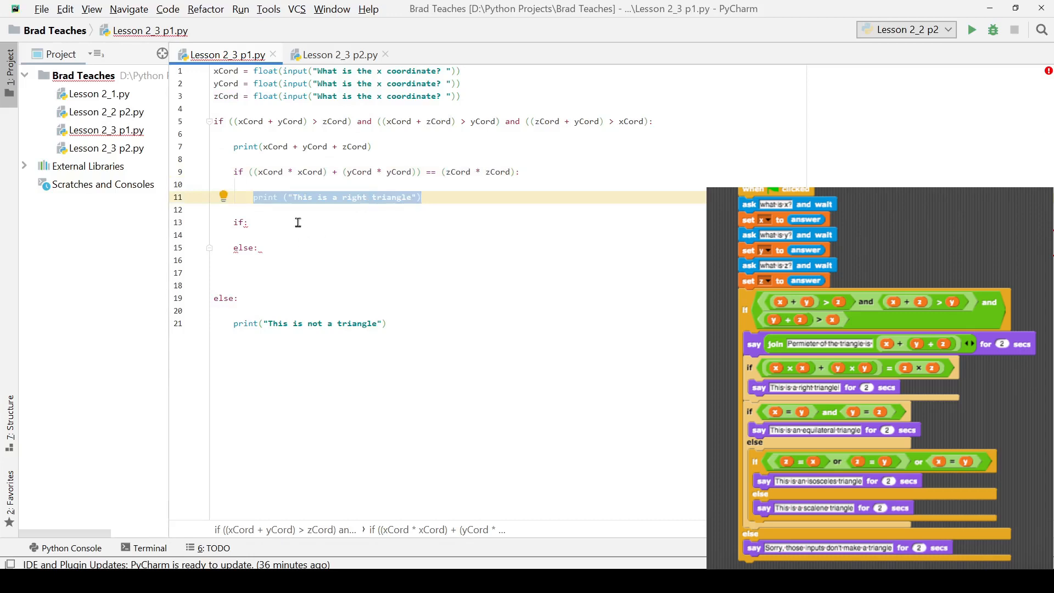
Write the inner condition if (xCord == yCord and xCord == zCord): on line 13.
left_click(269, 223)
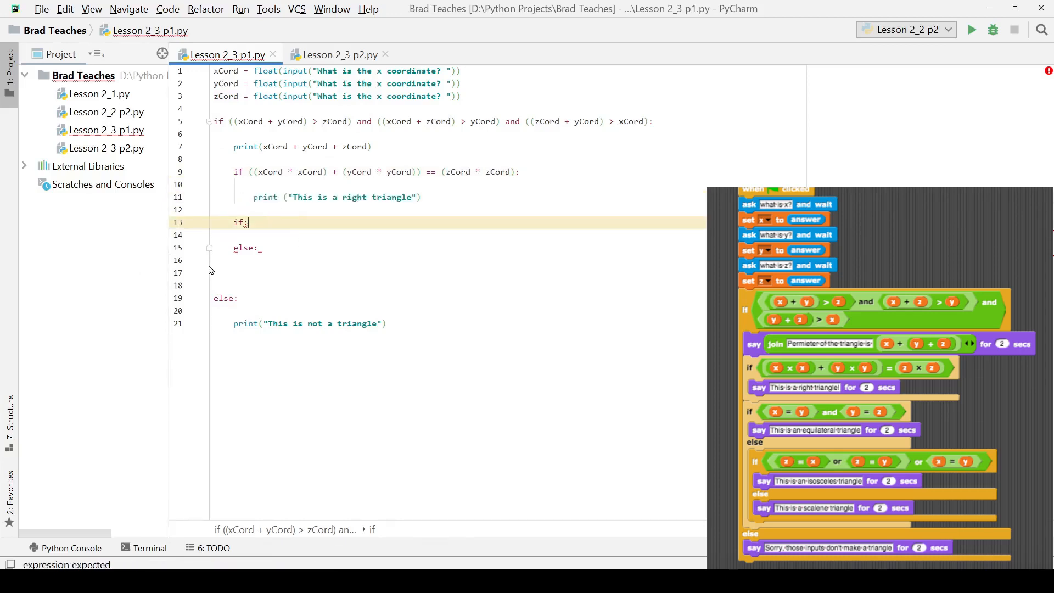
key("Backspace")
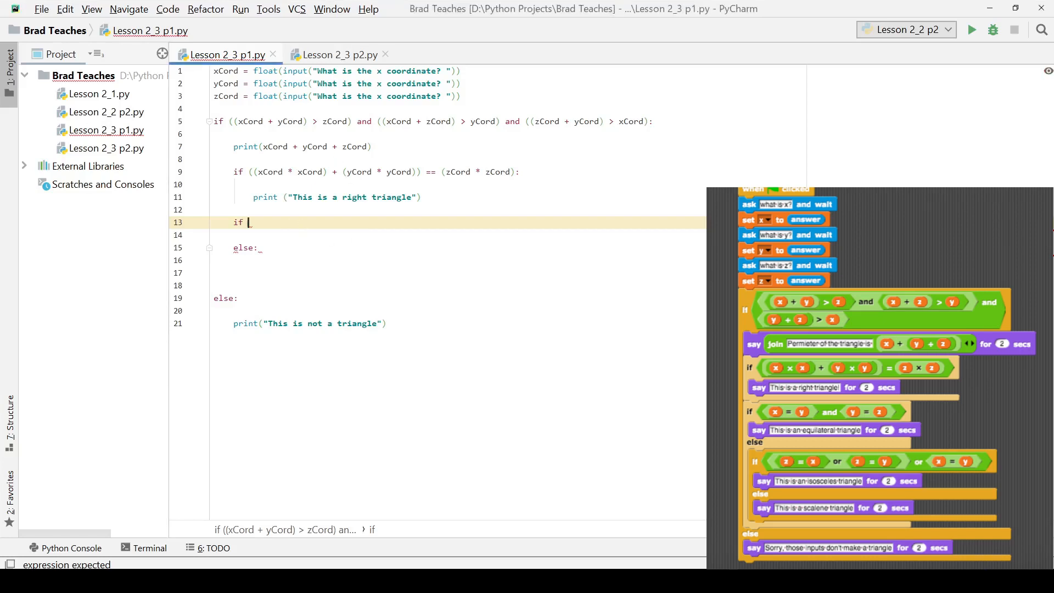
type("()")
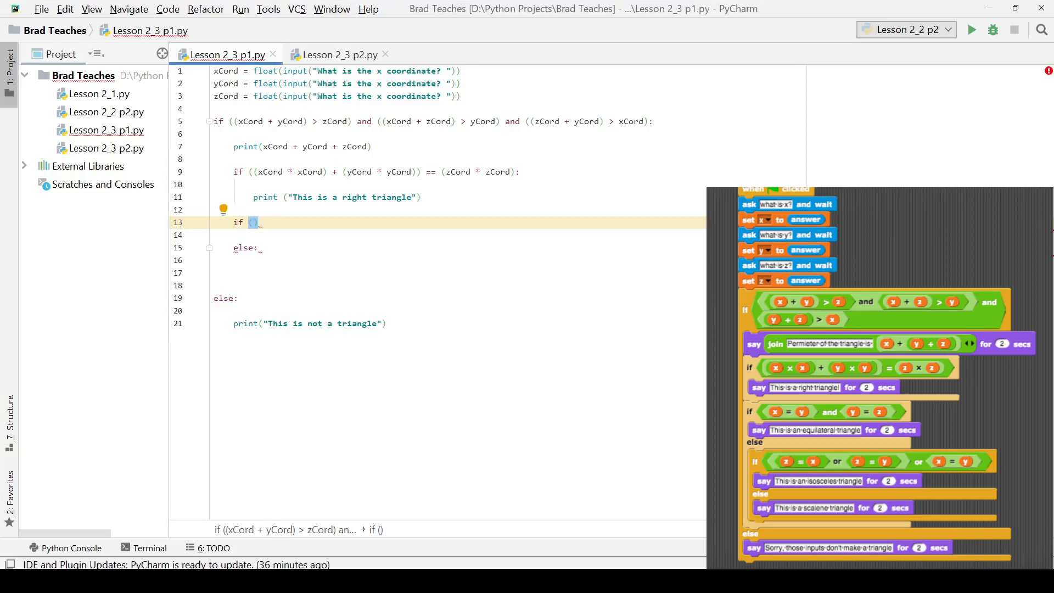
type("xCord")
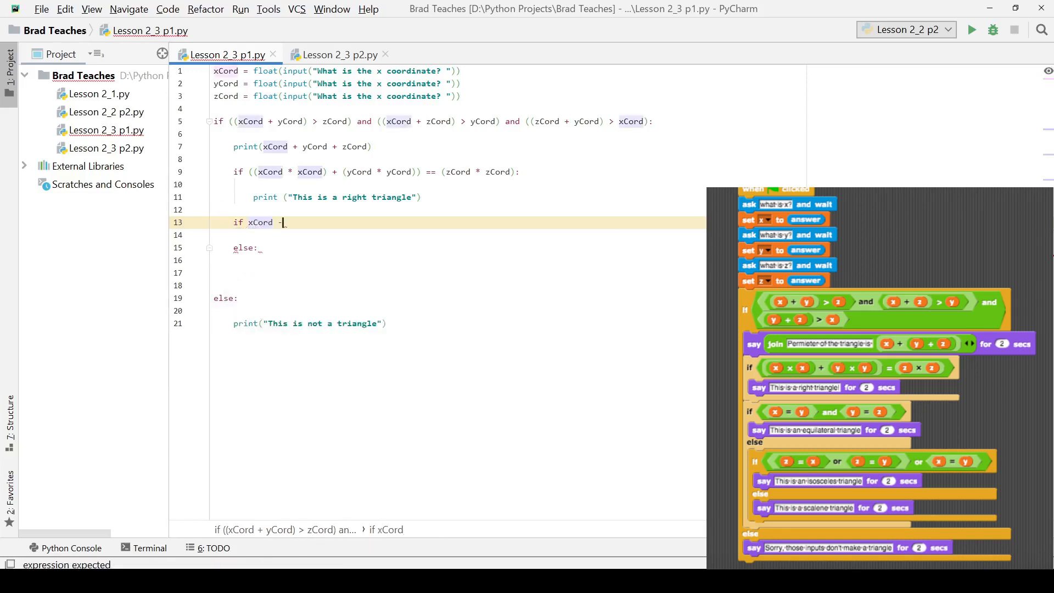
type("==")
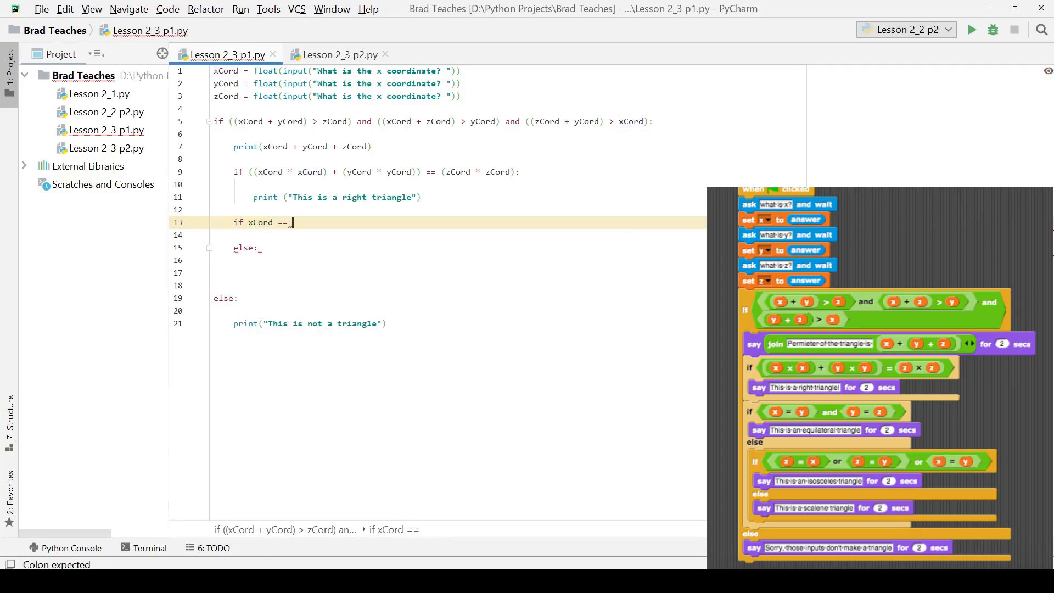
type("yCord_and xCord ==")
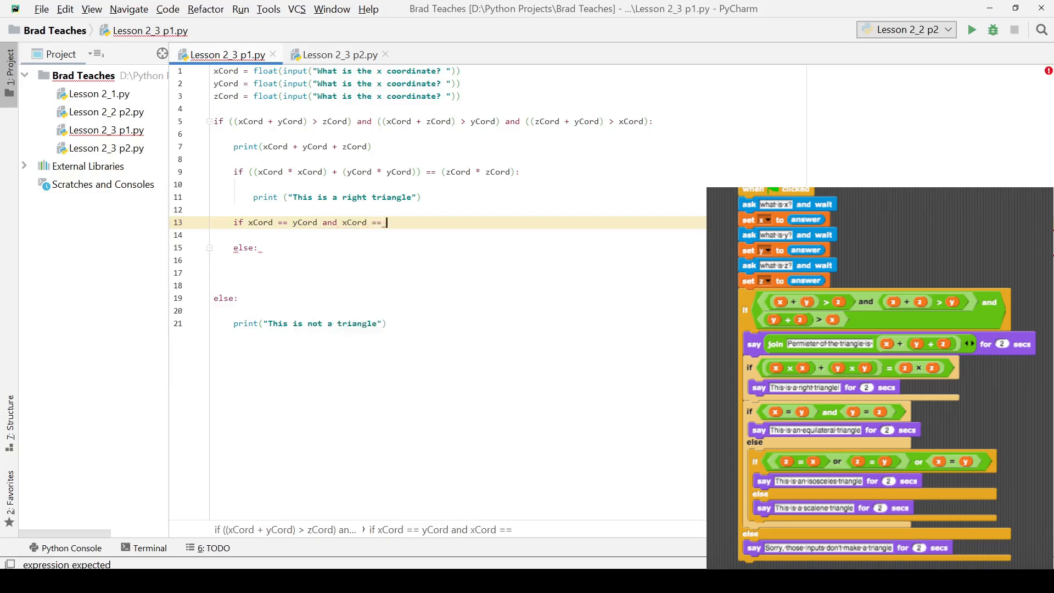
type("zCord:")
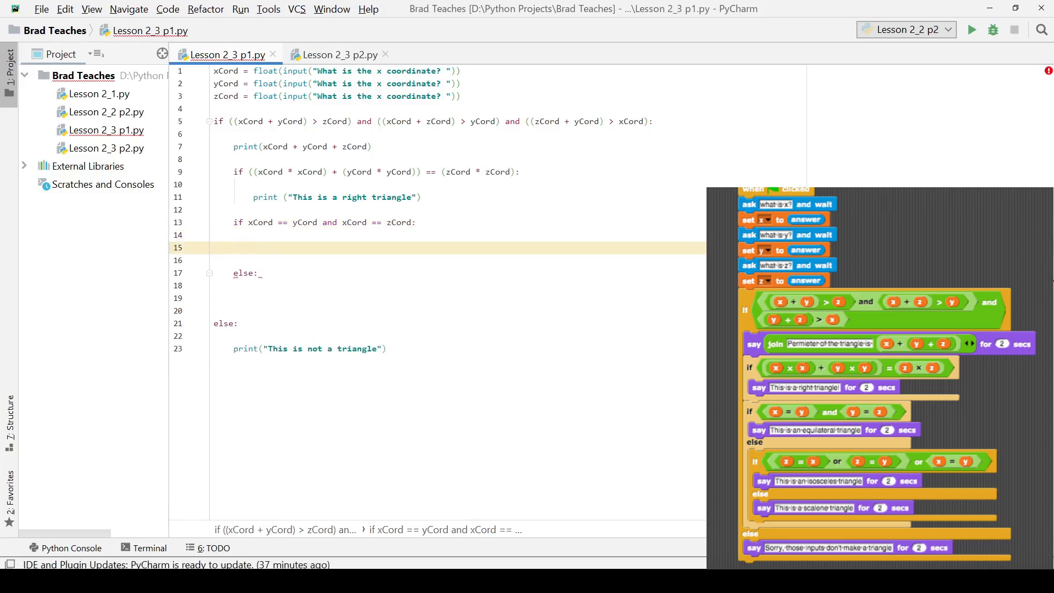
Add print("This is an equilateral triangle") beneath the equilateral check.
type("print(\")")
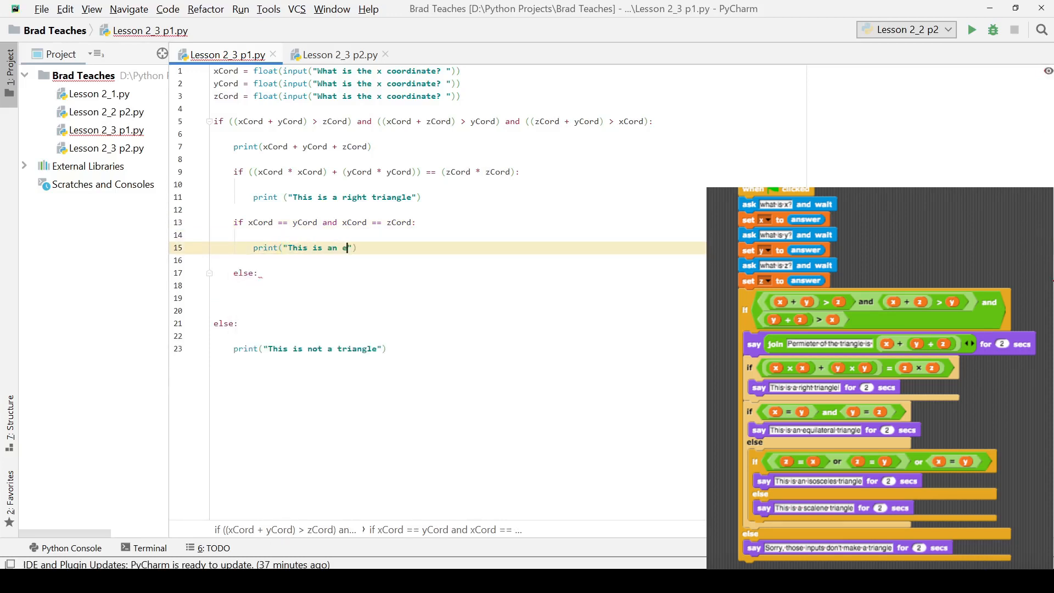
type("quilateral")
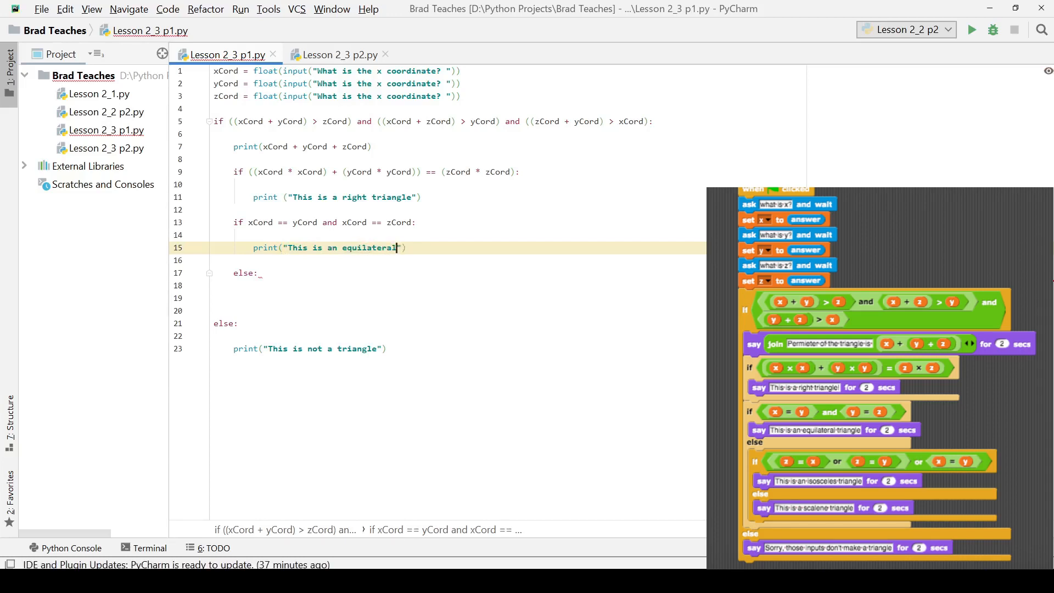
type("tr")
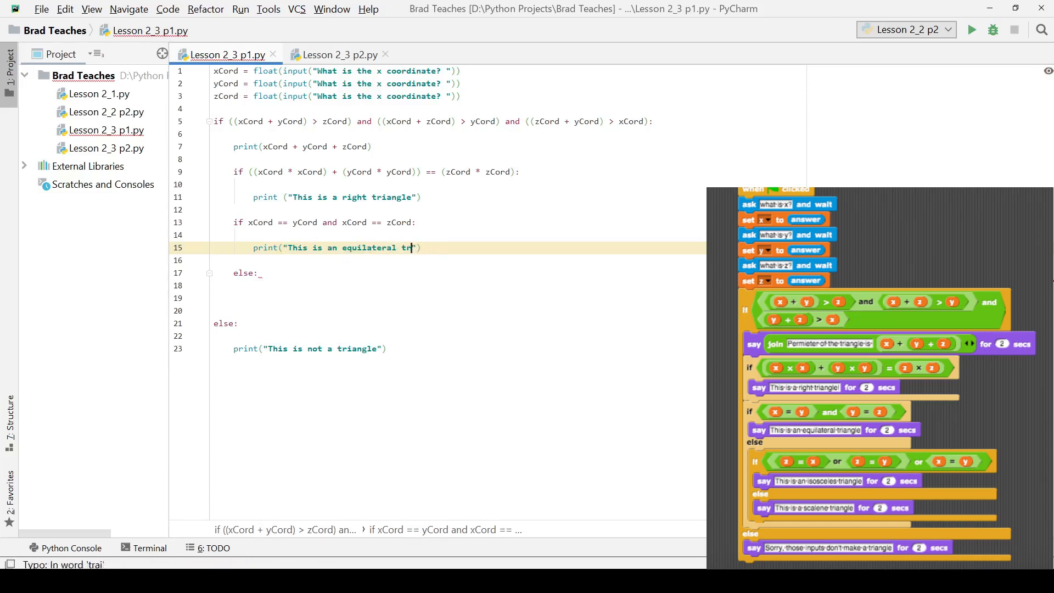
type("iangle")
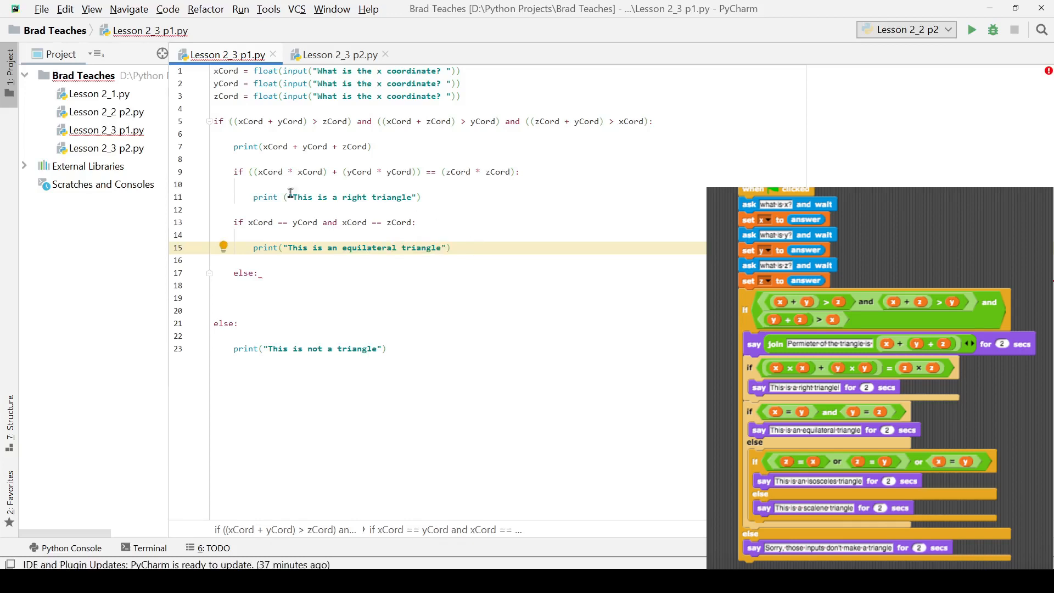
Open several blank lines beneath the inner else line for the remaining nested checks.
left_click(520, 171)
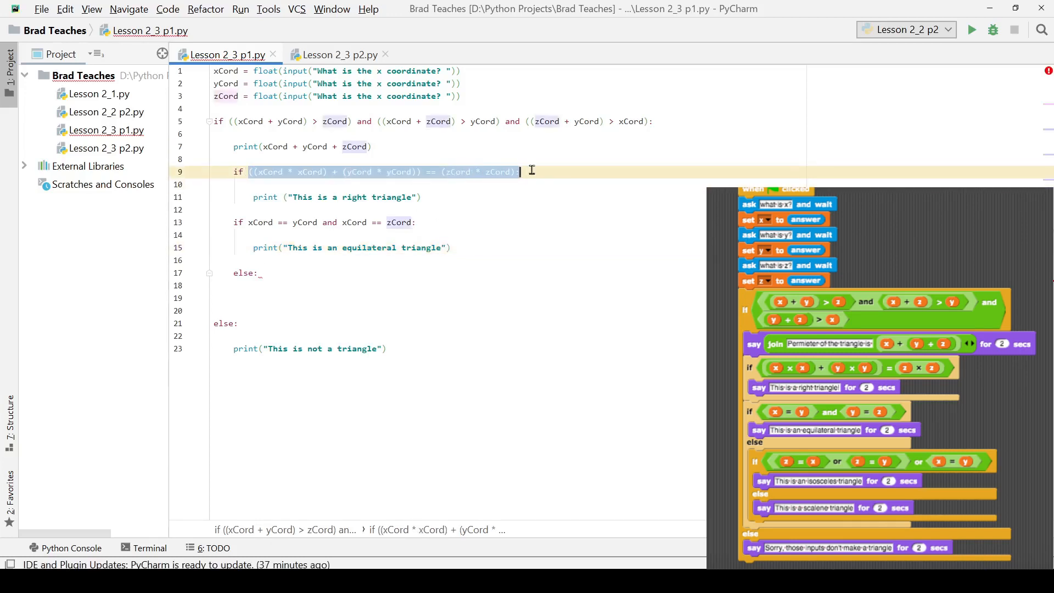
left_click(235, 221)
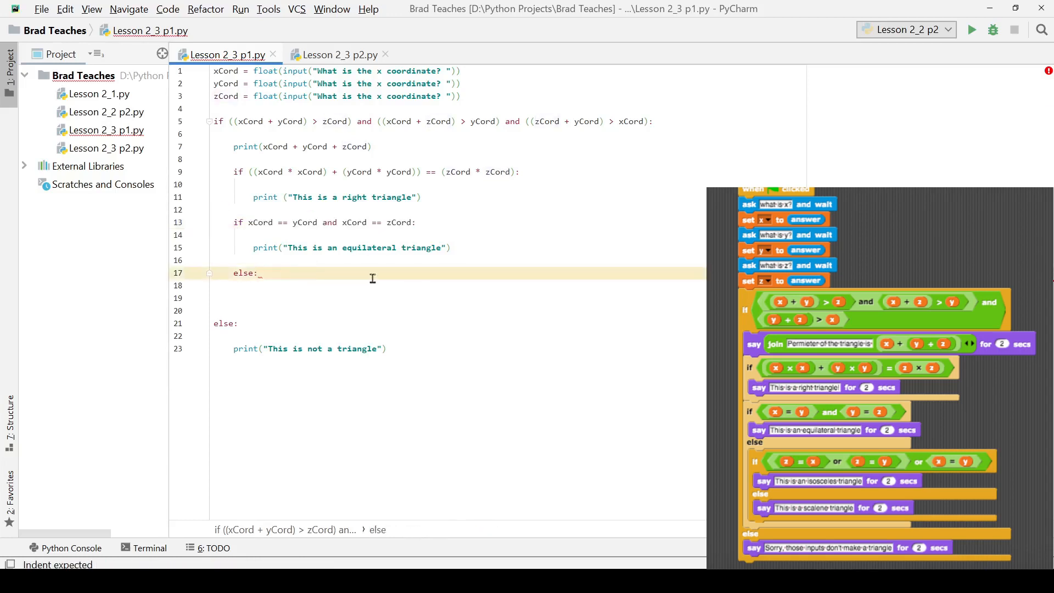
key("Backspace")
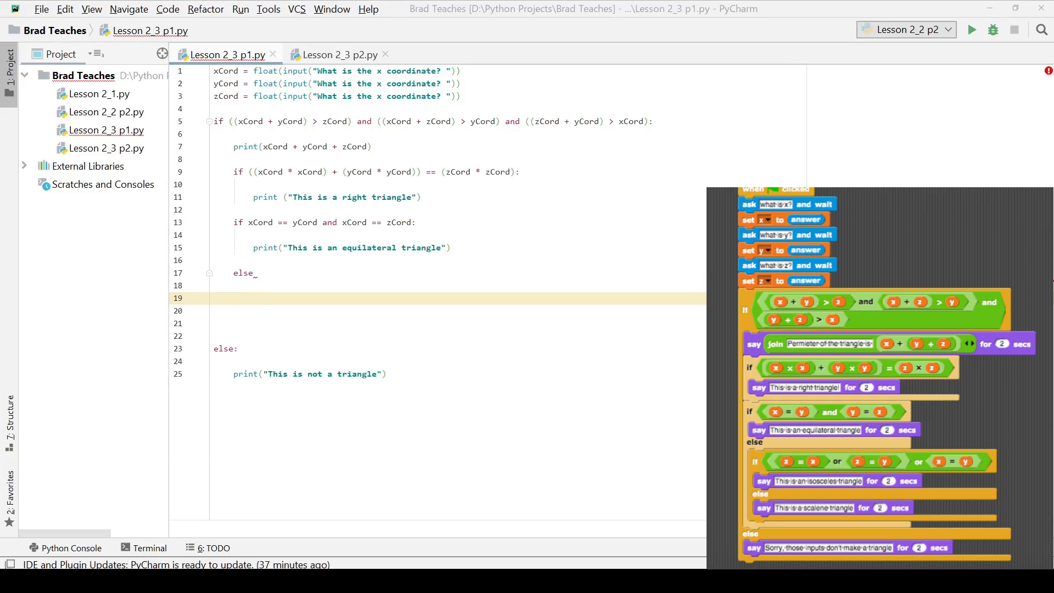
Under the inner else, add a nested if/else whose else prints "This is a scalene Triangle".
left_click(266, 273)
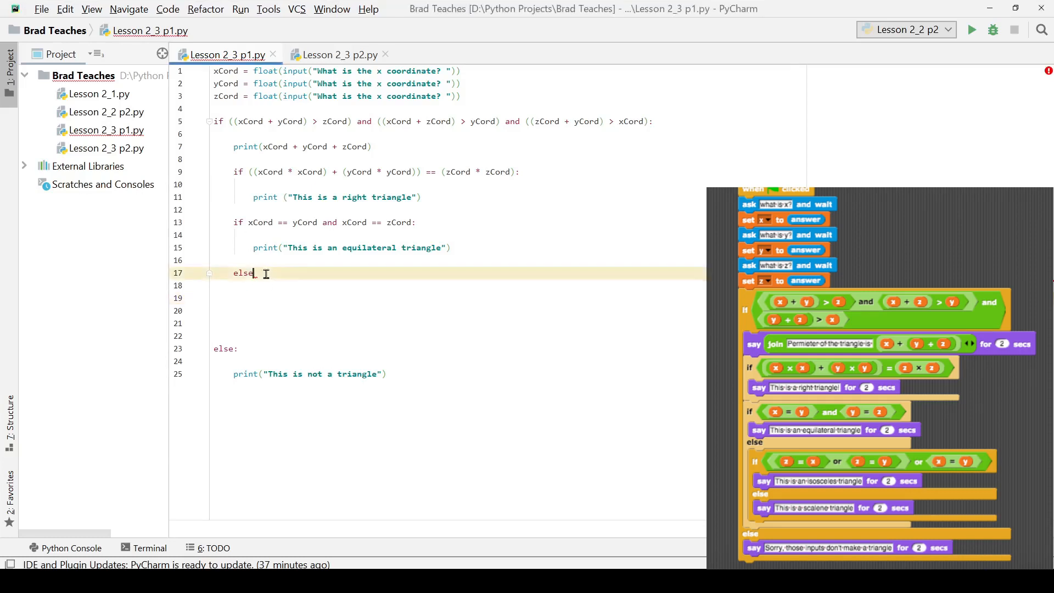
type(":")
left_click(457, 298)
type("if :")
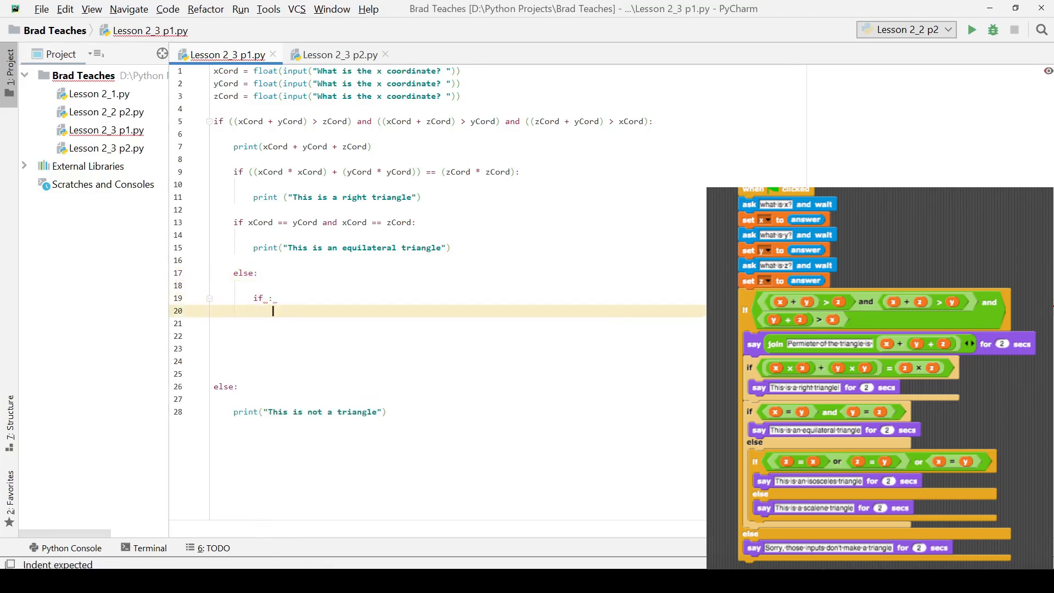
type("else:")
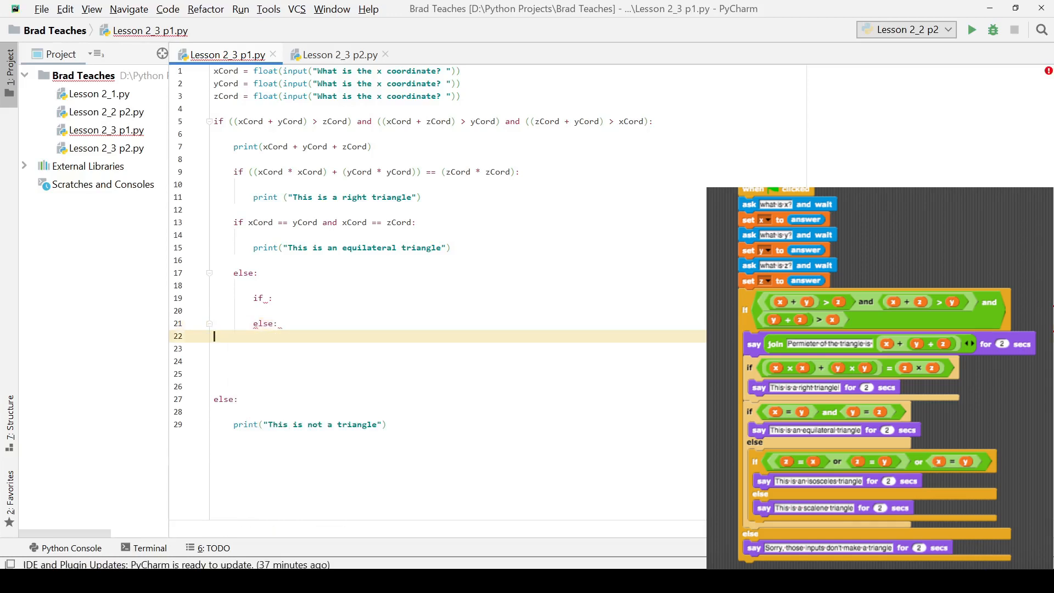
type("print(\"")
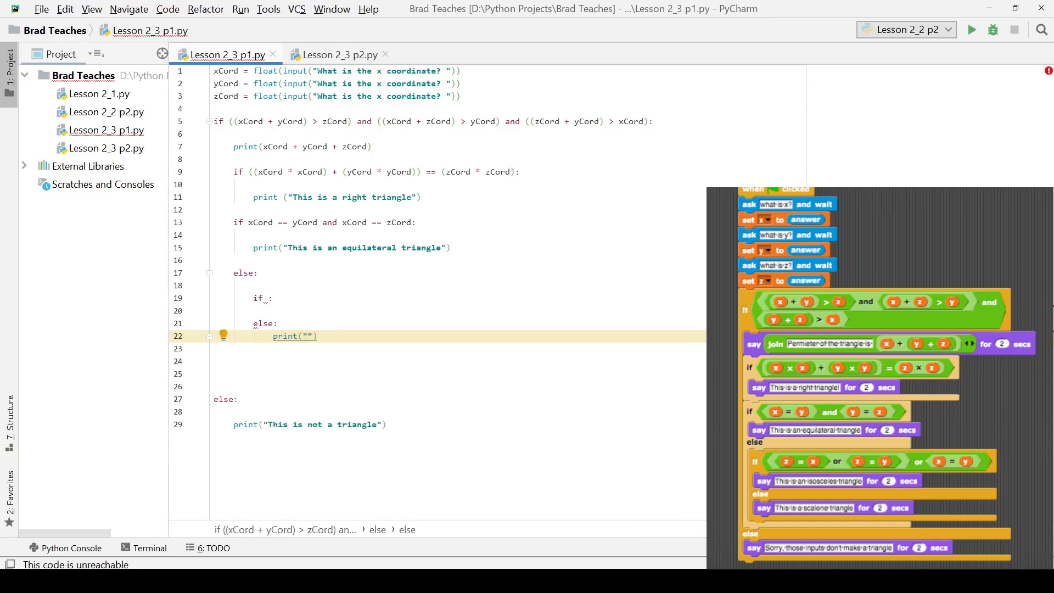
type("This is a sca")
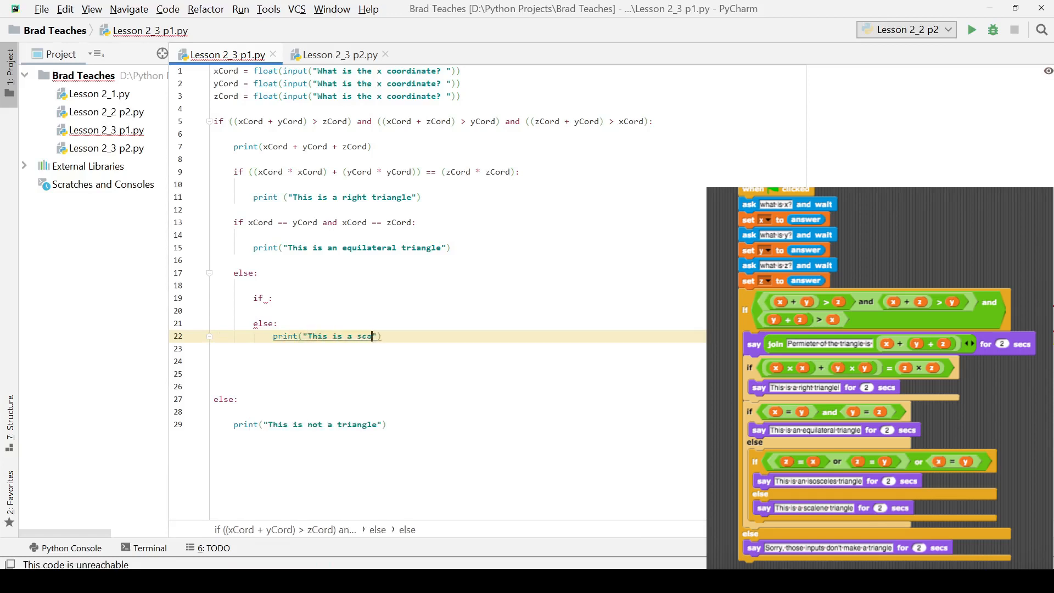
type("lene Triangle")
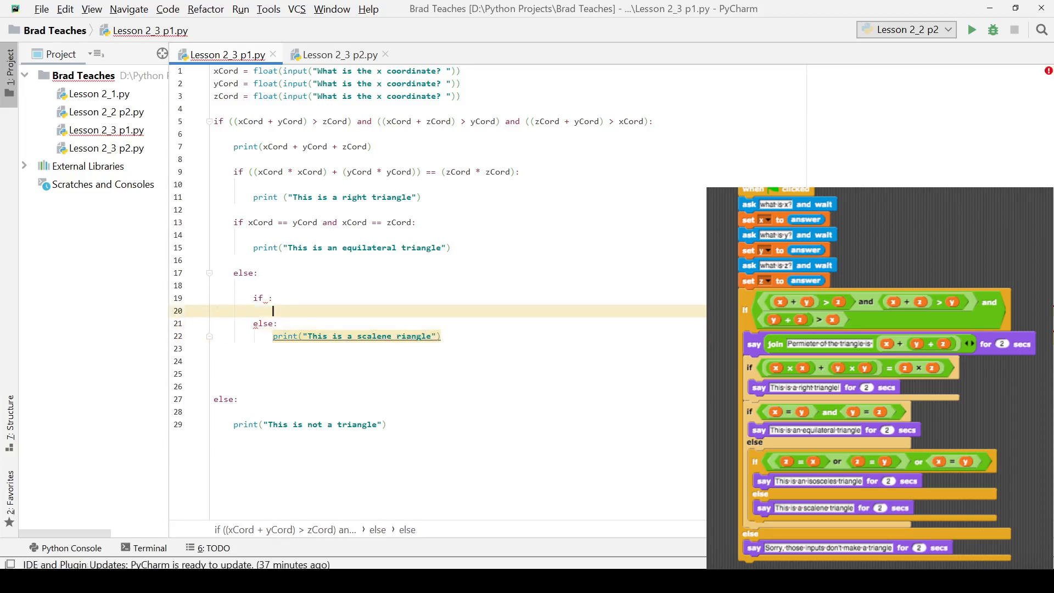
In the nested if branch, print "This is an isosceles triangle".
type("print(")
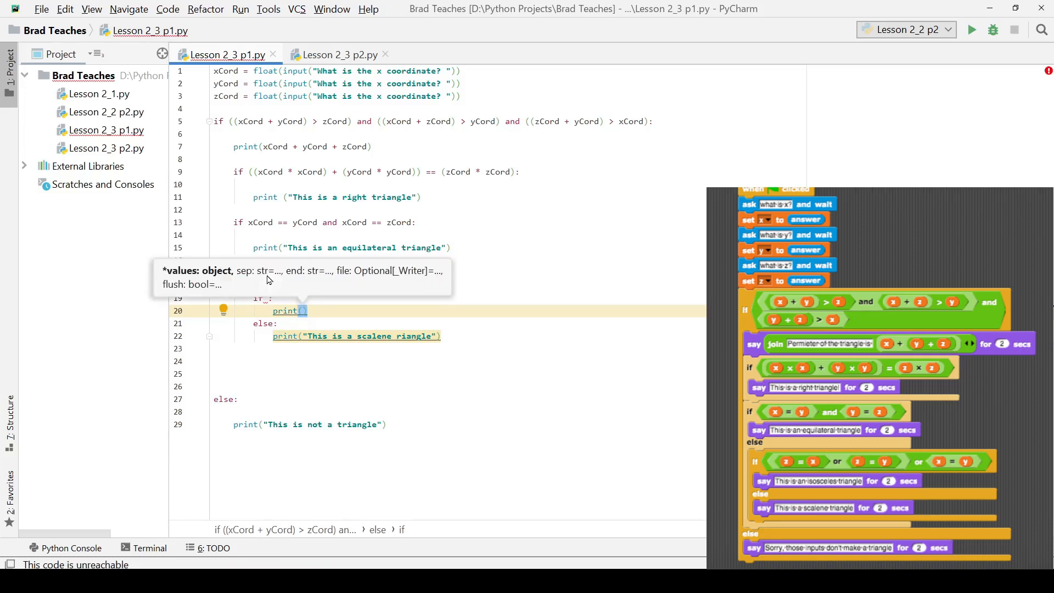
type("\"This is an i")
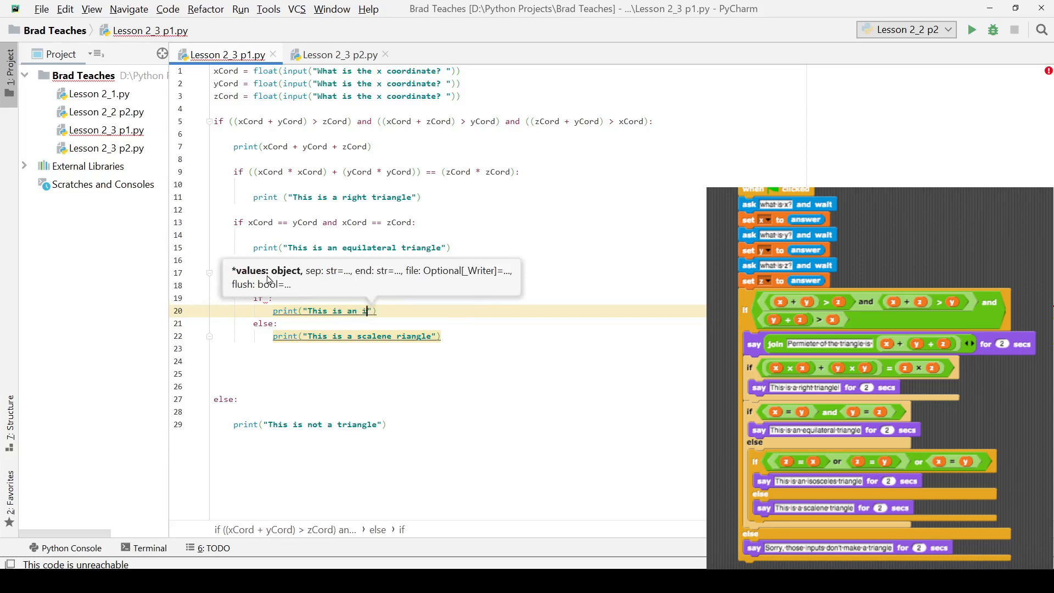
type("sco")
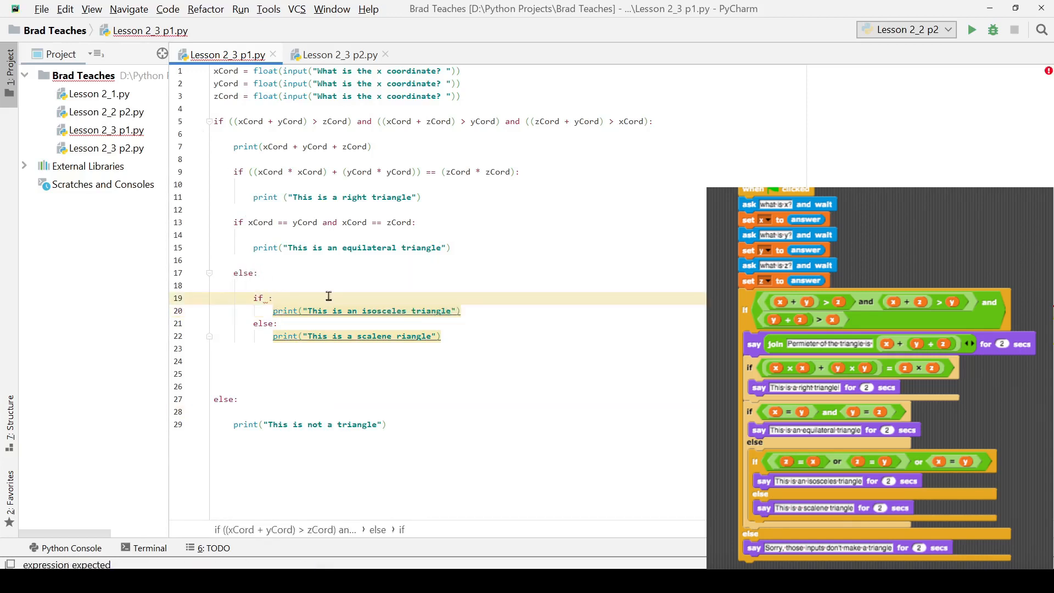
Fill the nested if with zCord == yCord or zCord == xCord or xCord == yCord.
type("()")
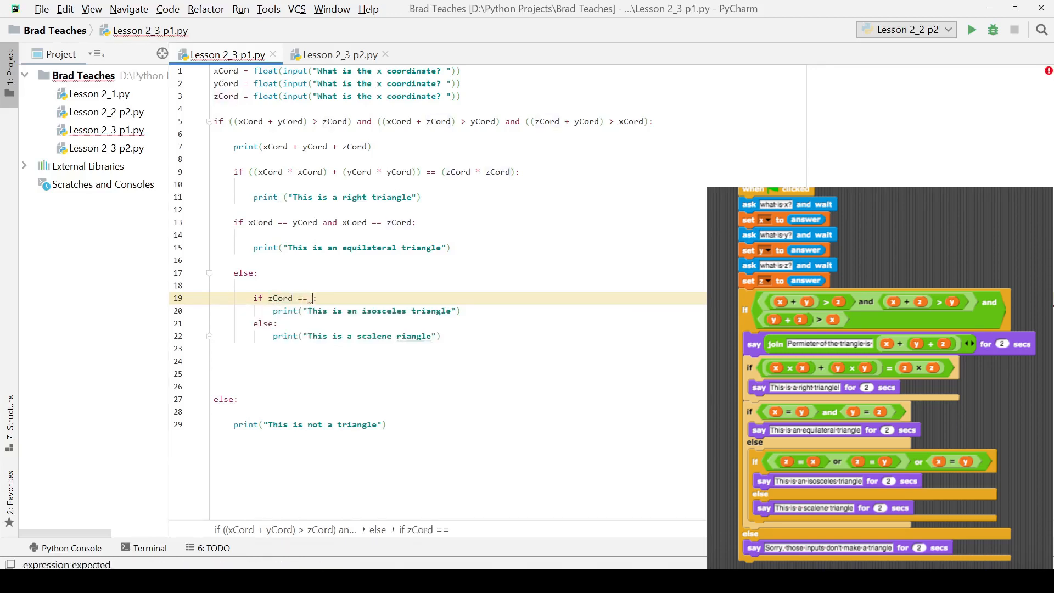
type("yCord or zCord ==")
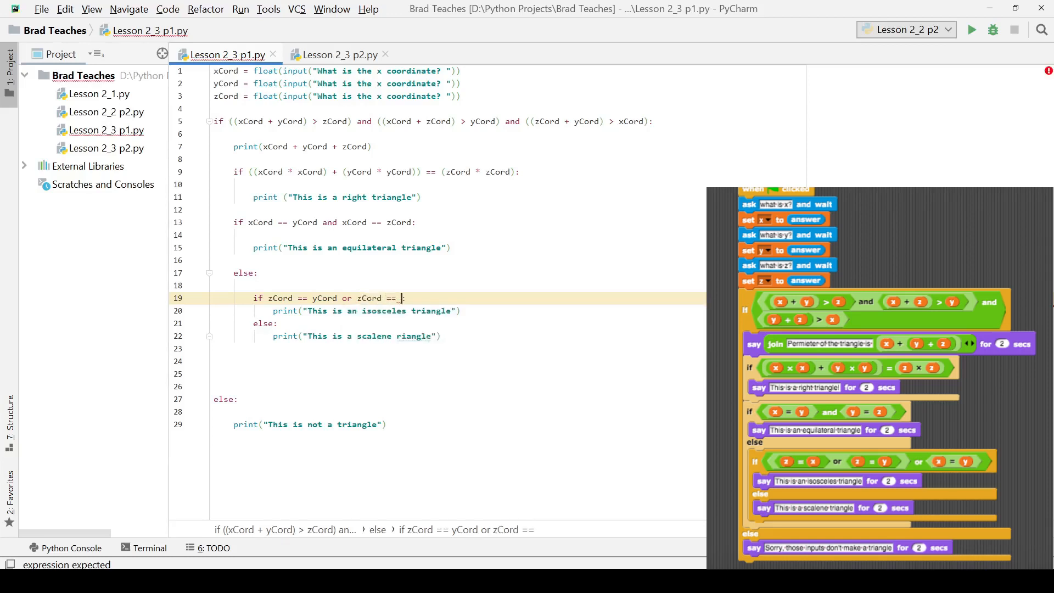
type("xCord or")
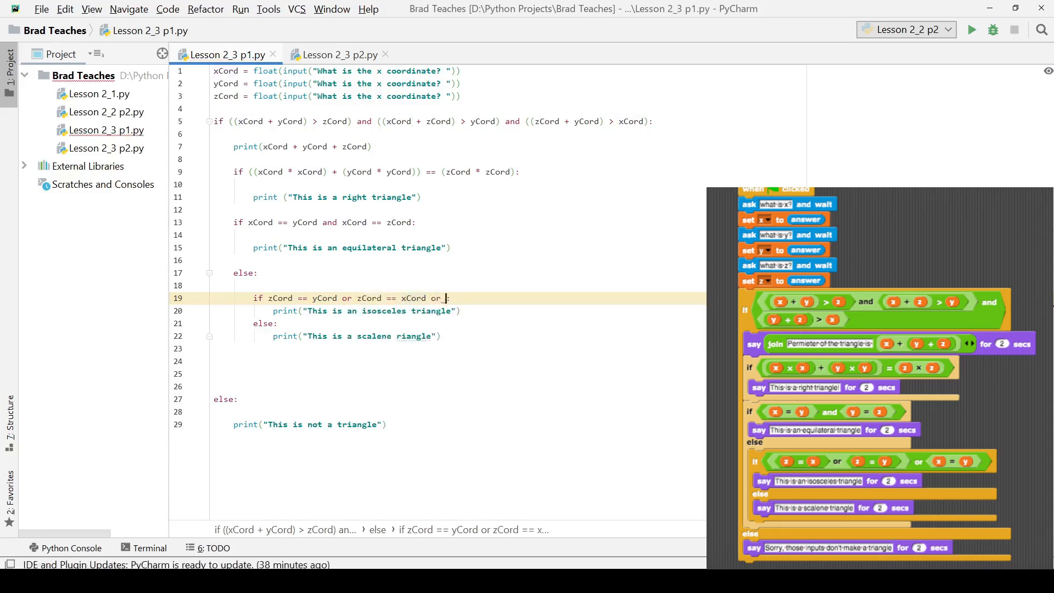
type("_")
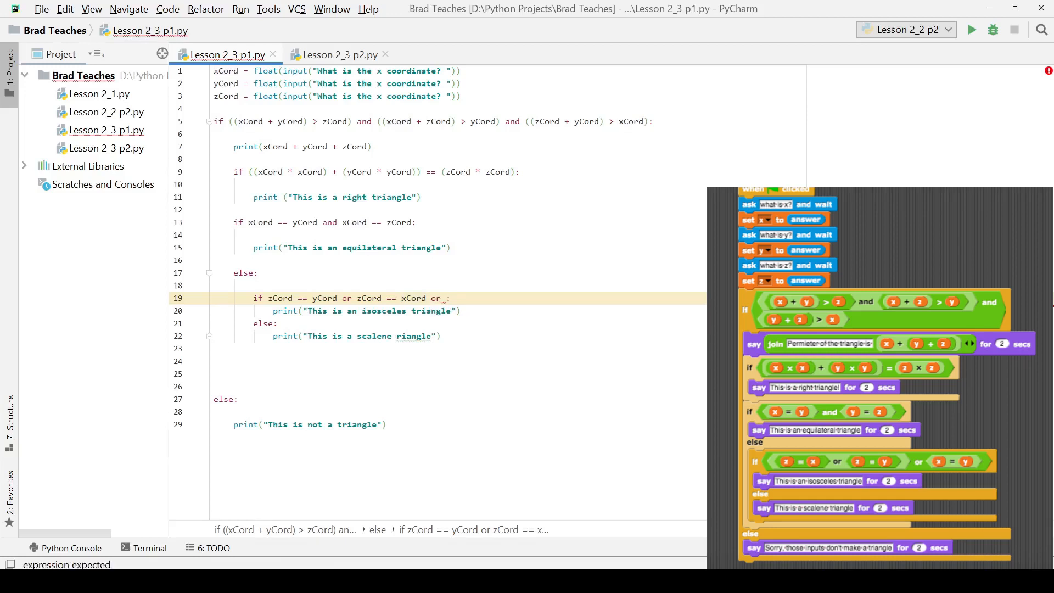
type("z")
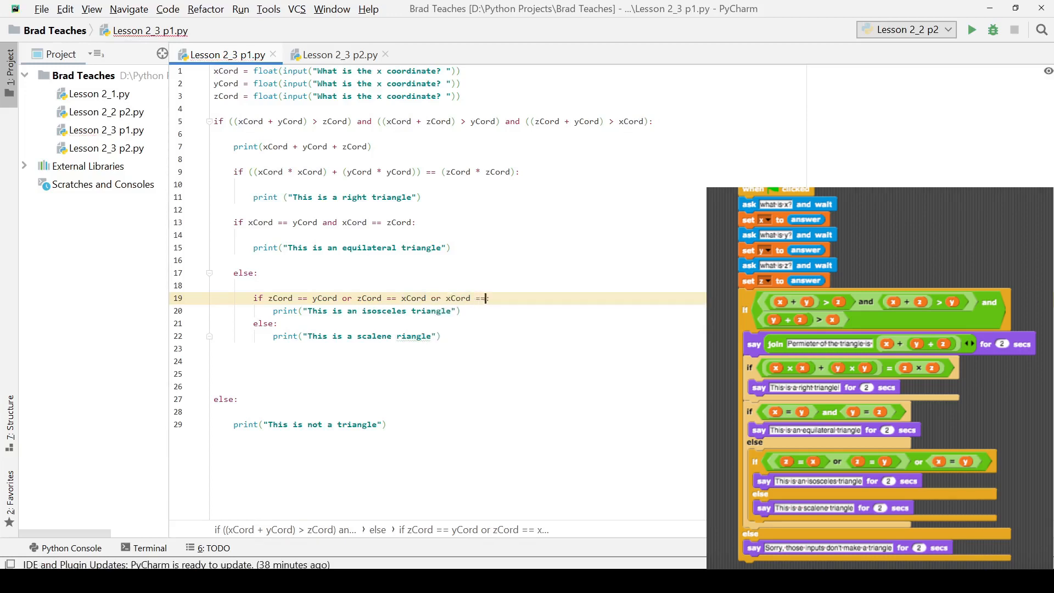
type("yCord")
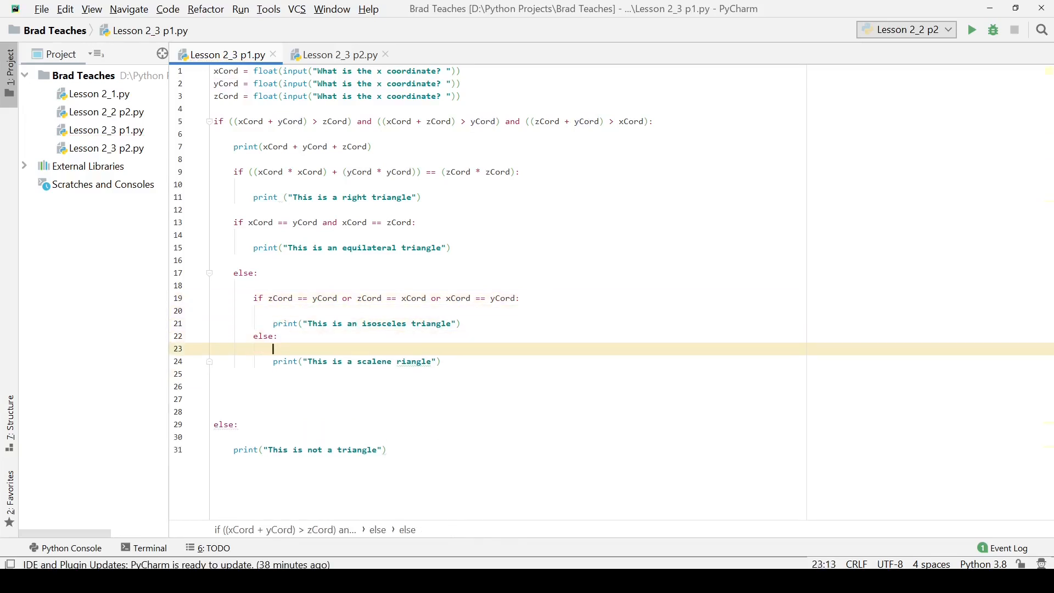
Remove the surplus blank lines before the outer else and review the finished classifier.
left_click(214, 411)
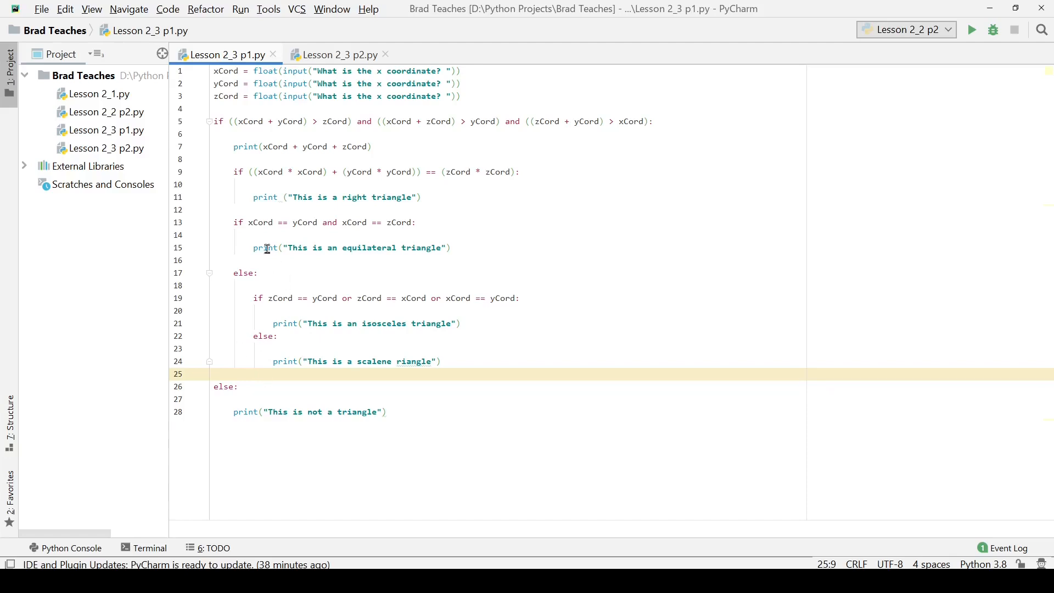
left_click(215, 121)
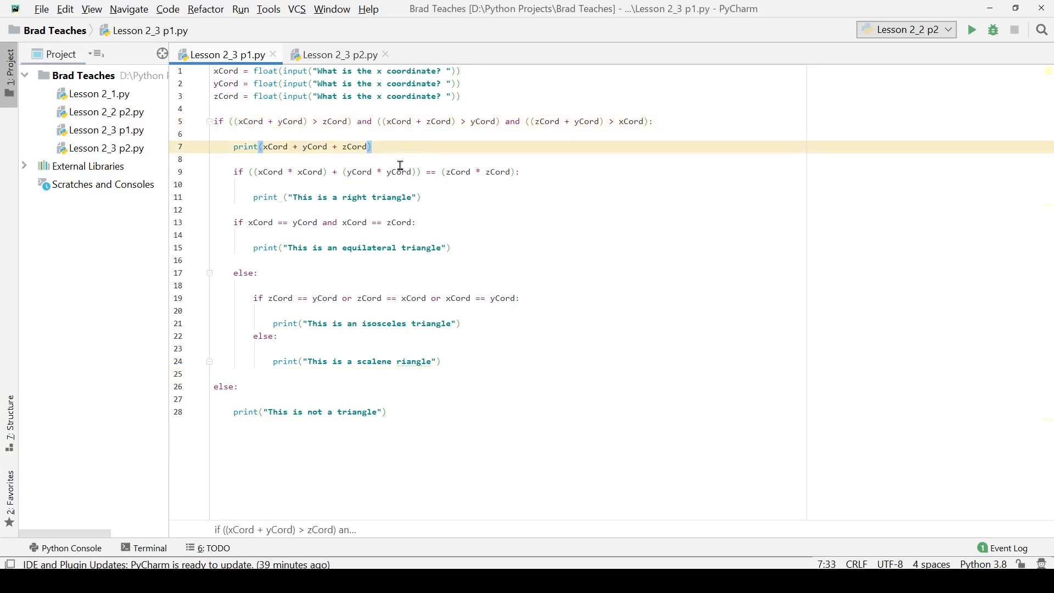
left_click(303, 159)
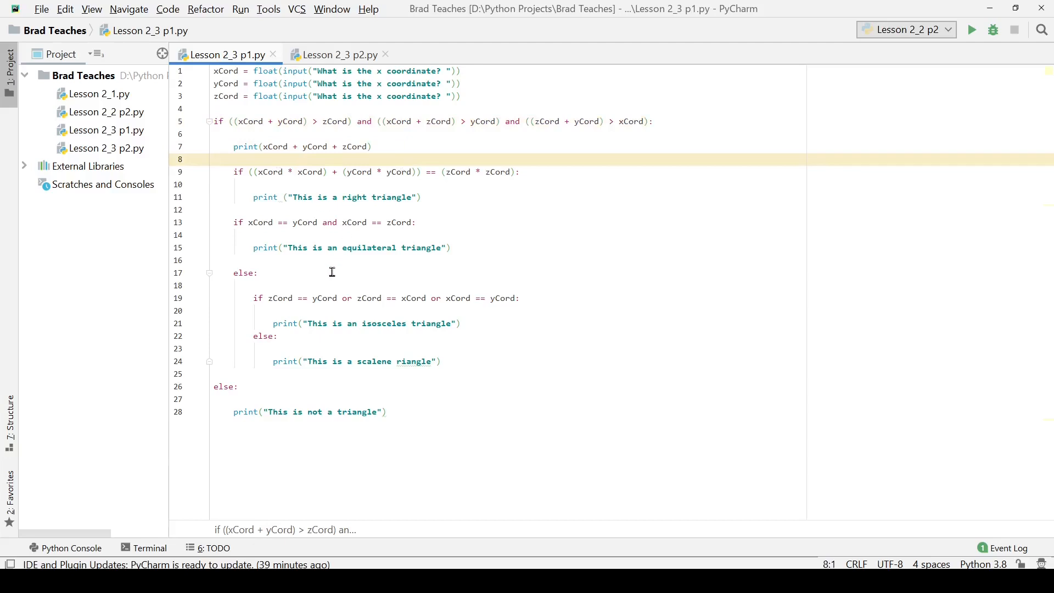
mouse_move(345, 301)
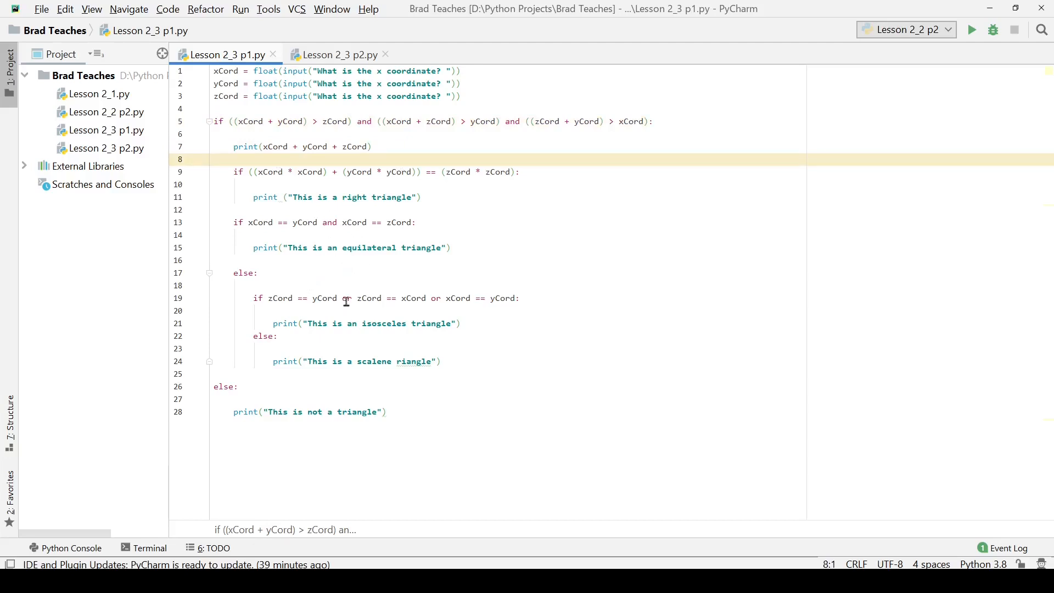
left_click(346, 298)
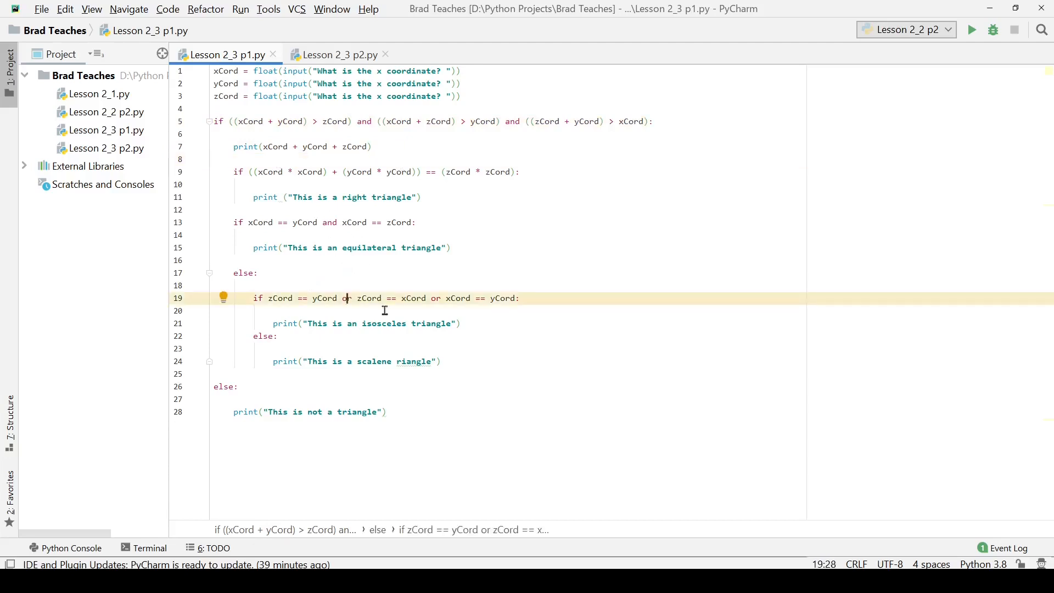
mouse_move(334, 319)
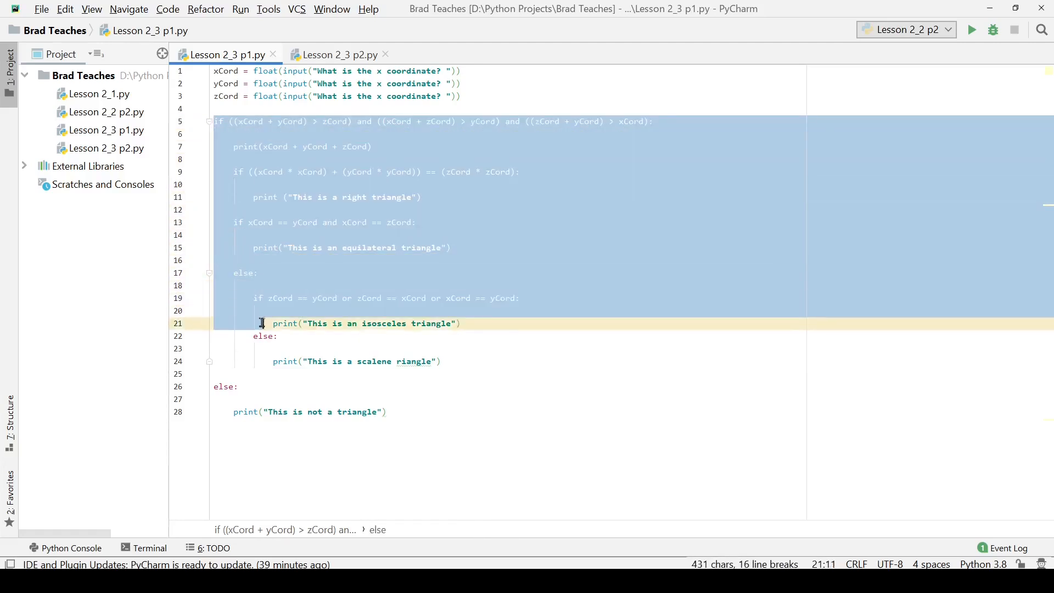
left_click(214, 399)
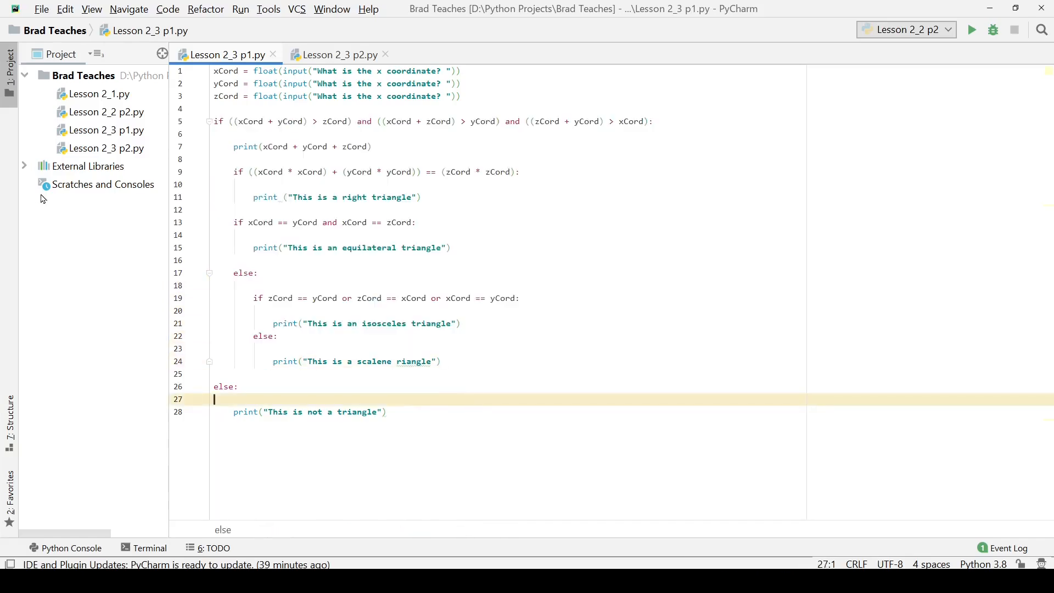